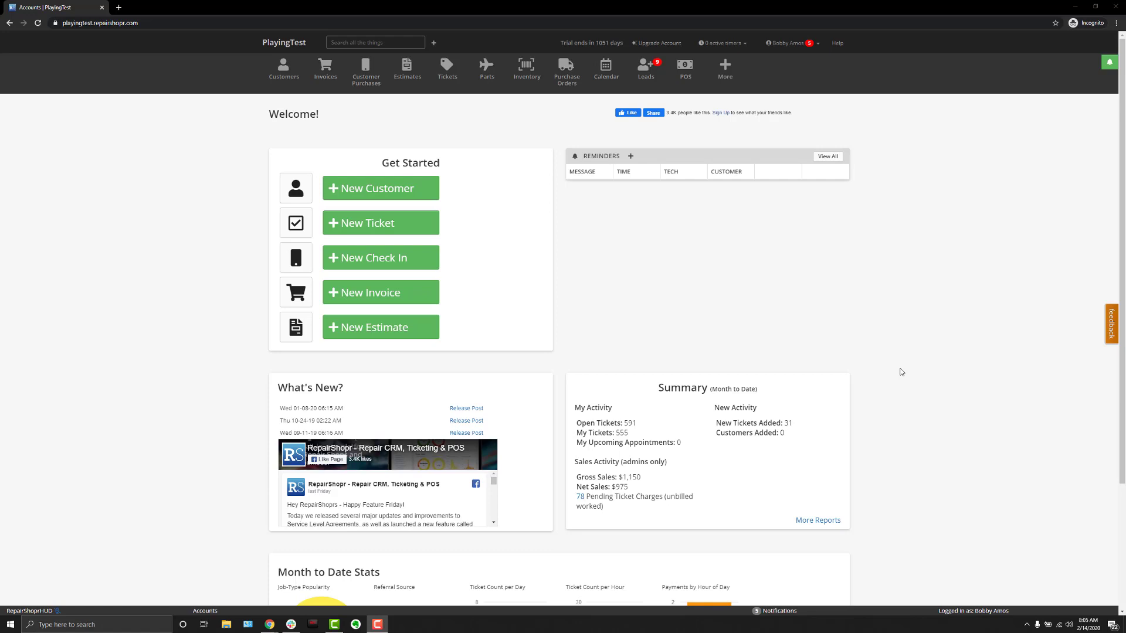
mouse_move(736, 111)
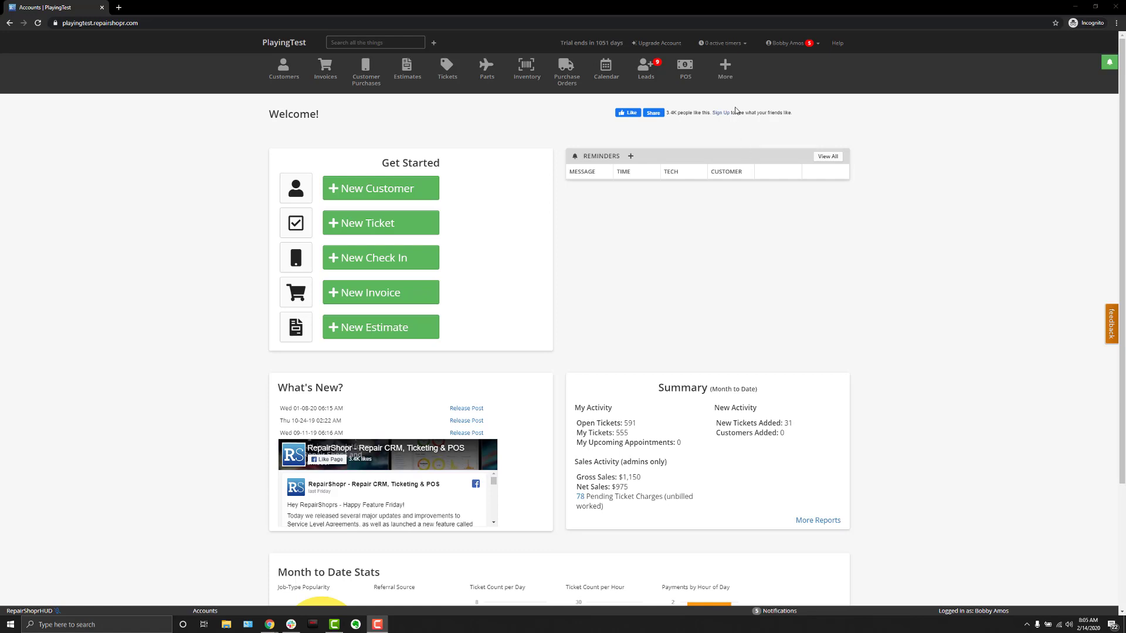
mouse_move(684, 71)
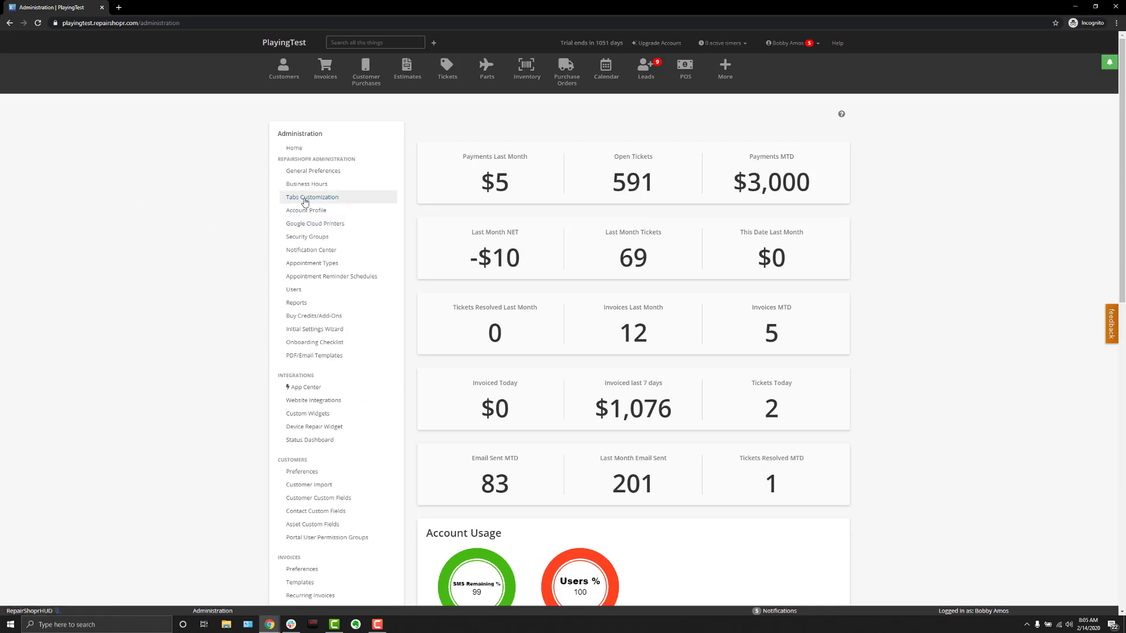
mouse_move(311, 197)
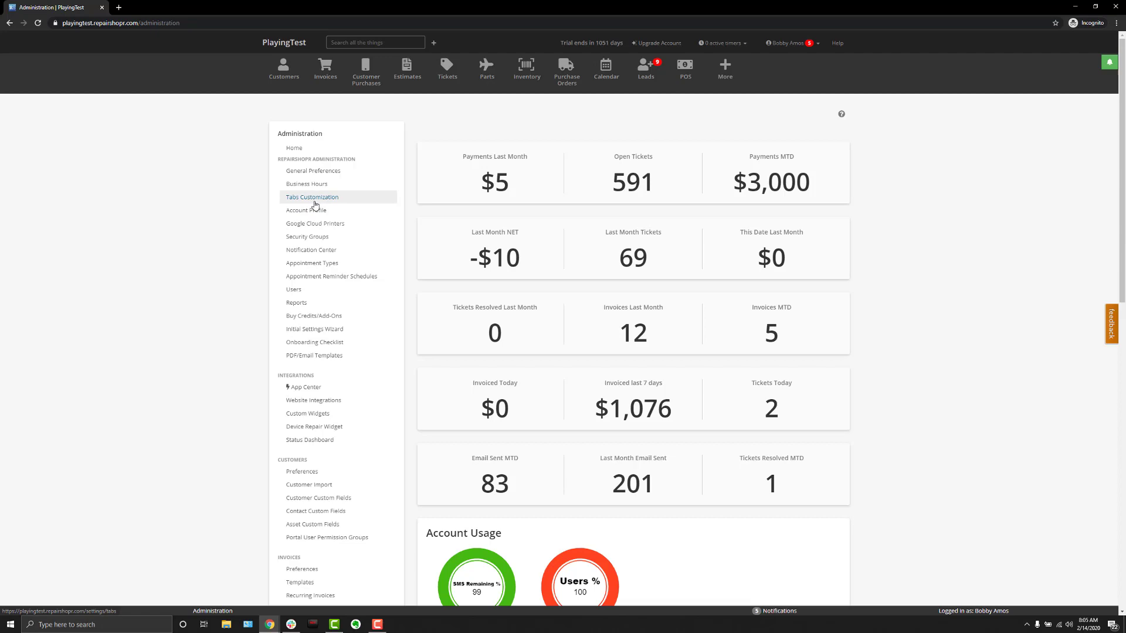
Step: Scroll the Administration settings list down to the POS, Leads, Emails and API sections
scroll("down", 3)
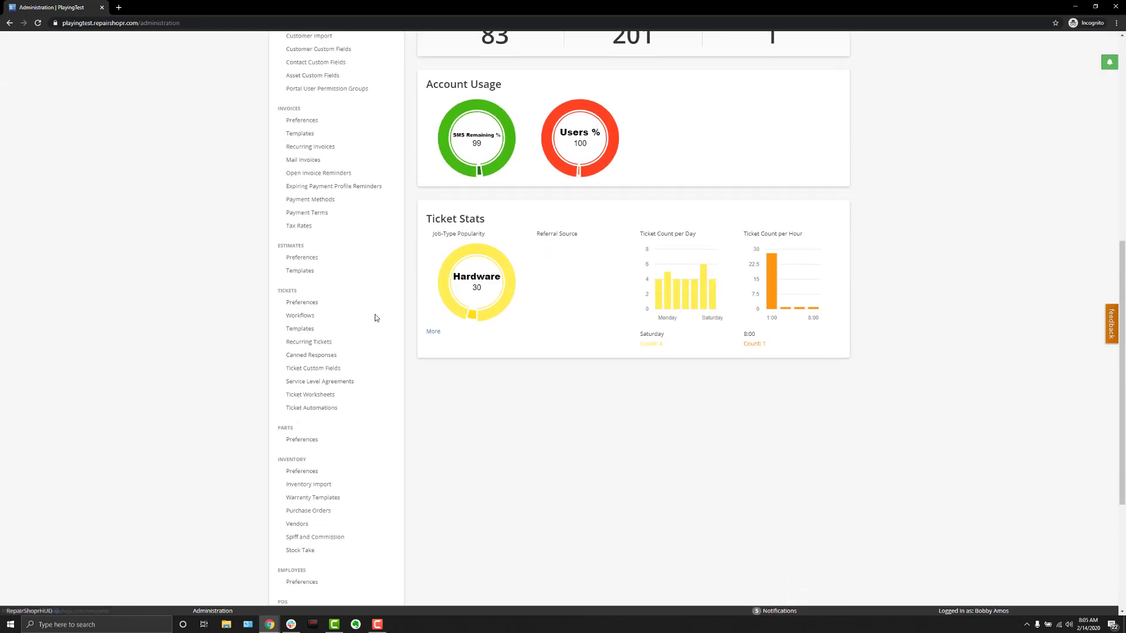
scroll("down", 3)
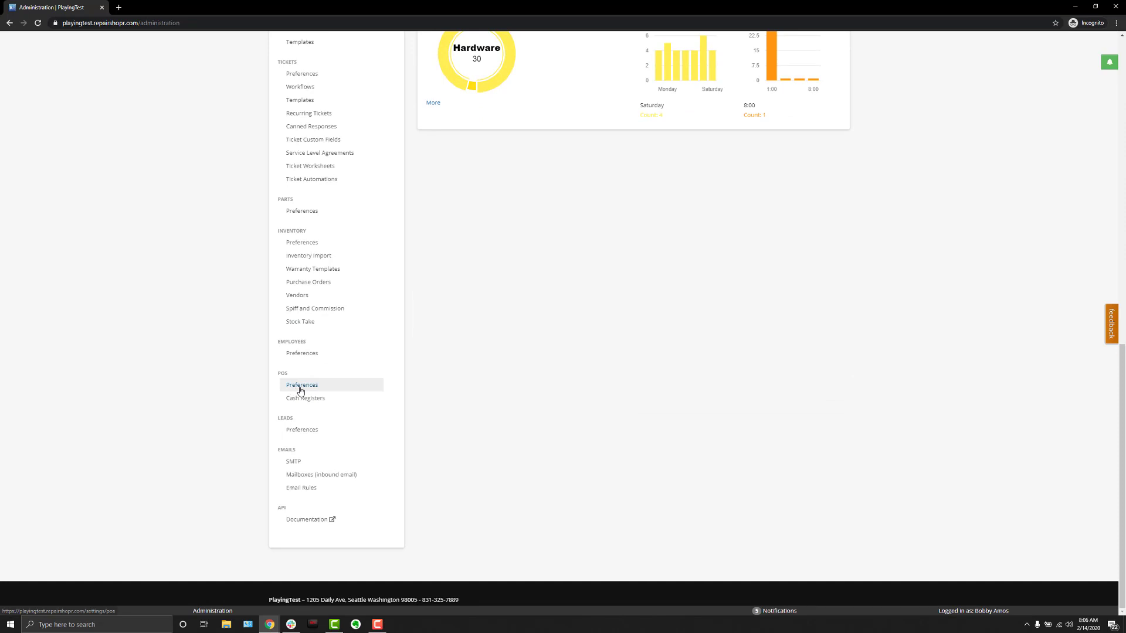
Step: Review POS Preferences' additional settings: daily register closing, Categories default tab, 2-minute timeout
left_click(301, 386)
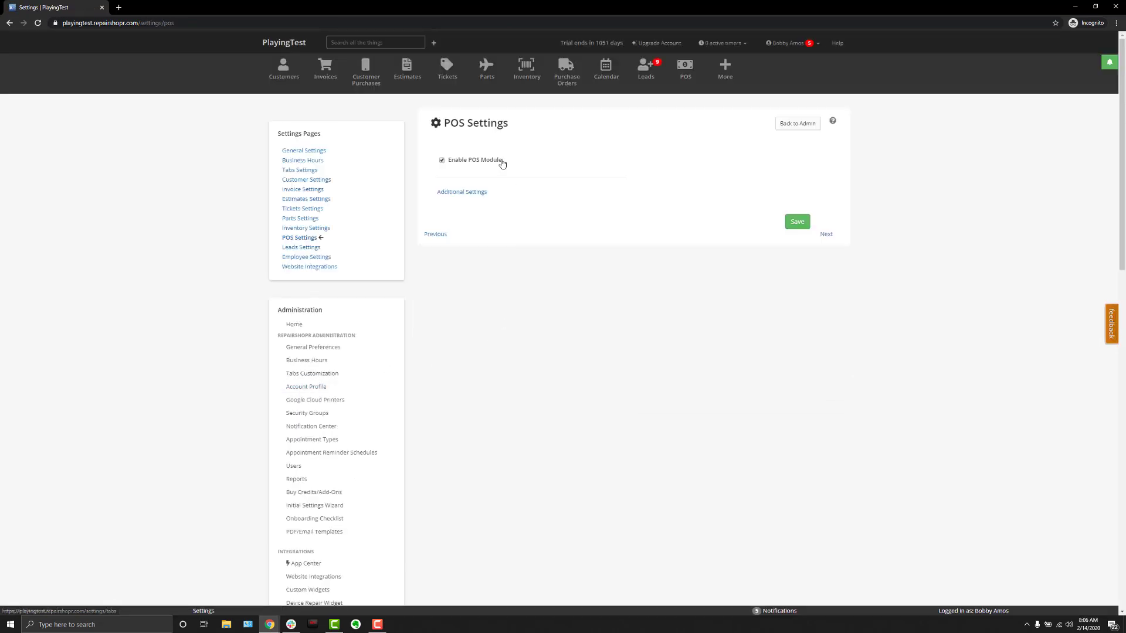
mouse_move(506, 162)
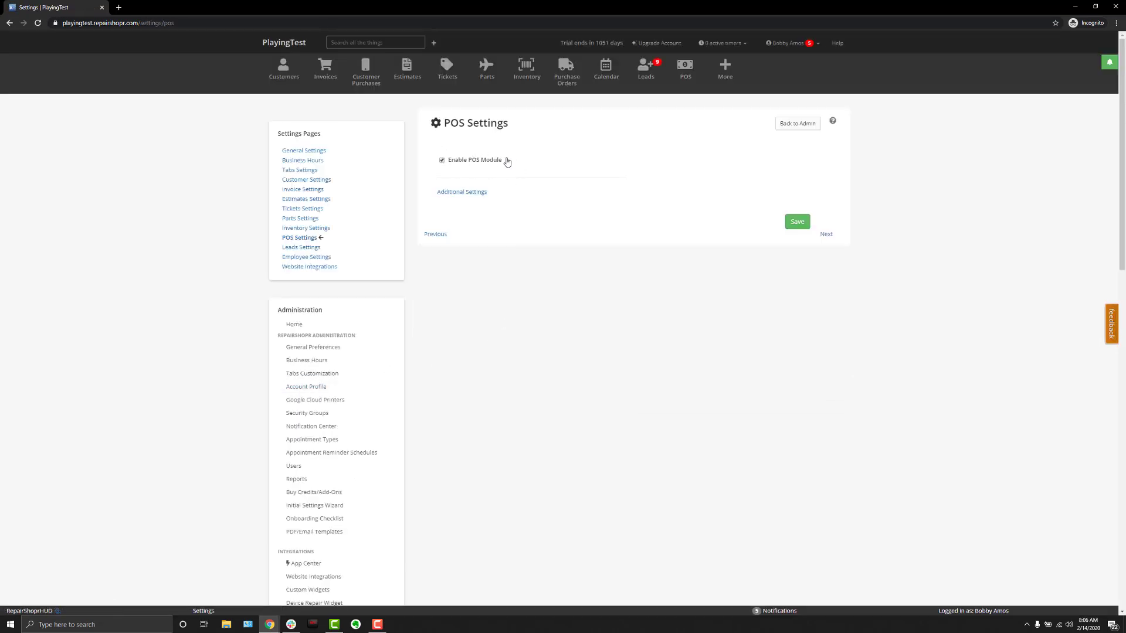
left_click(461, 192)
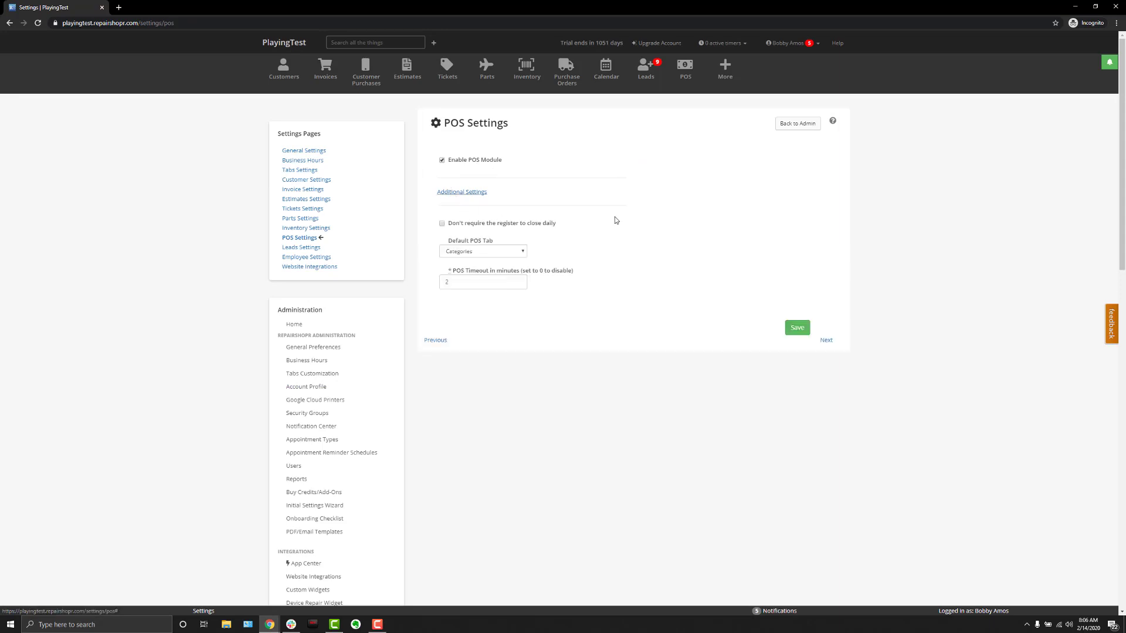
mouse_move(599, 352)
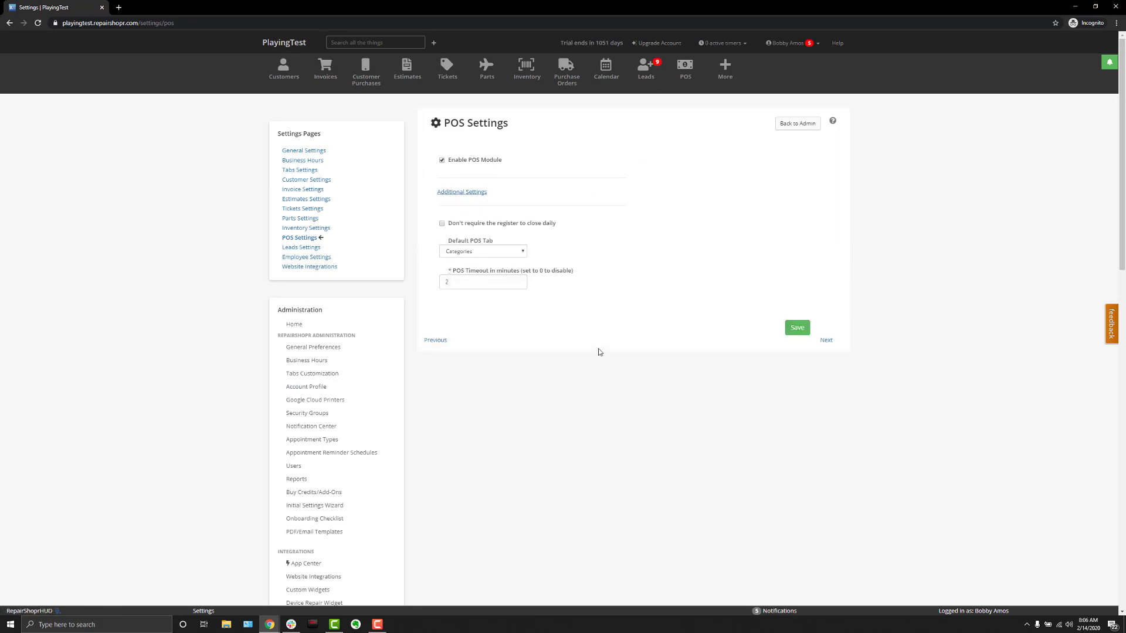
mouse_move(450, 237)
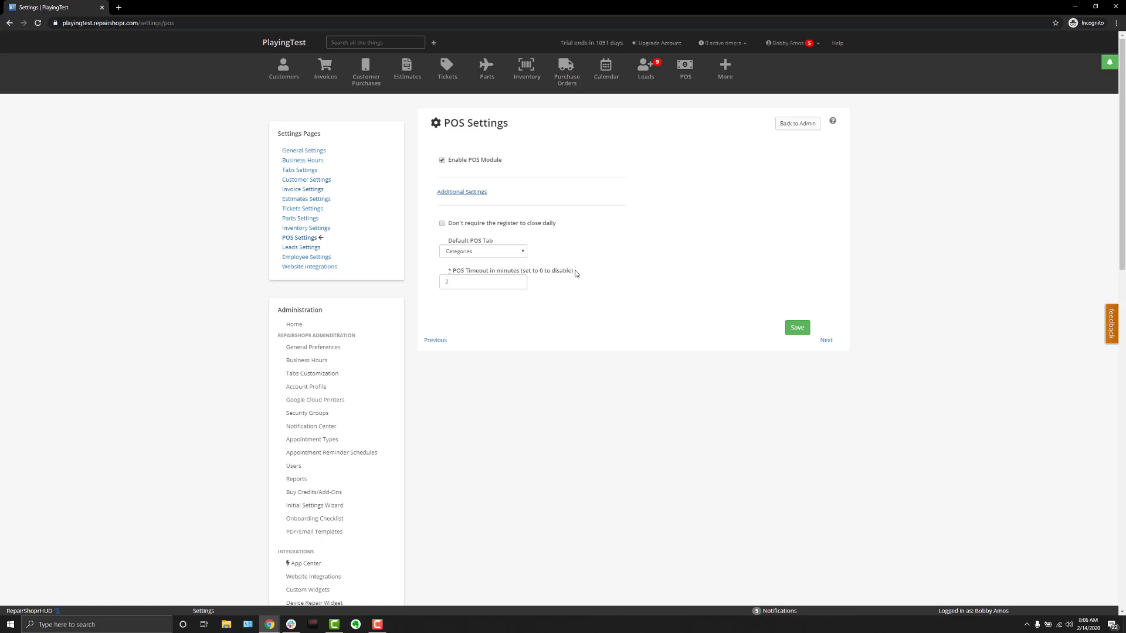
mouse_move(594, 359)
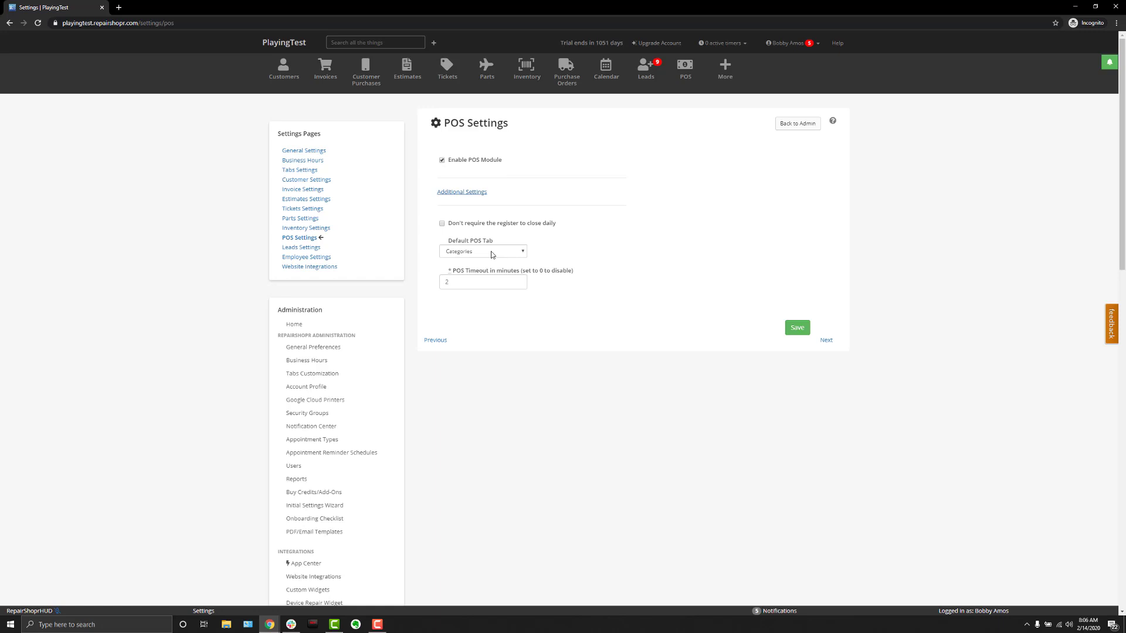
mouse_move(478, 295)
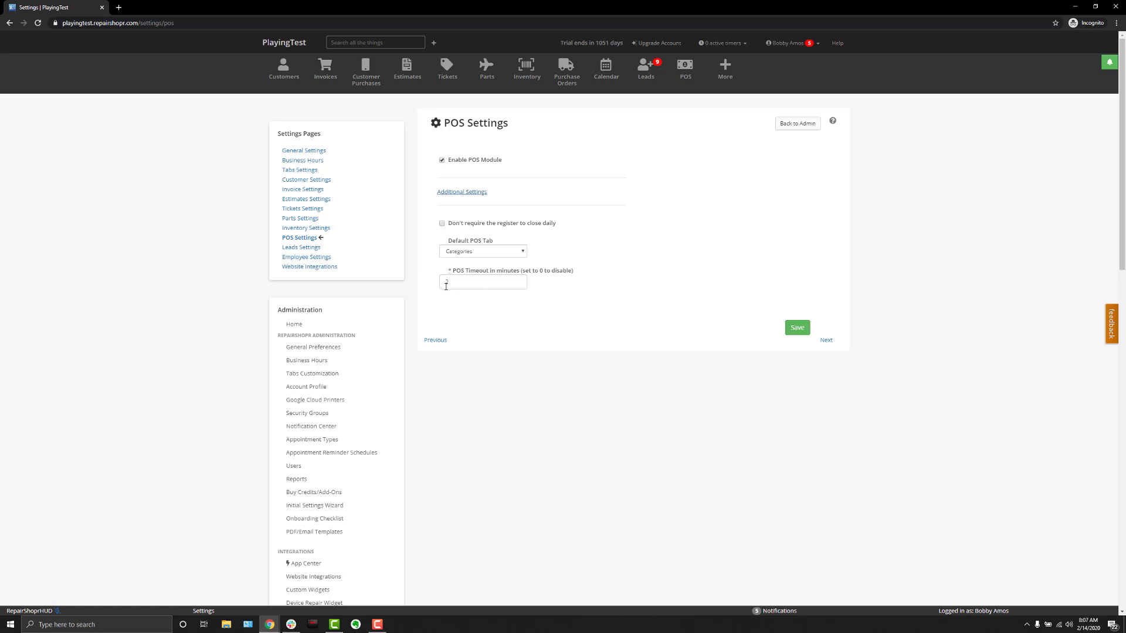
scroll("down", 3)
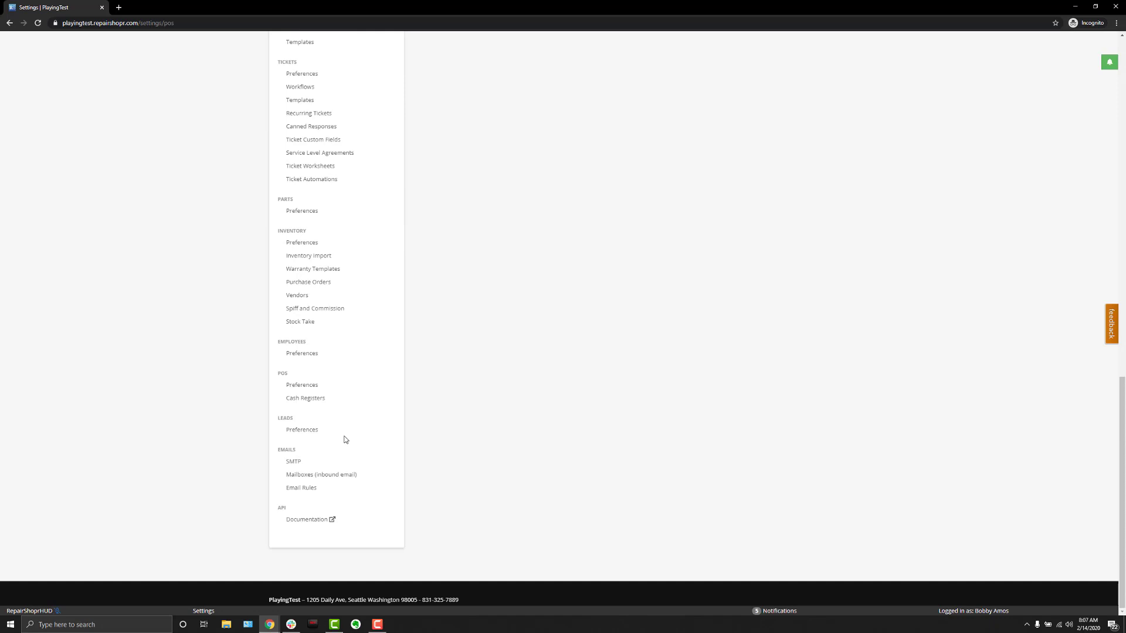
Step: View the Cash Registers list with its single YOLO register, then go to the POS screen
left_click(304, 397)
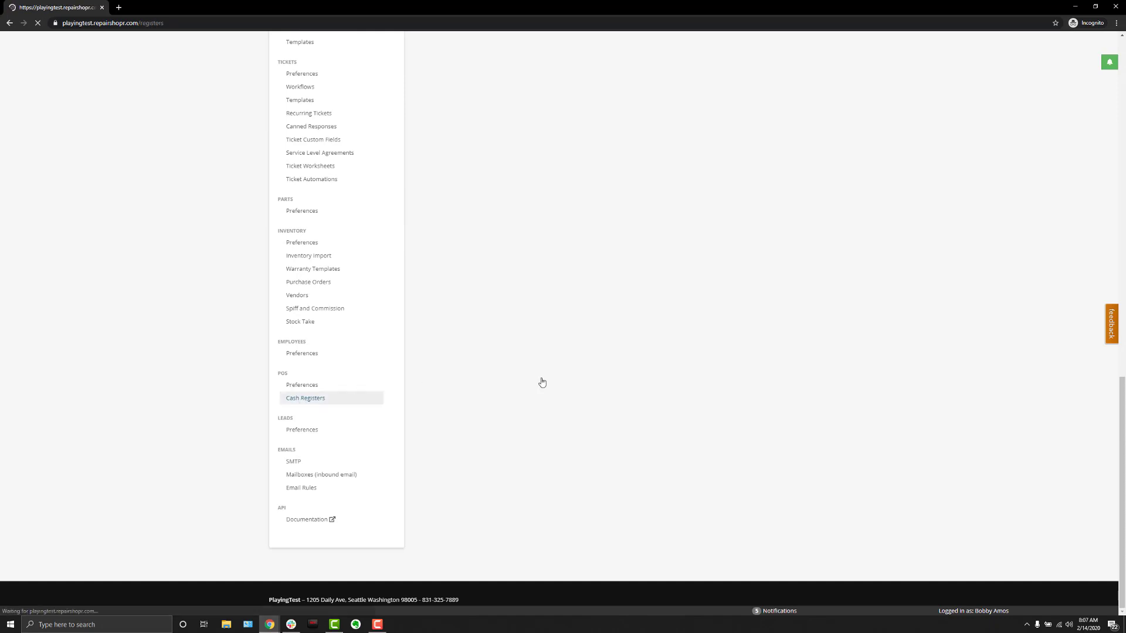
left_click(305, 397)
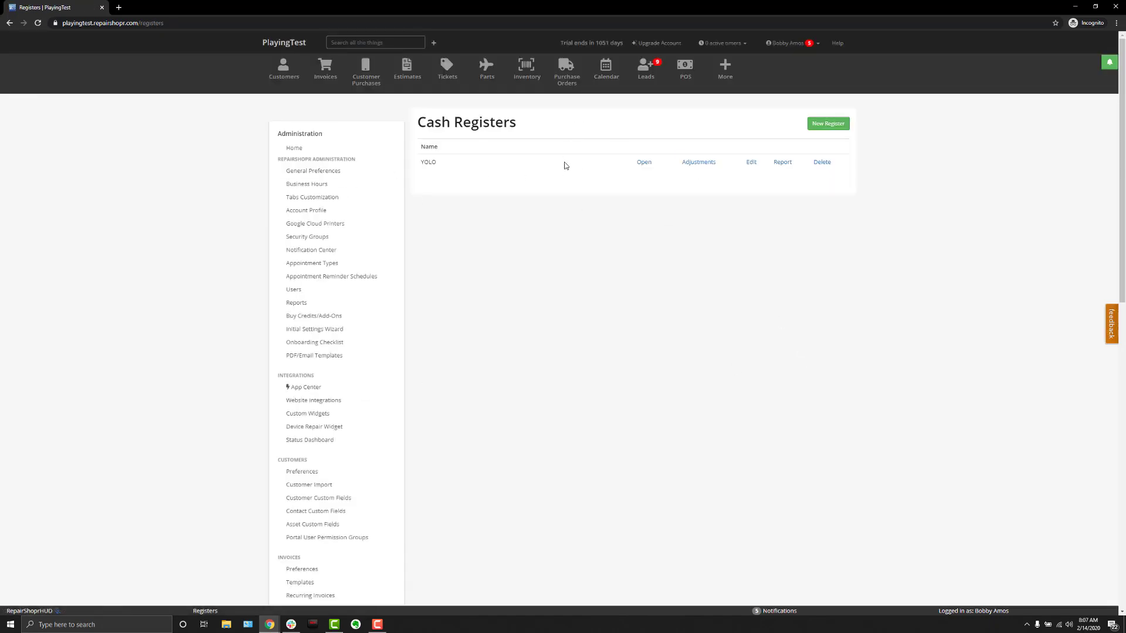
mouse_move(634, 260)
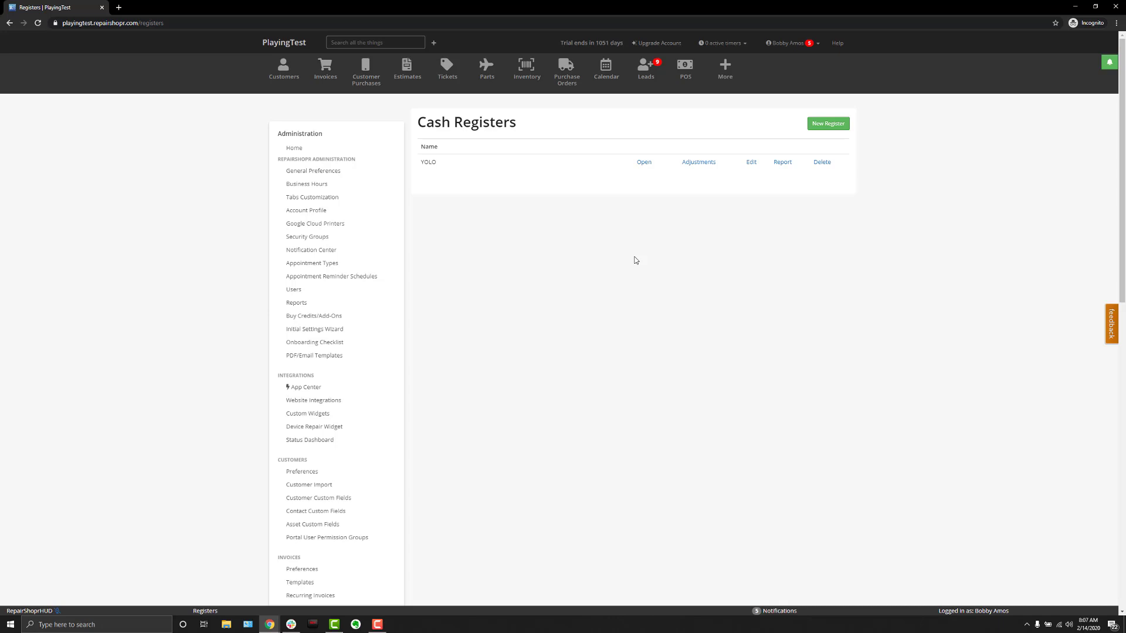
mouse_move(758, 185)
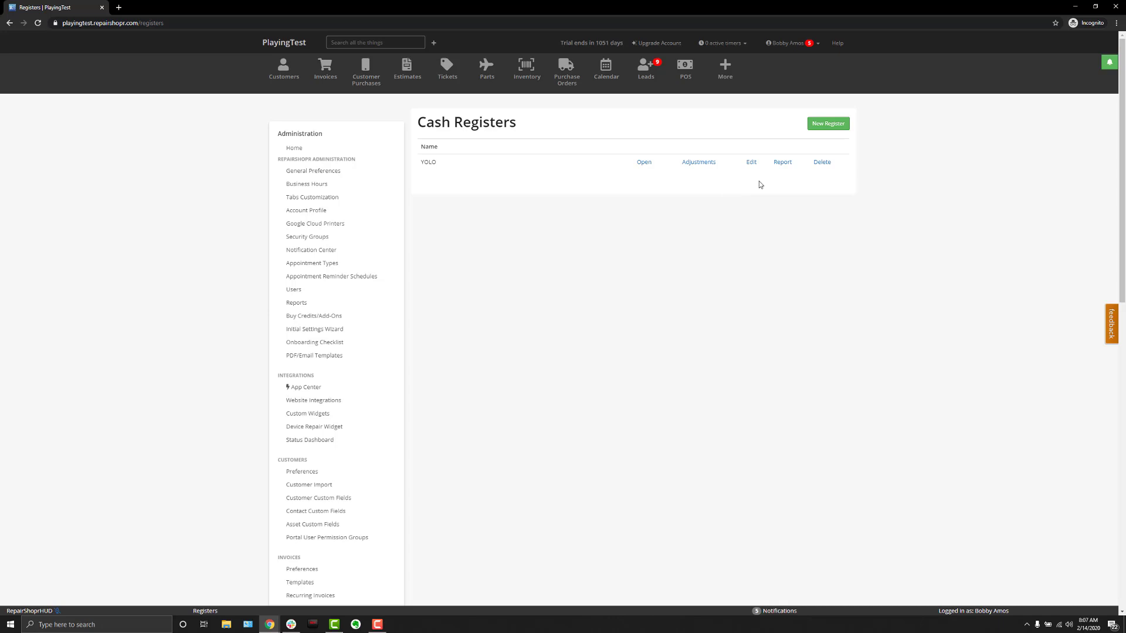
mouse_move(767, 188)
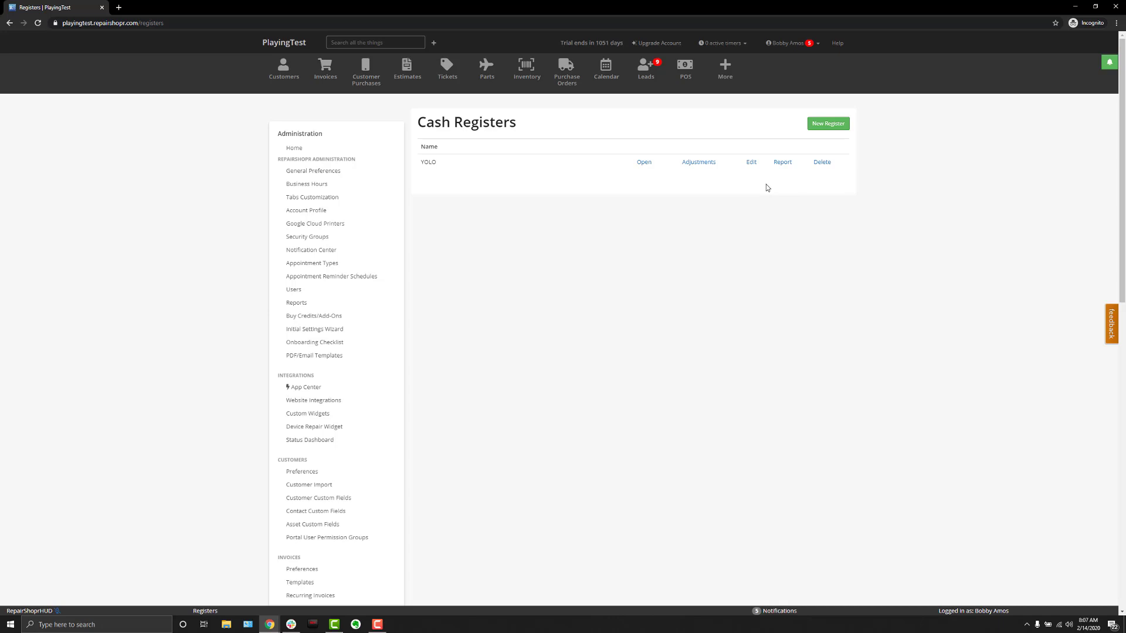
mouse_move(662, 269)
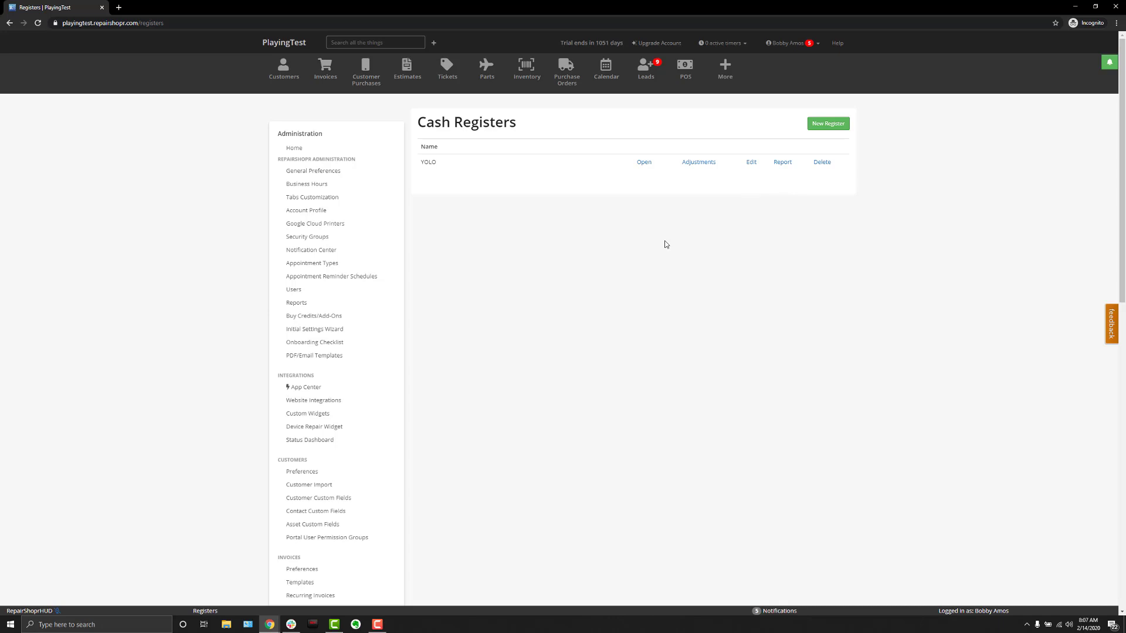
mouse_move(573, 287)
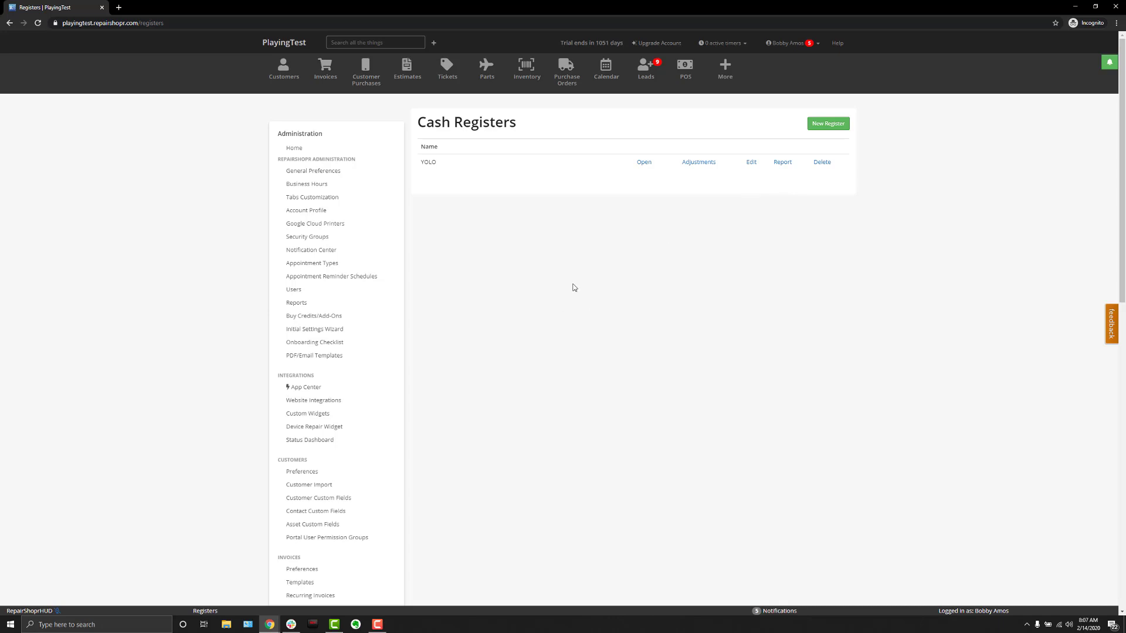
mouse_move(656, 329)
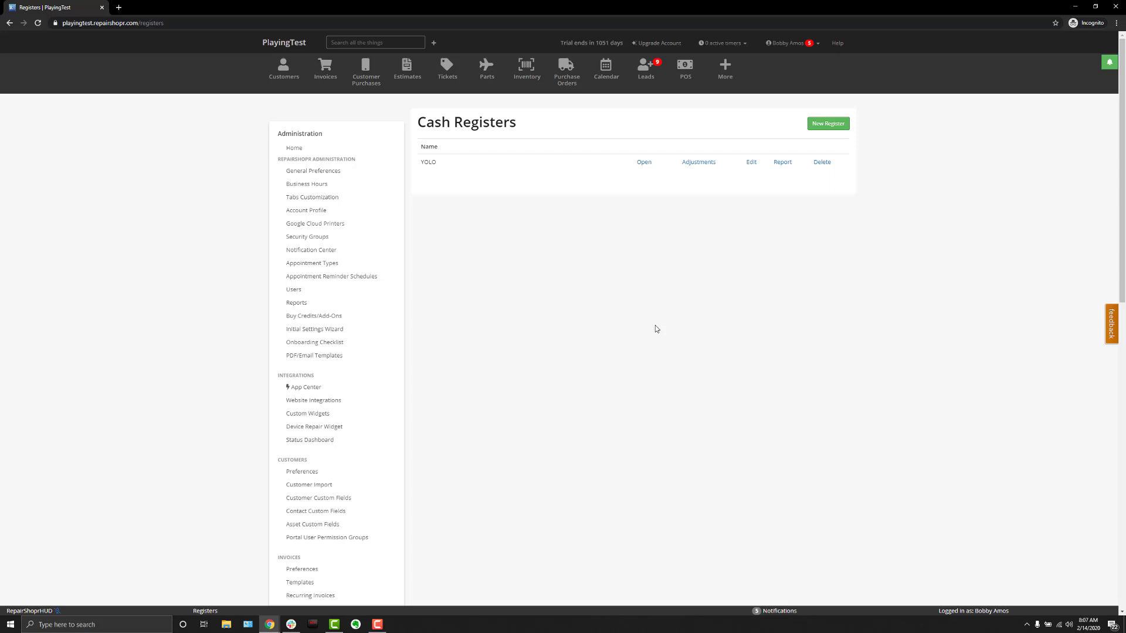
mouse_move(755, 136)
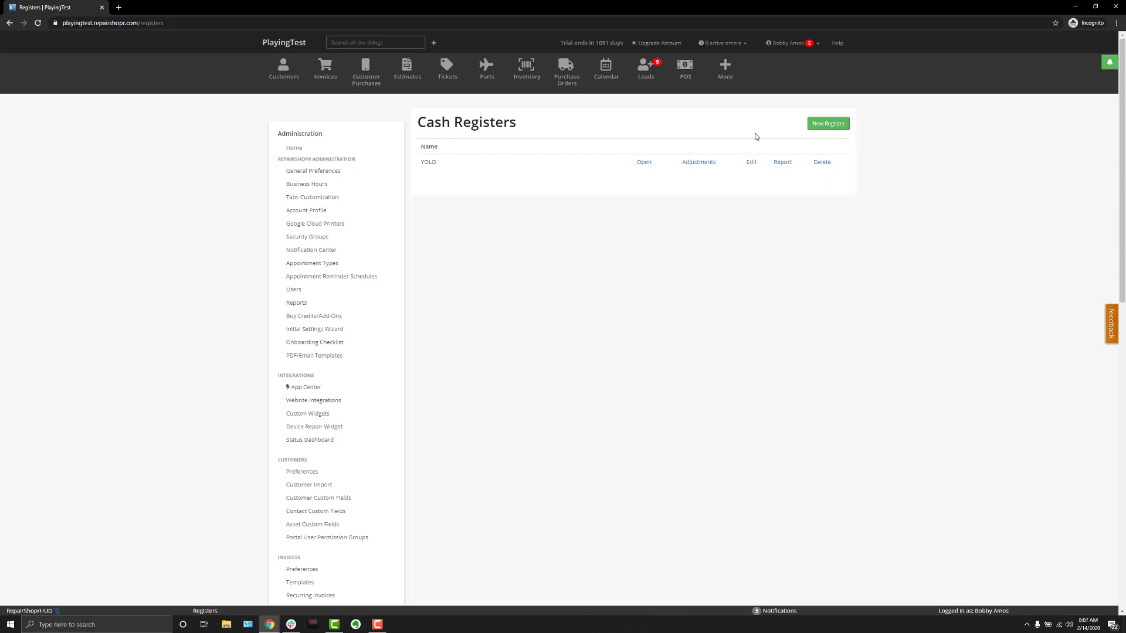
left_click(684, 70)
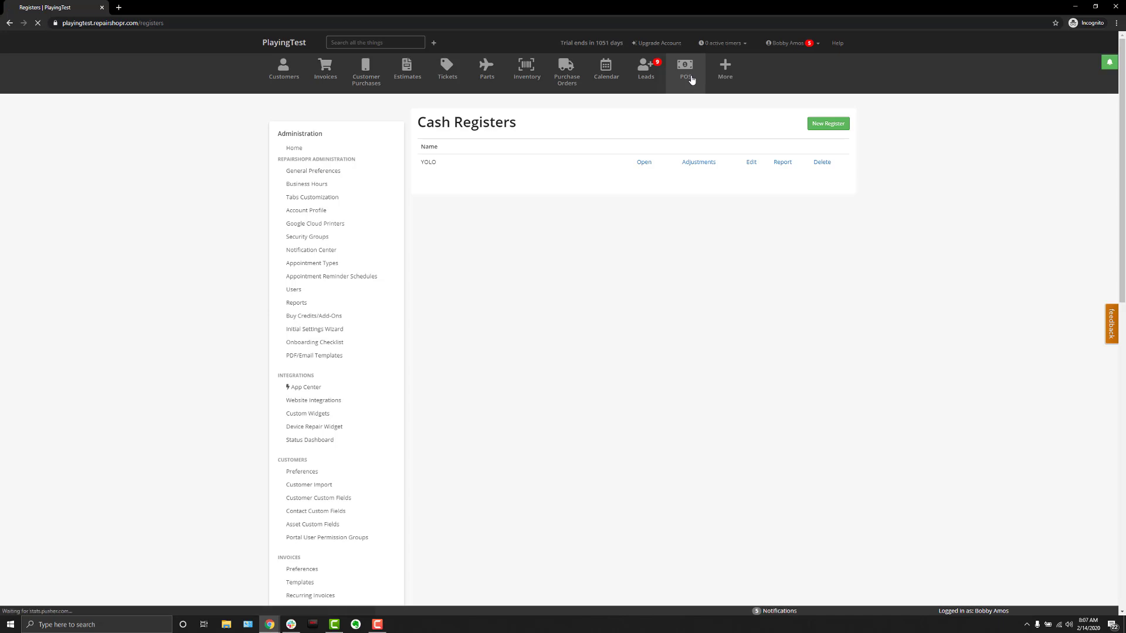
Step: Open register YOLO with $202.00 starting cash: 20 tens, 10 dimes and 4 quarters
left_click(643, 162)
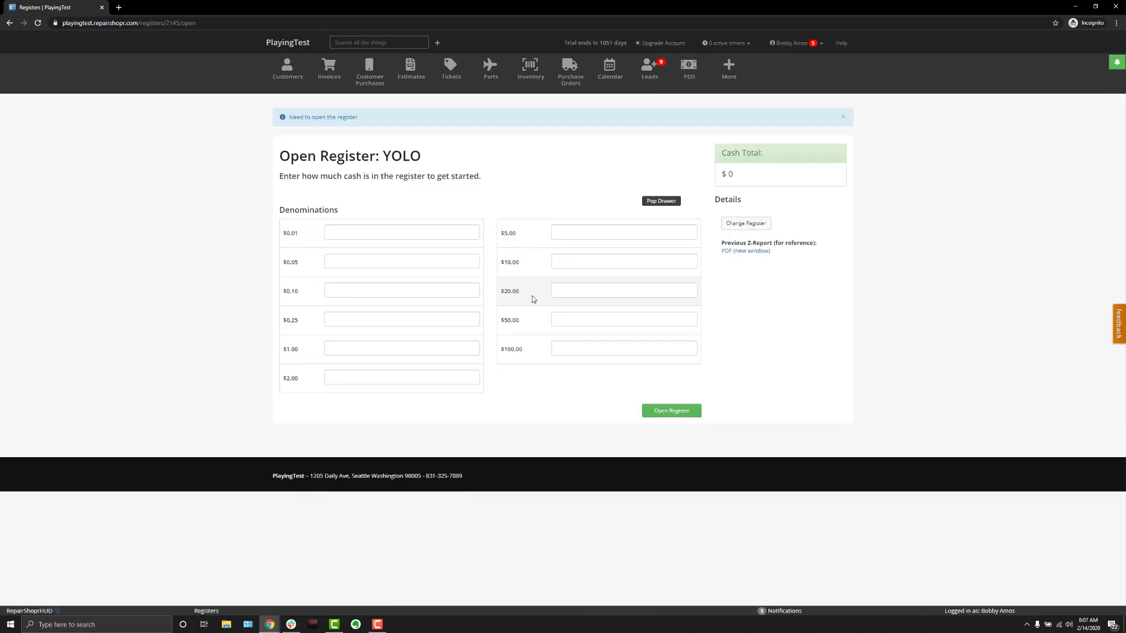
mouse_move(575, 390)
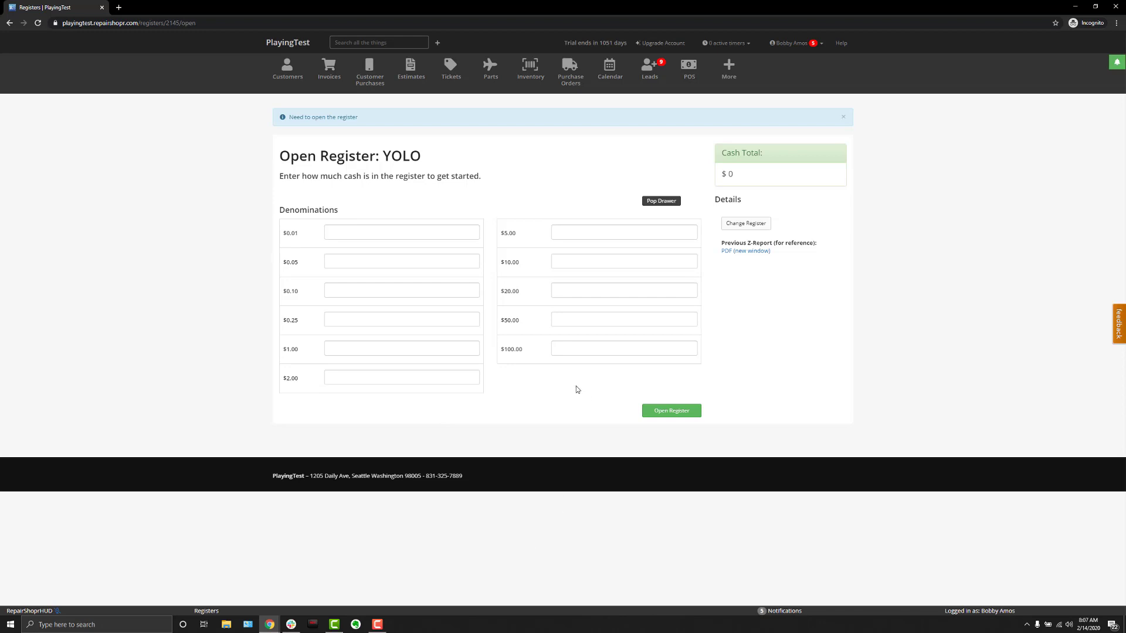
mouse_move(527, 373)
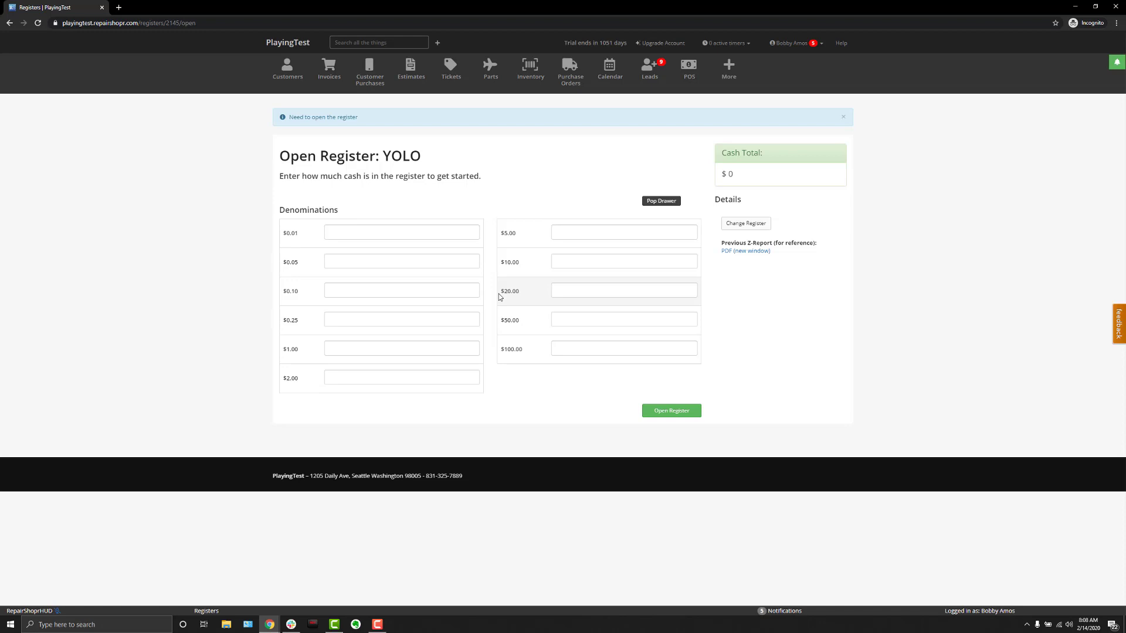
mouse_move(548, 289)
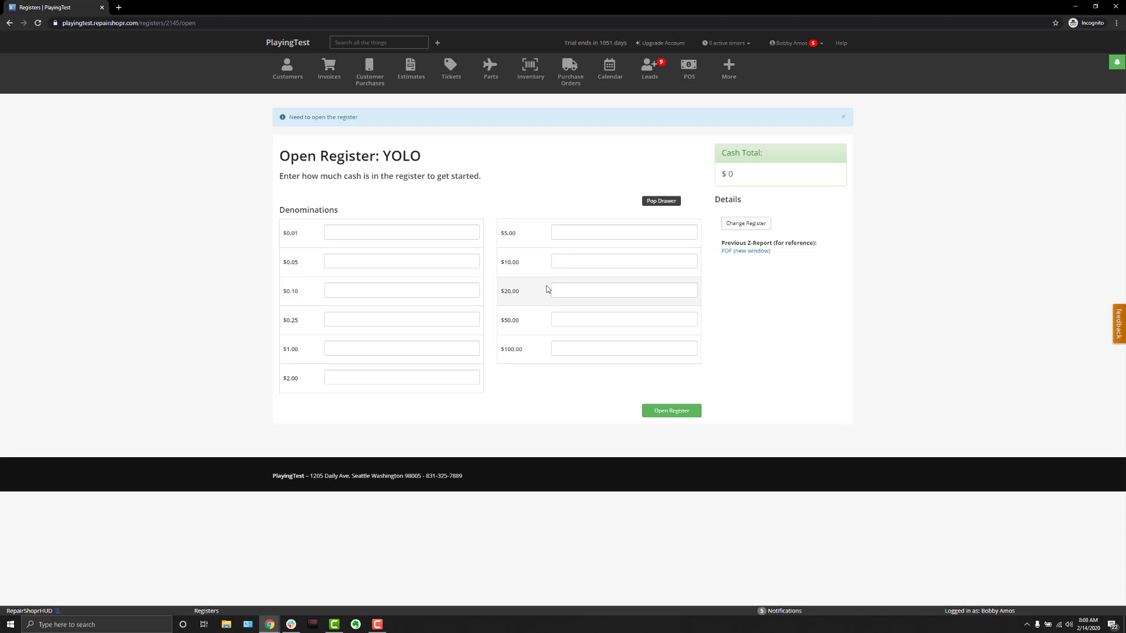
mouse_move(845, 404)
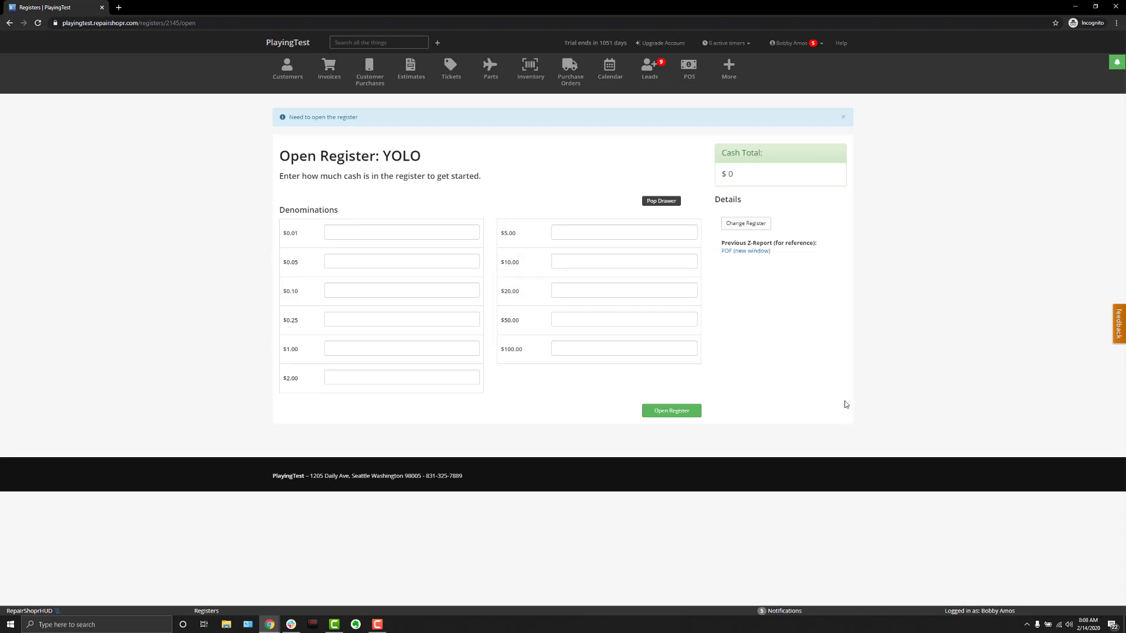
left_click(623, 260)
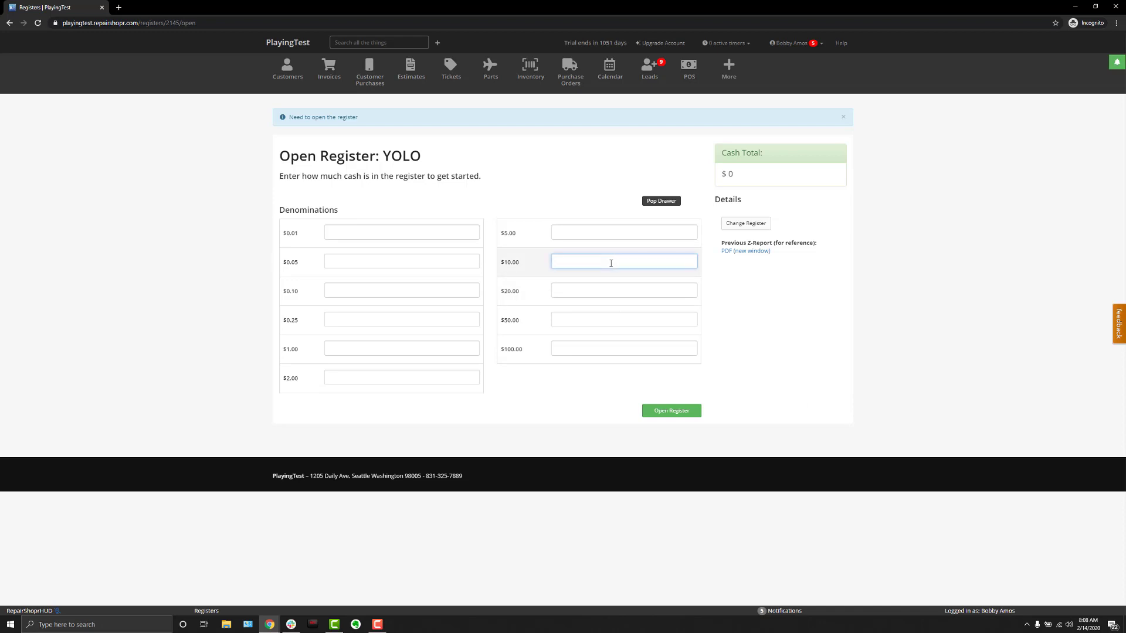
type("20")
left_click(401, 290)
type("10")
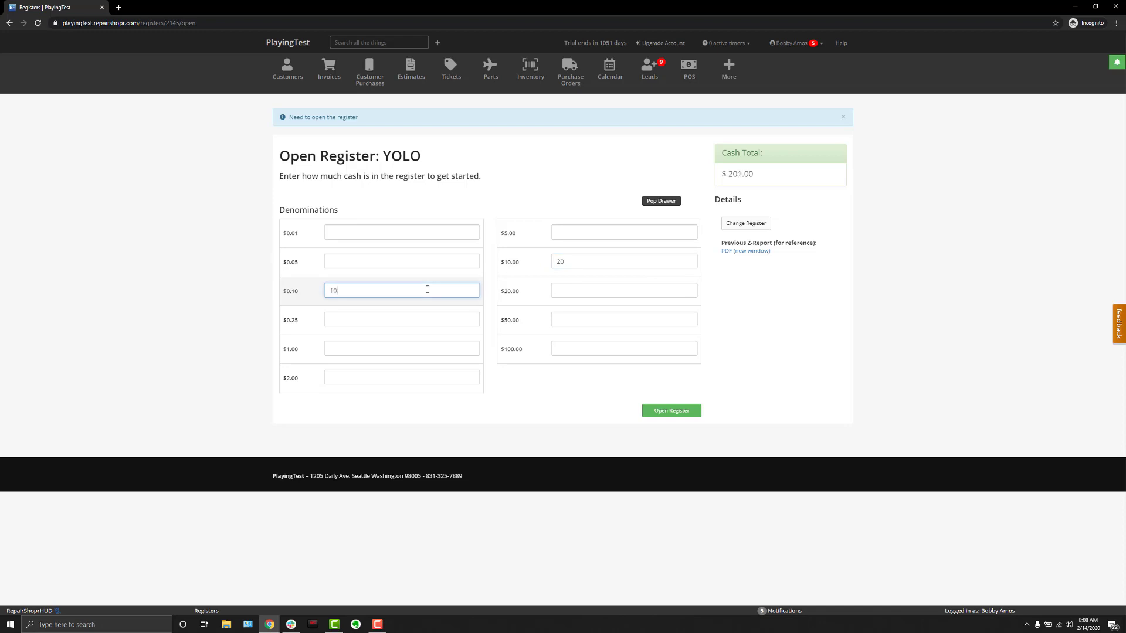
type("4")
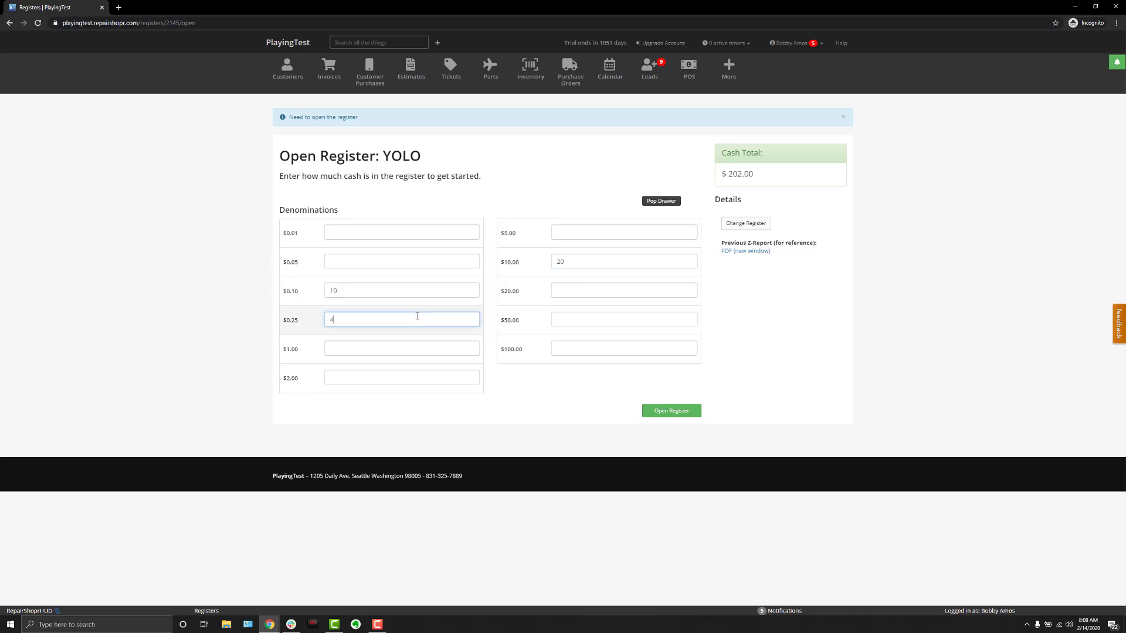
left_click(671, 410)
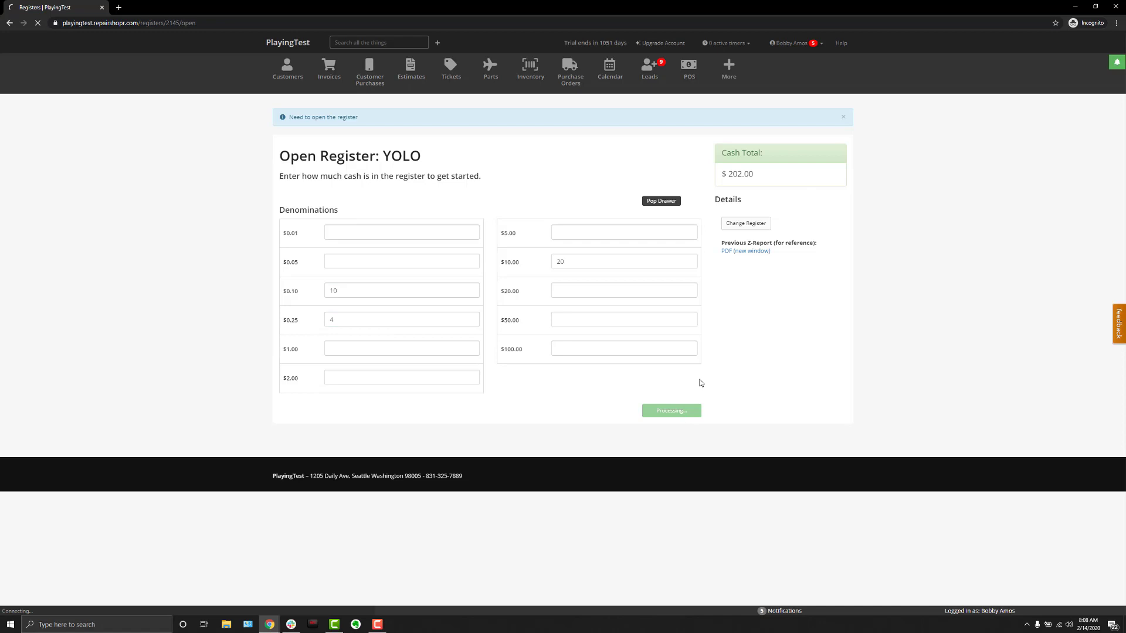
Step: Browse the Forms tab on the POS sales screen, then show the Main product page
left_click(671, 409)
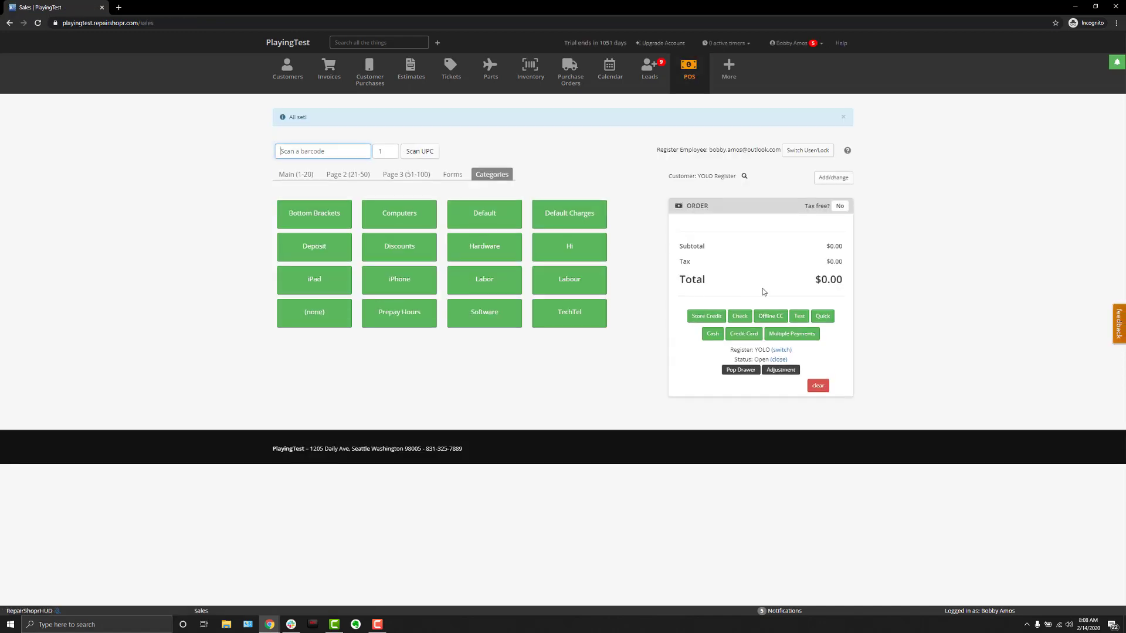
mouse_move(677, 368)
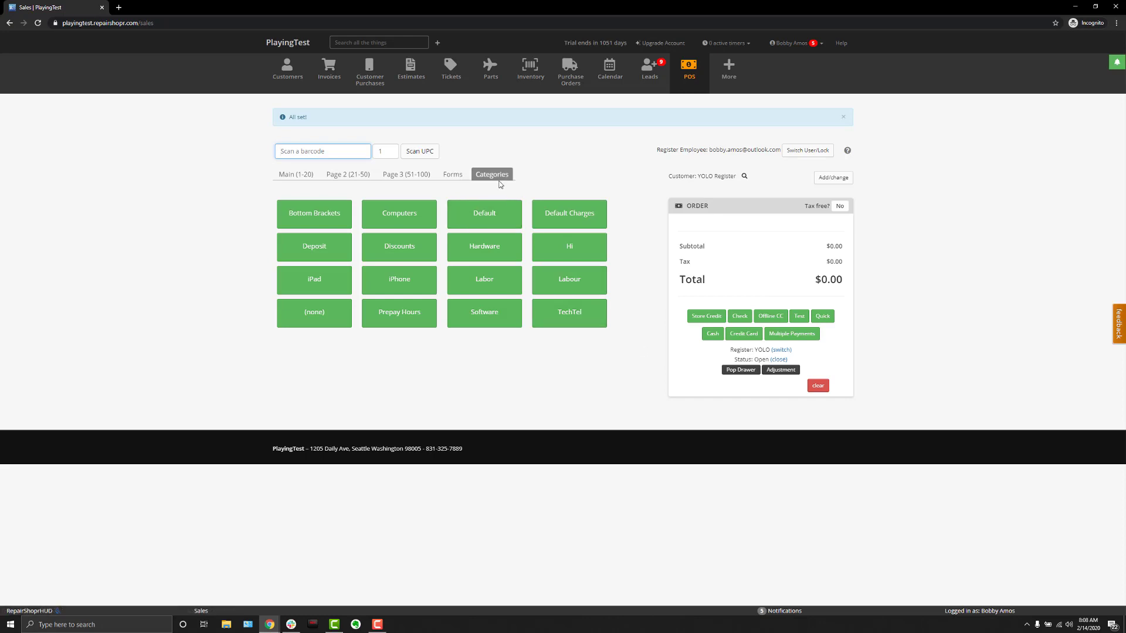
mouse_move(452, 175)
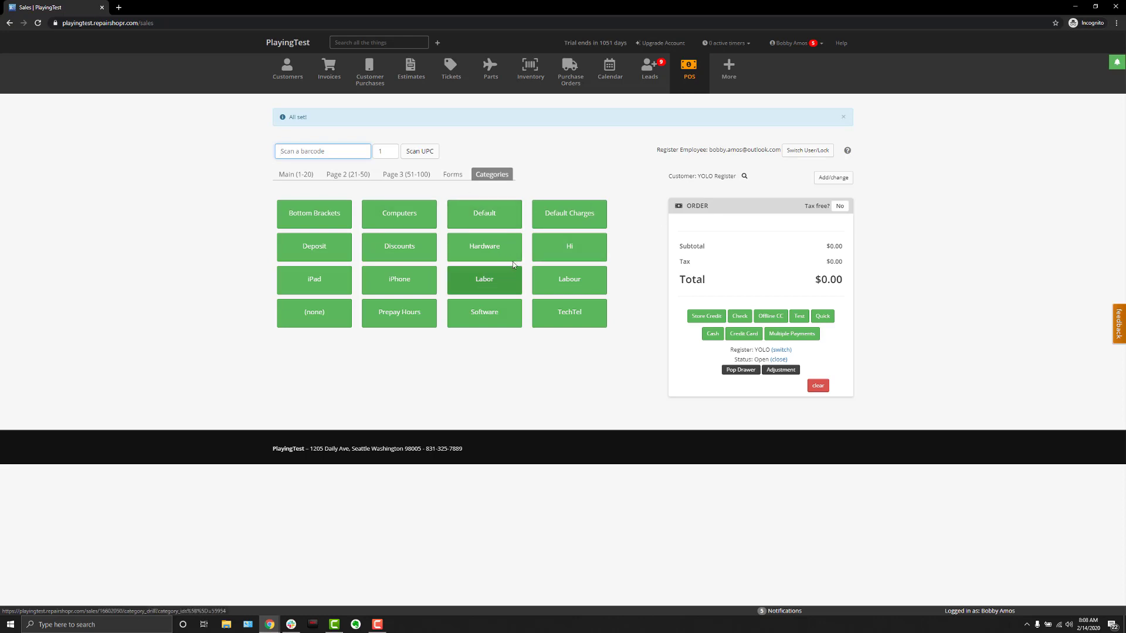
left_click(452, 173)
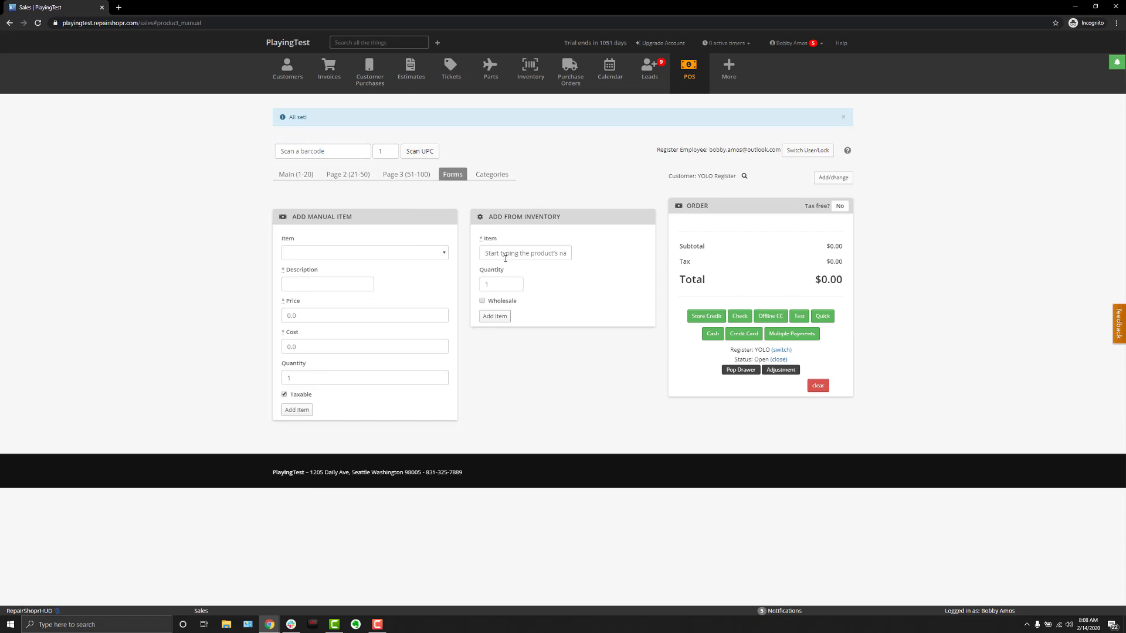
mouse_move(527, 270)
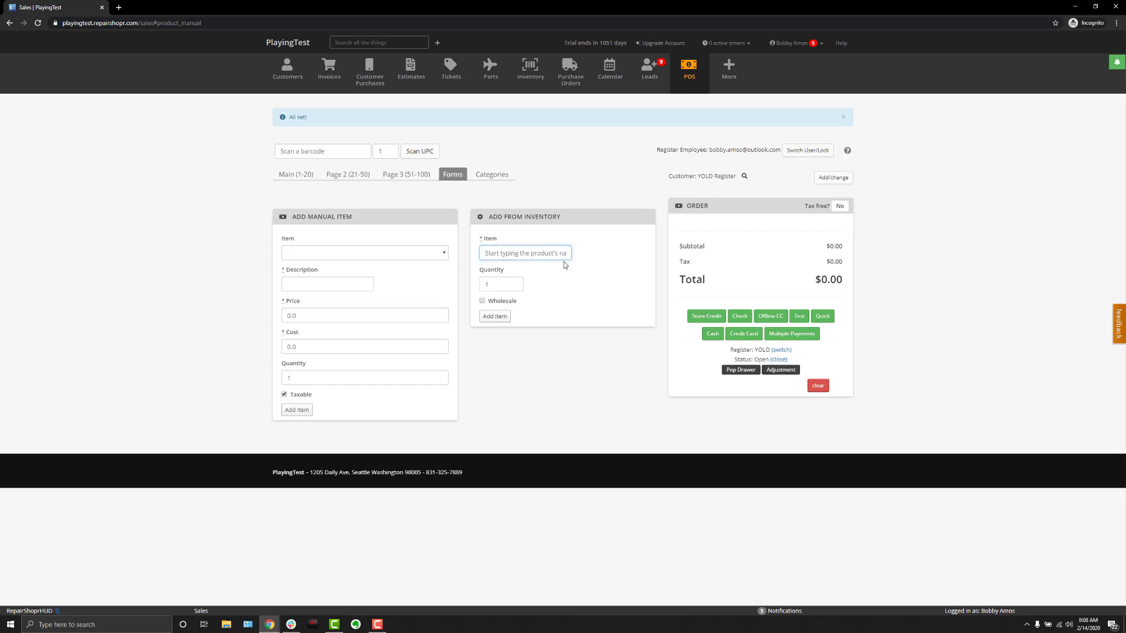
mouse_move(255, 357)
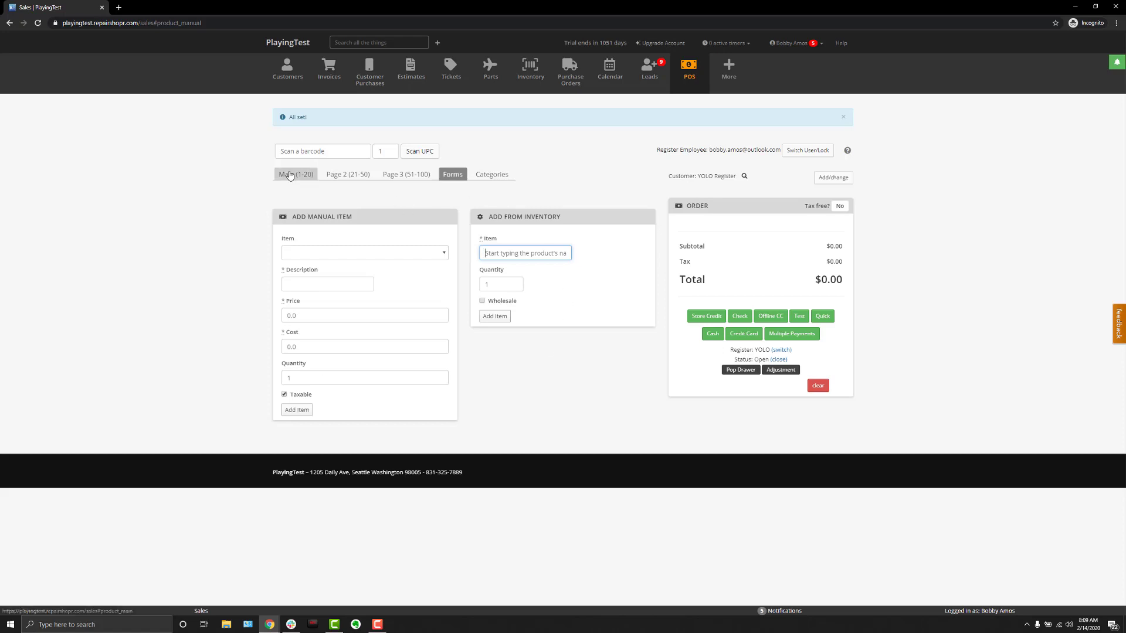
mouse_move(302, 180)
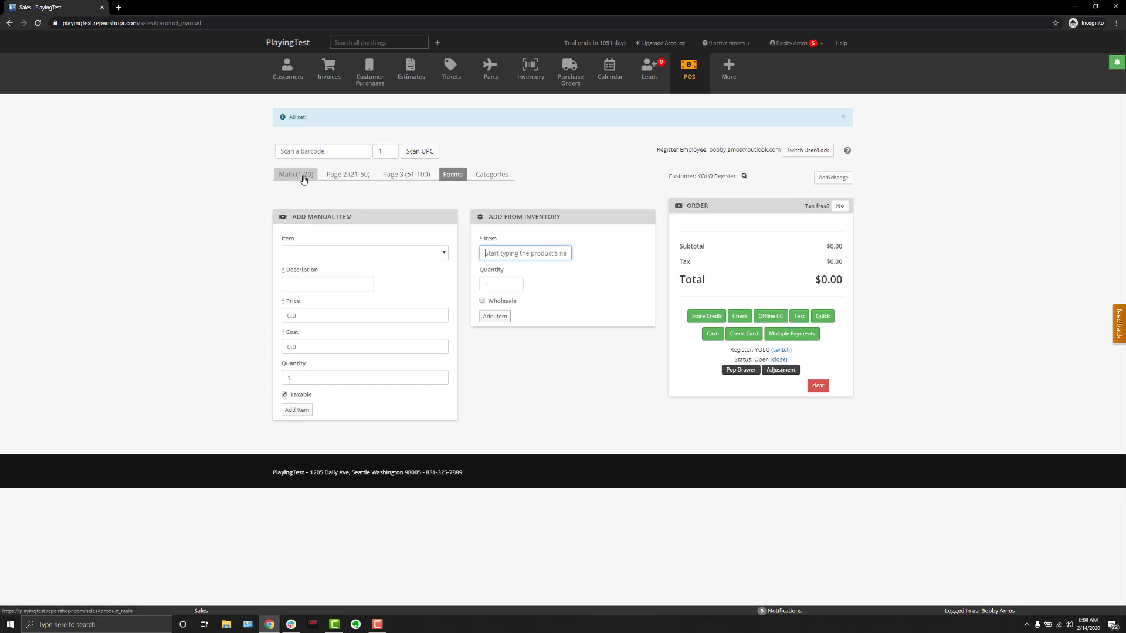
left_click(294, 174)
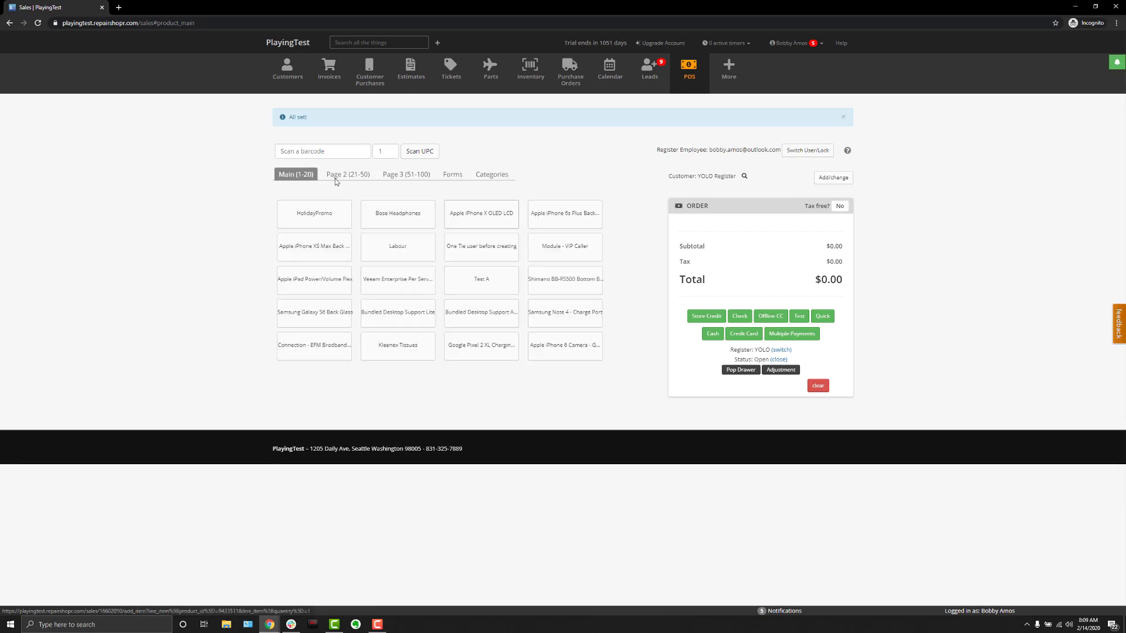
left_click(405, 174)
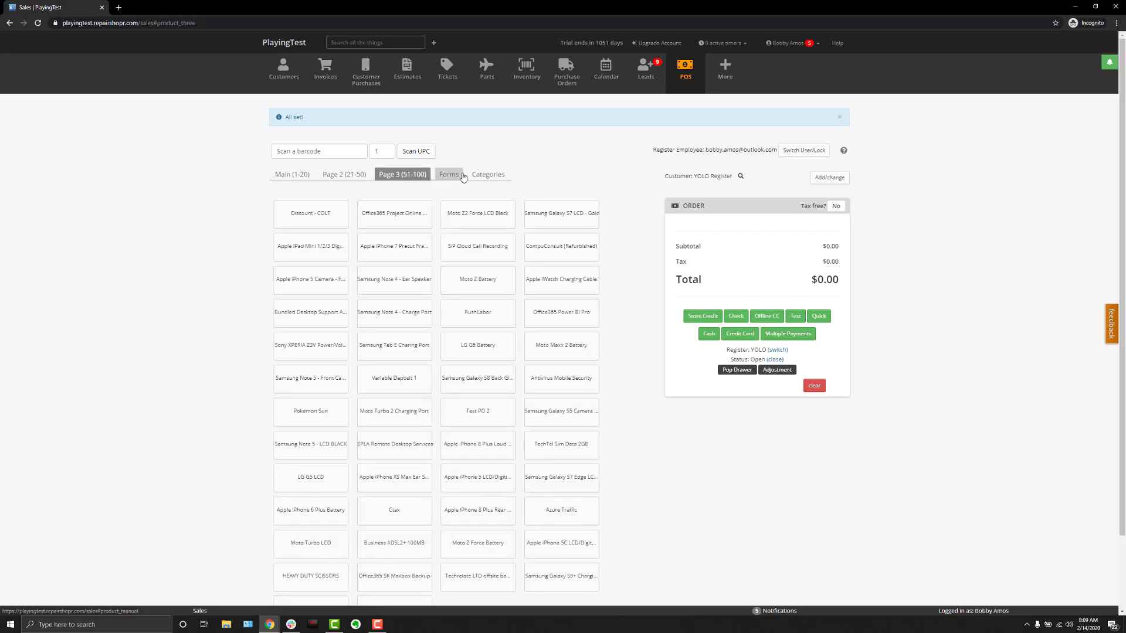
left_click(491, 174)
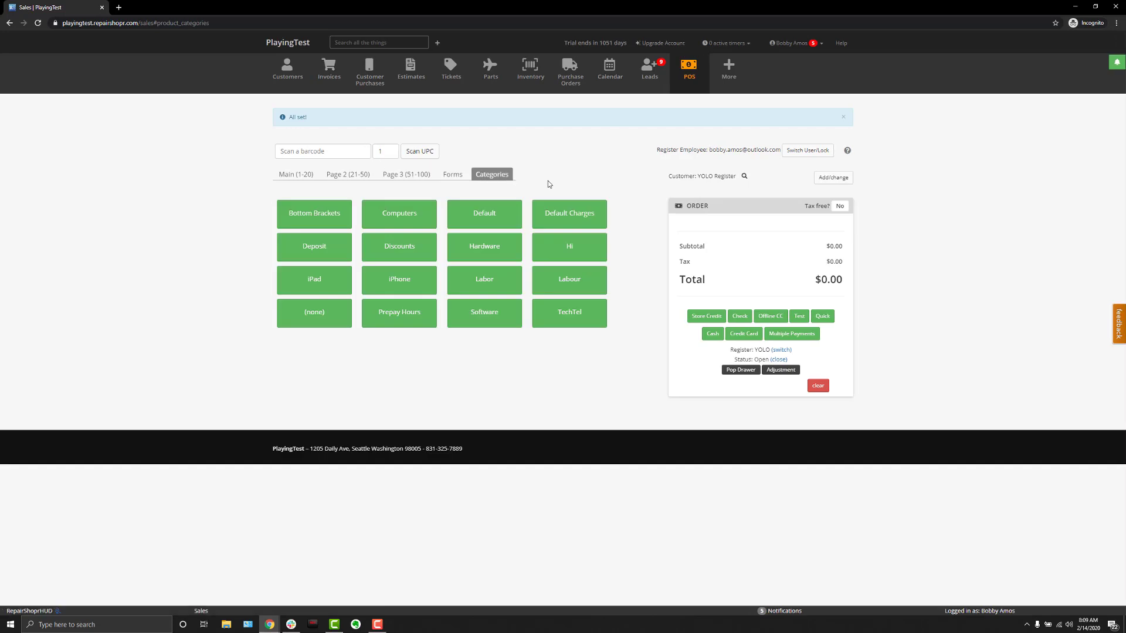
mouse_move(473, 266)
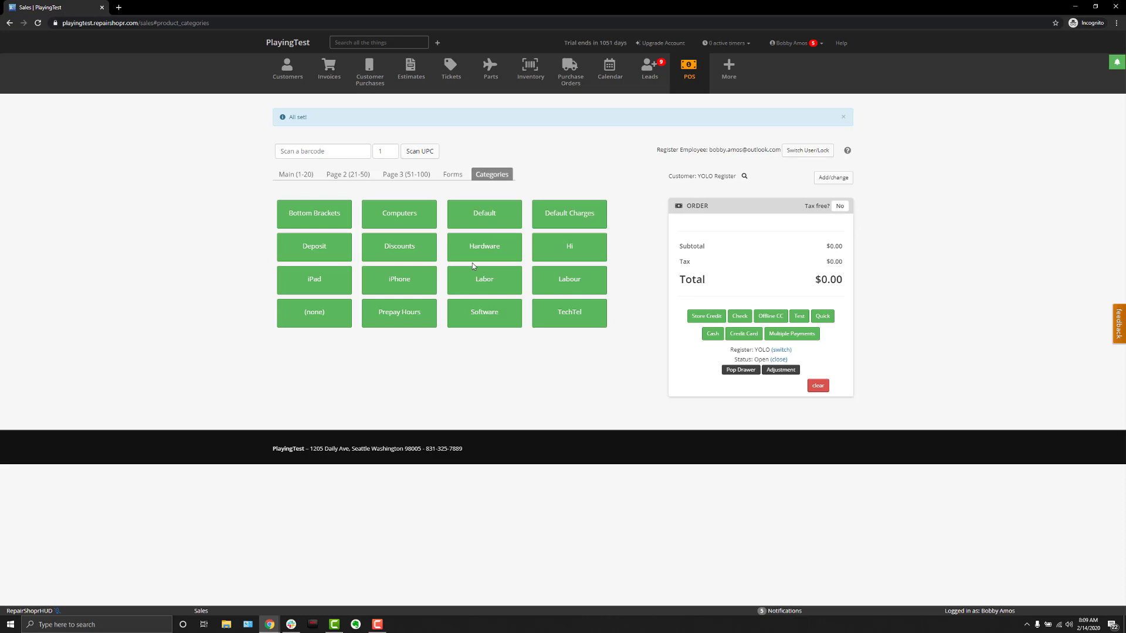
left_click(483, 279)
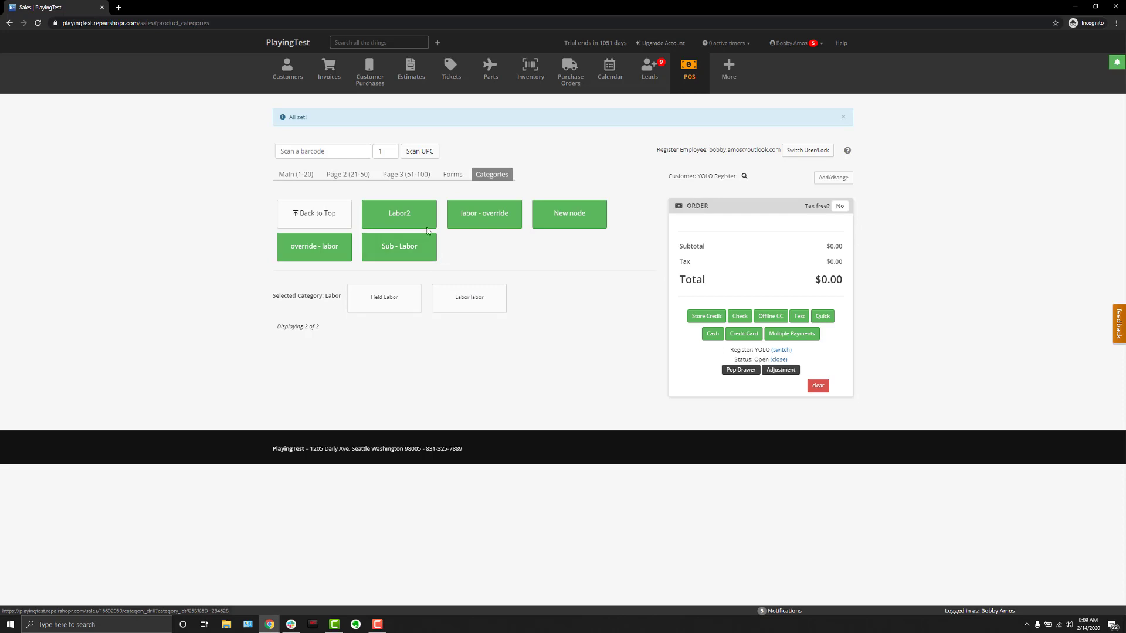
left_click(398, 213)
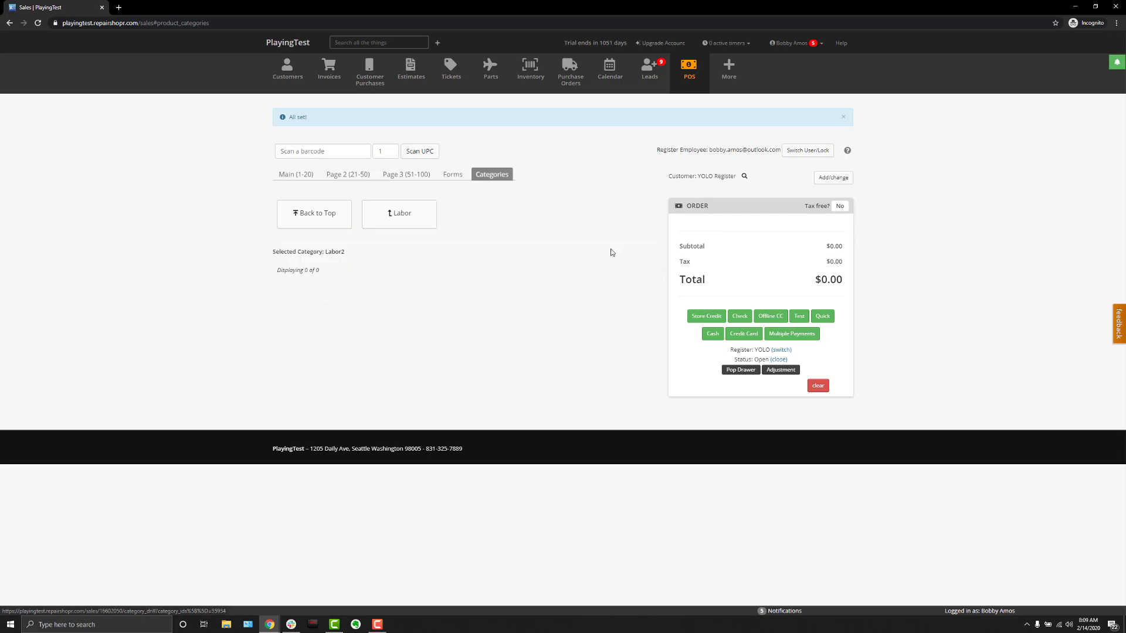
mouse_move(398, 221)
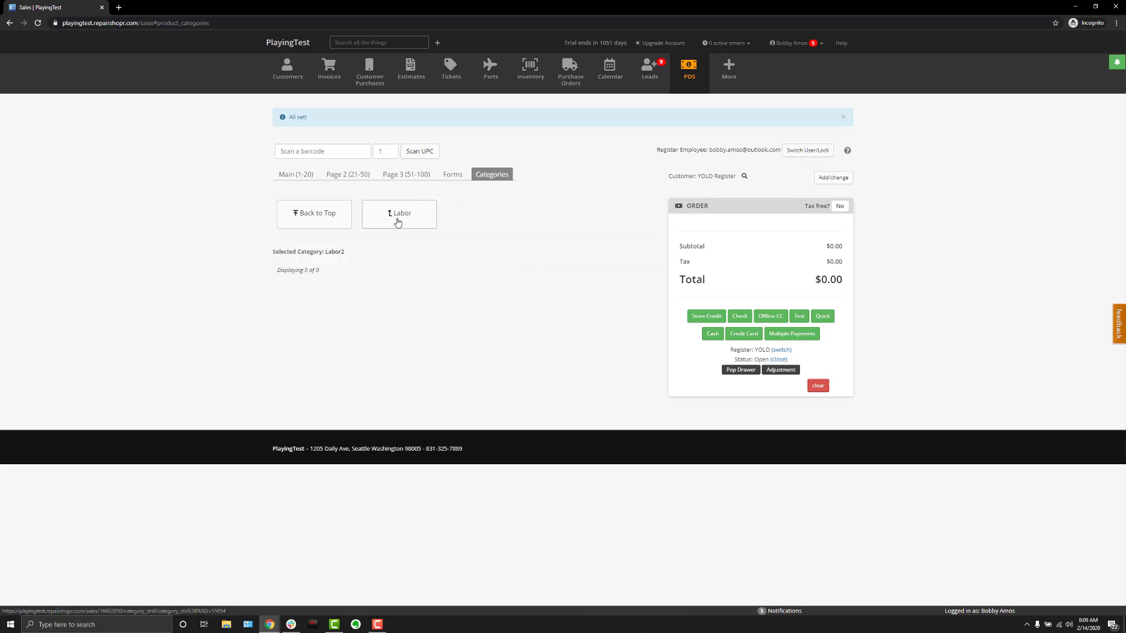
left_click(399, 214)
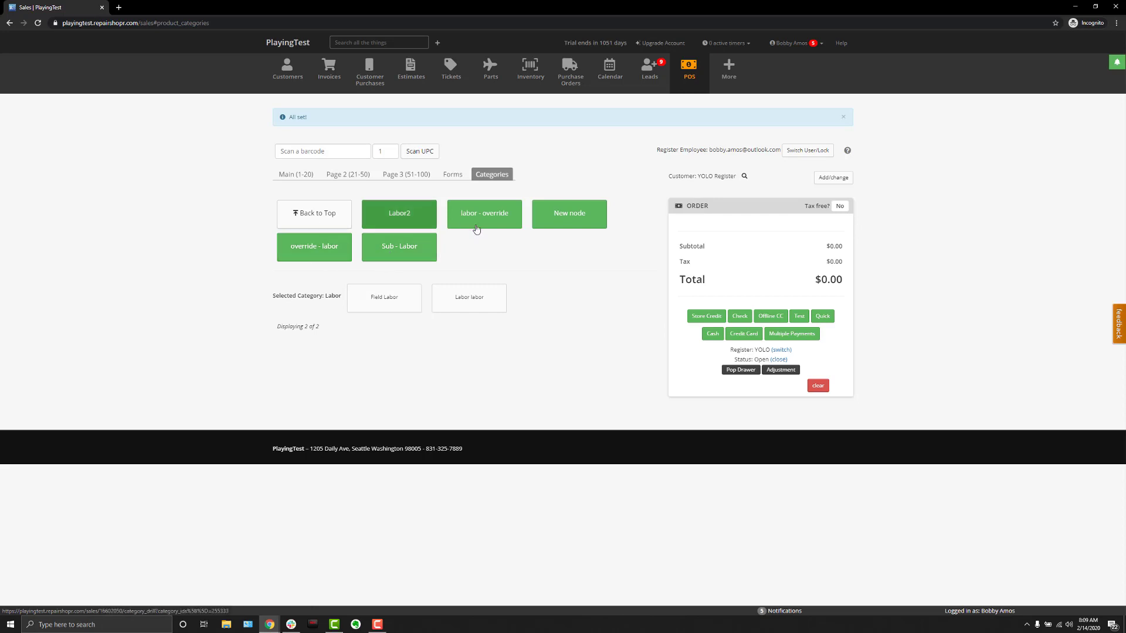
left_click(295, 173)
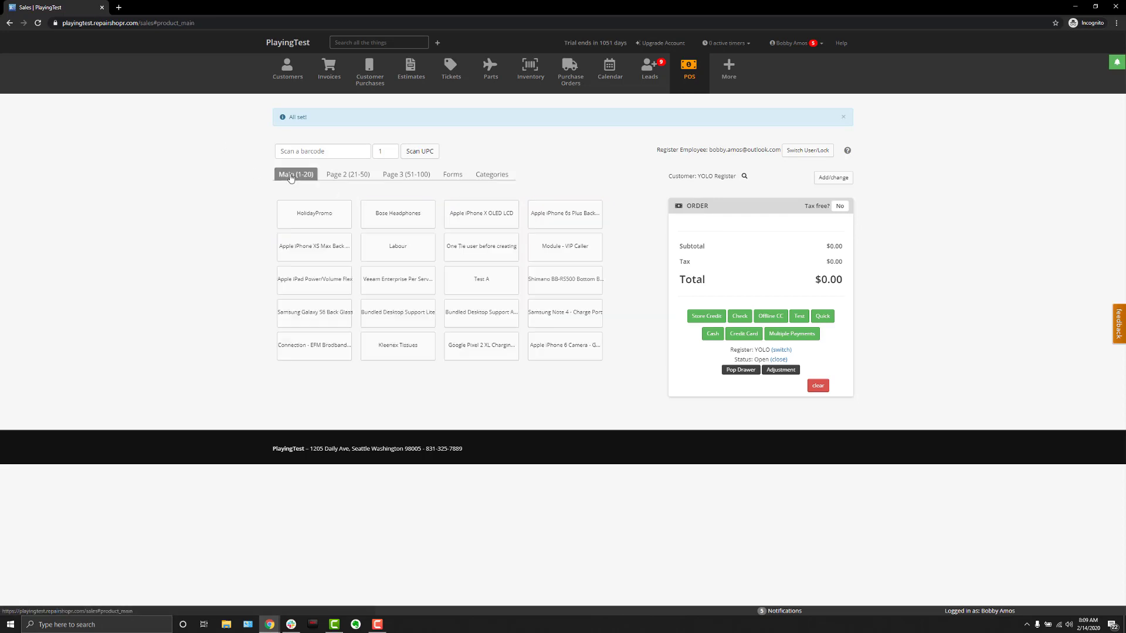
left_click(397, 246)
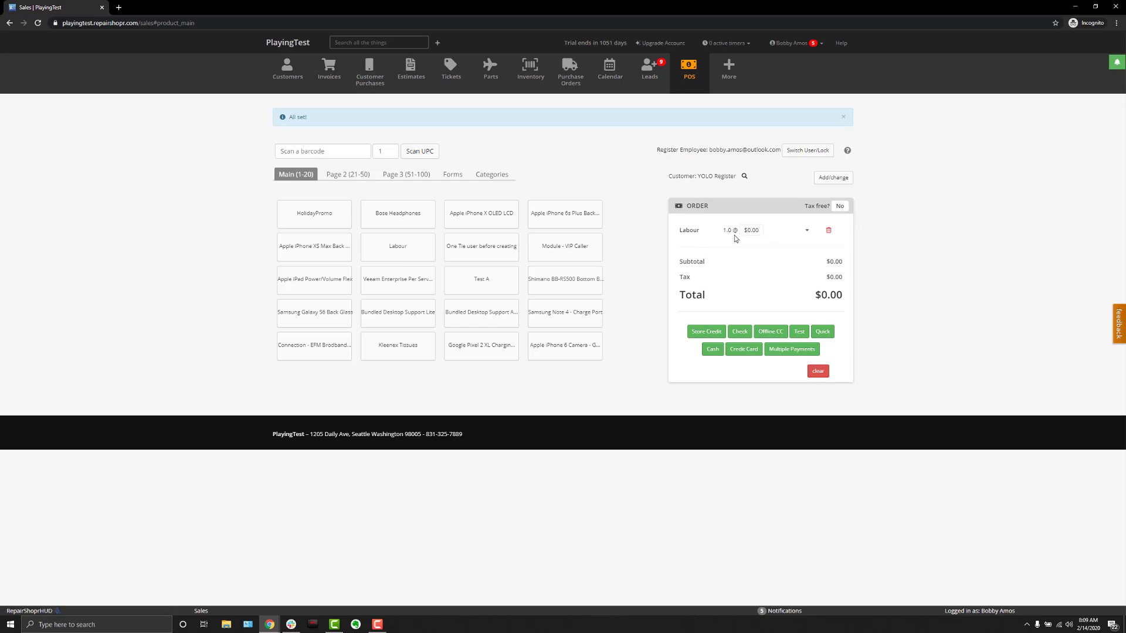
mouse_move(751, 239)
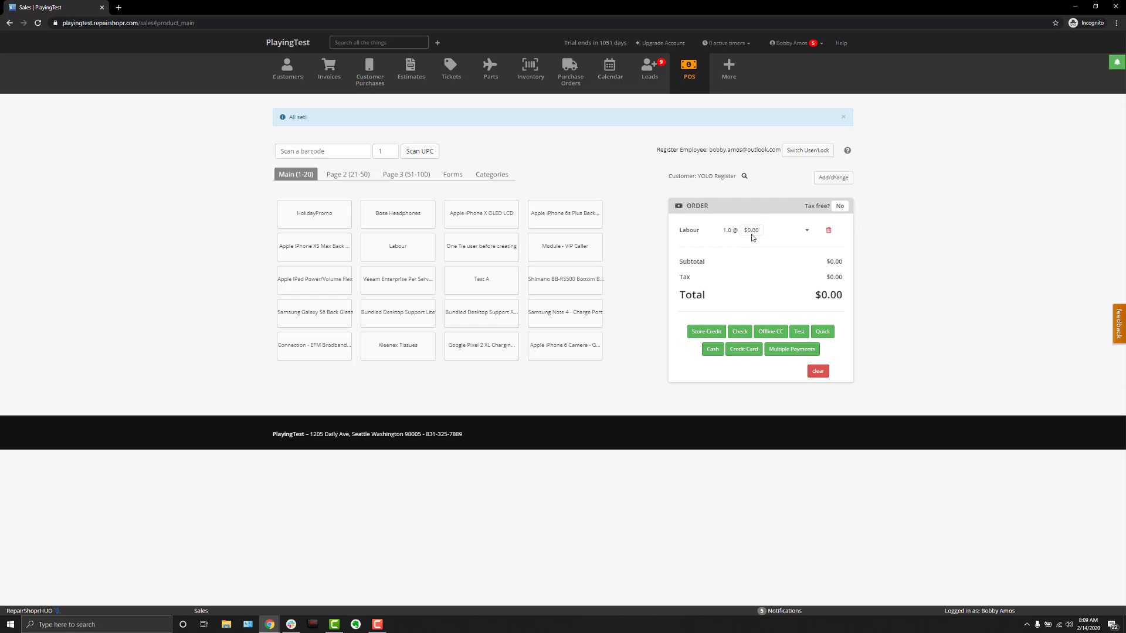
Step: Price the Labour line at $10.00 for a $10.50 order total, paying by check
left_click(752, 230)
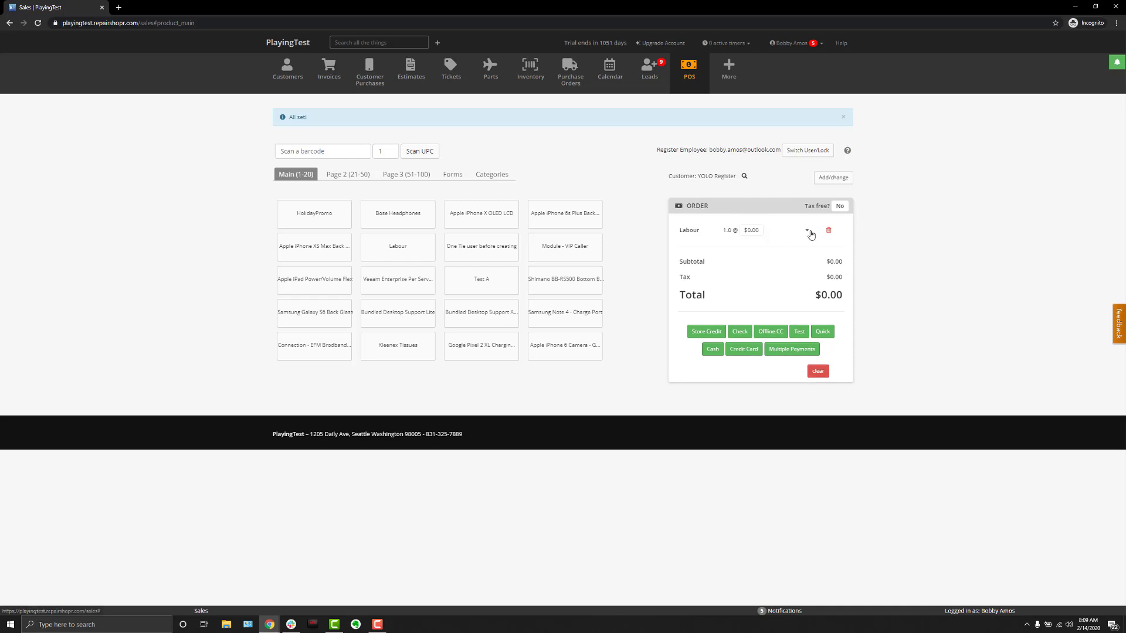
left_click(805, 229)
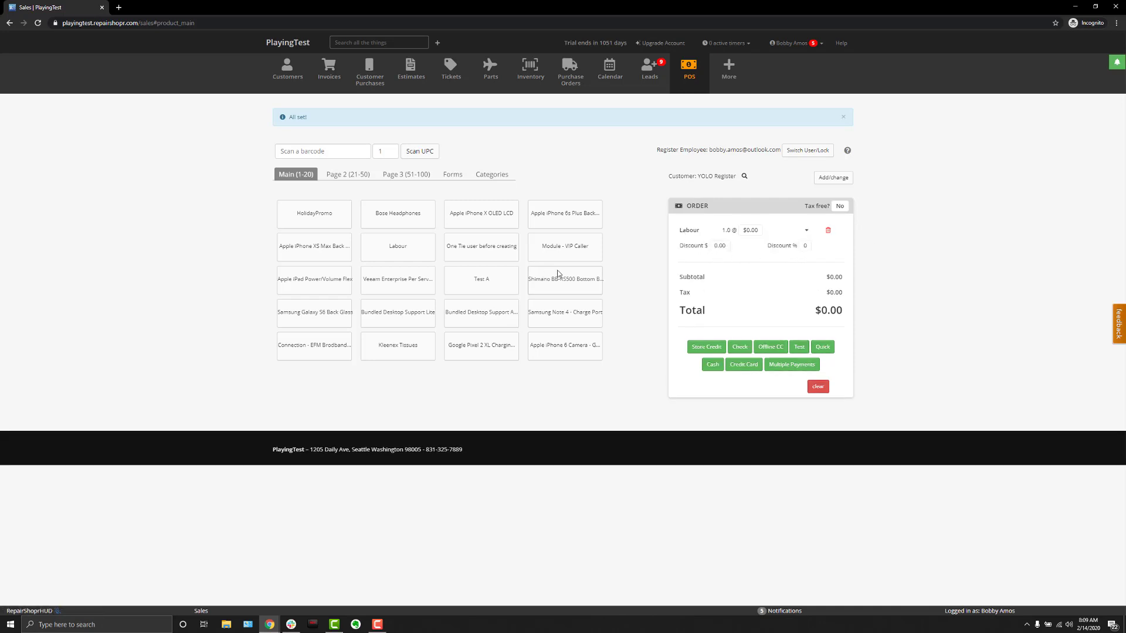
mouse_move(824, 256)
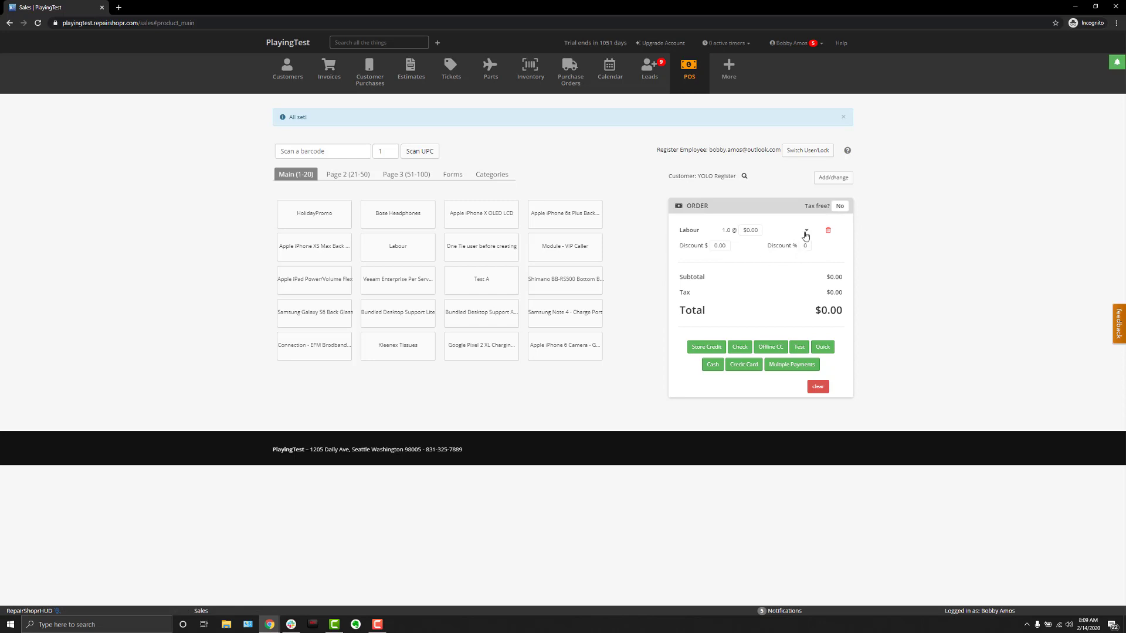
left_click(749, 230)
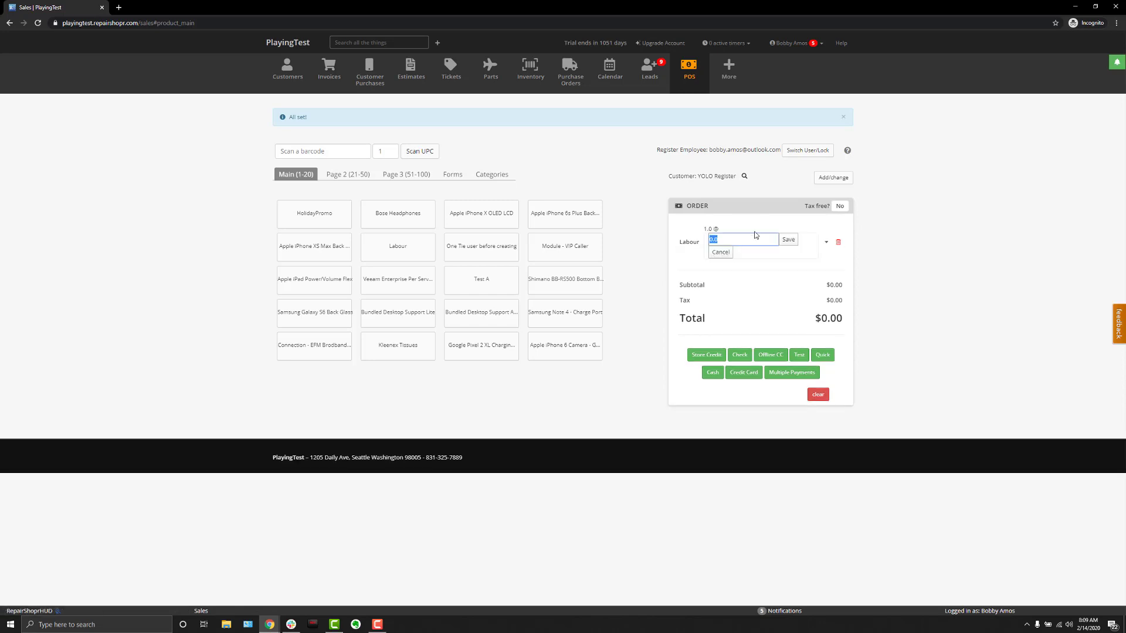
type("10.00")
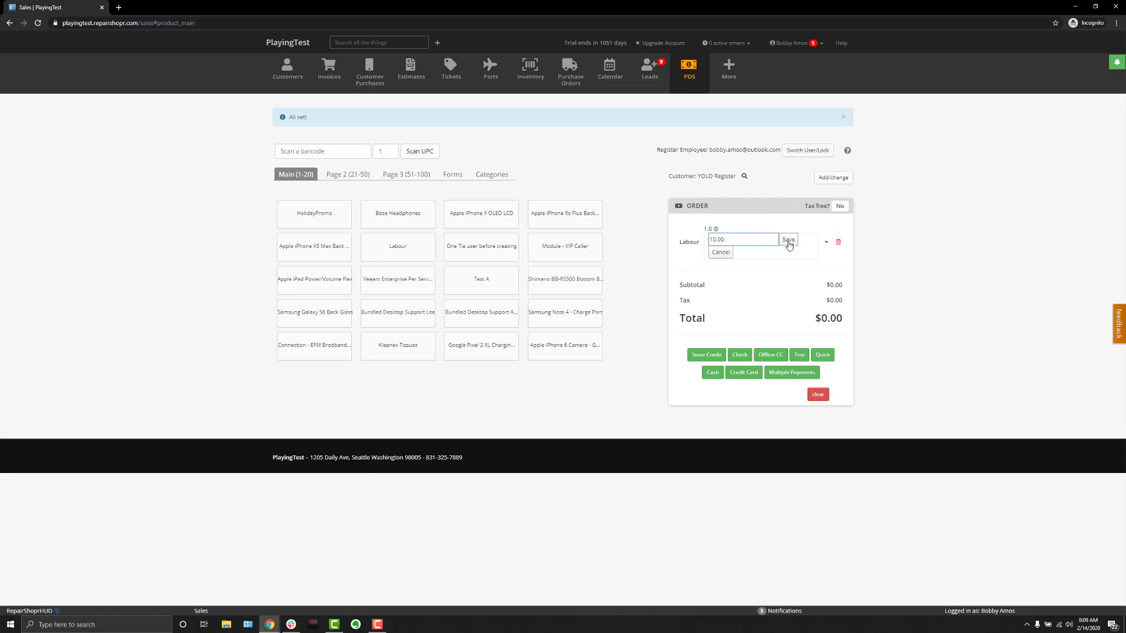
left_click(787, 240)
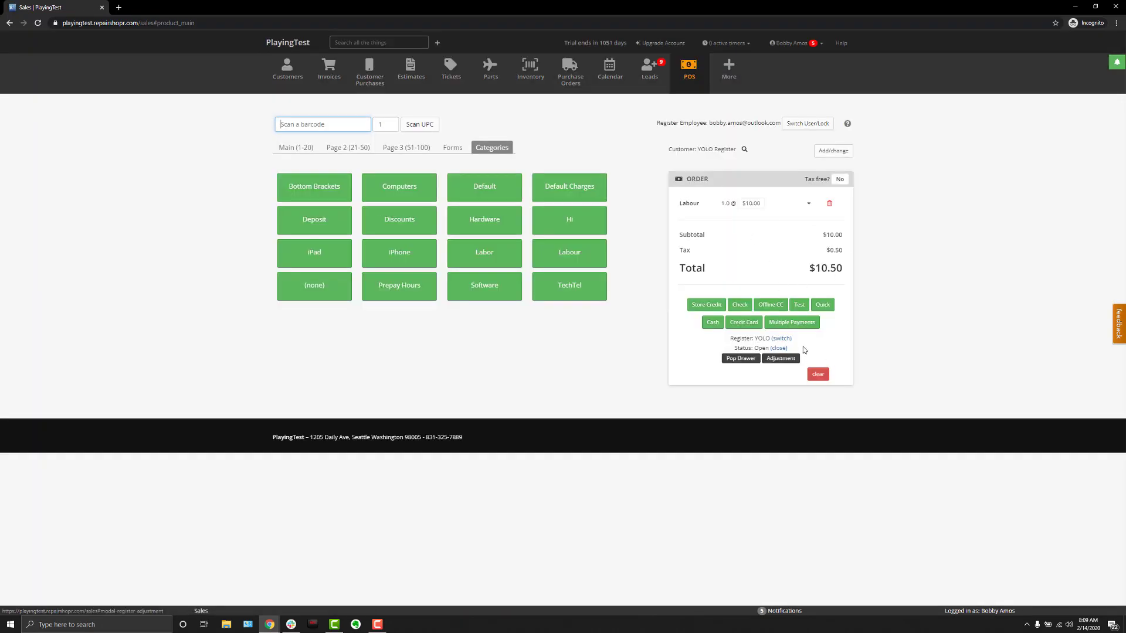
mouse_move(912, 336)
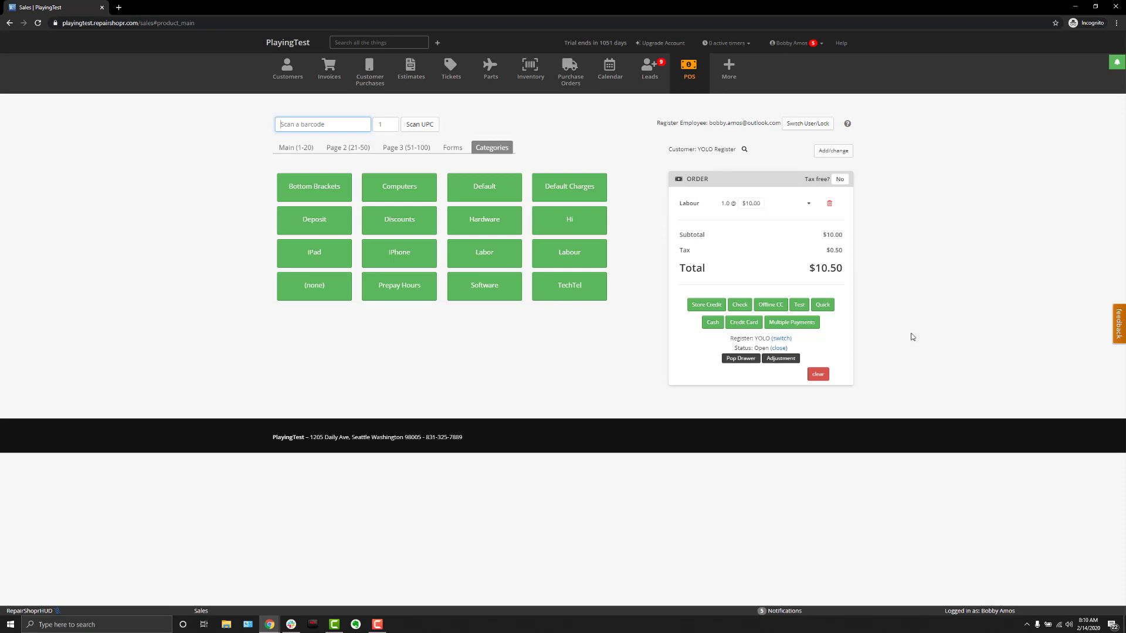
mouse_move(744, 322)
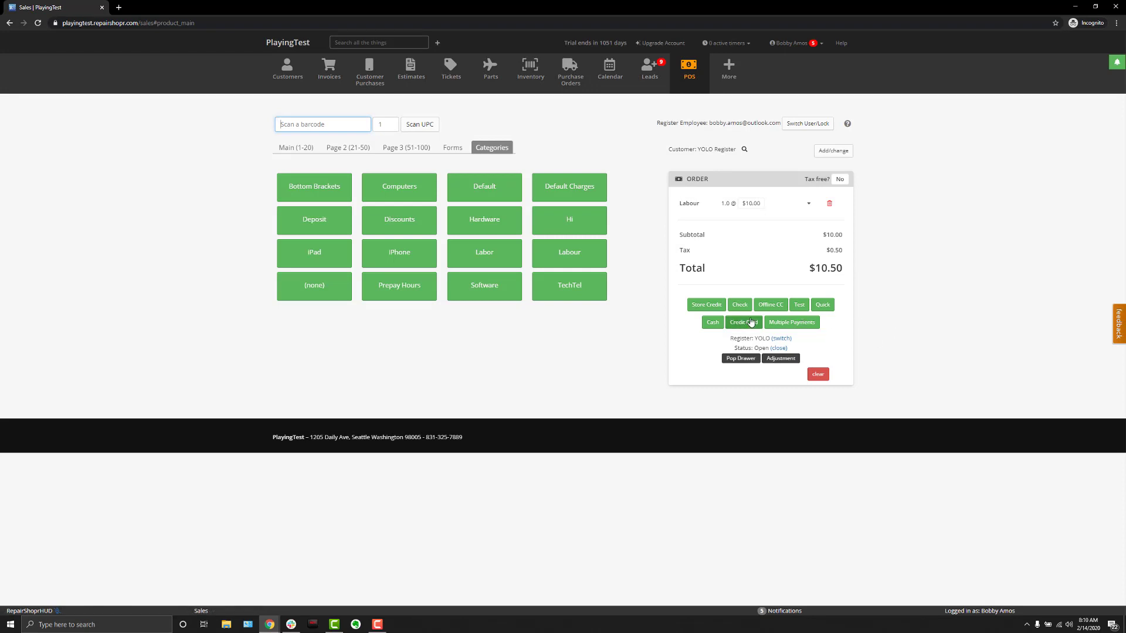
left_click(739, 304)
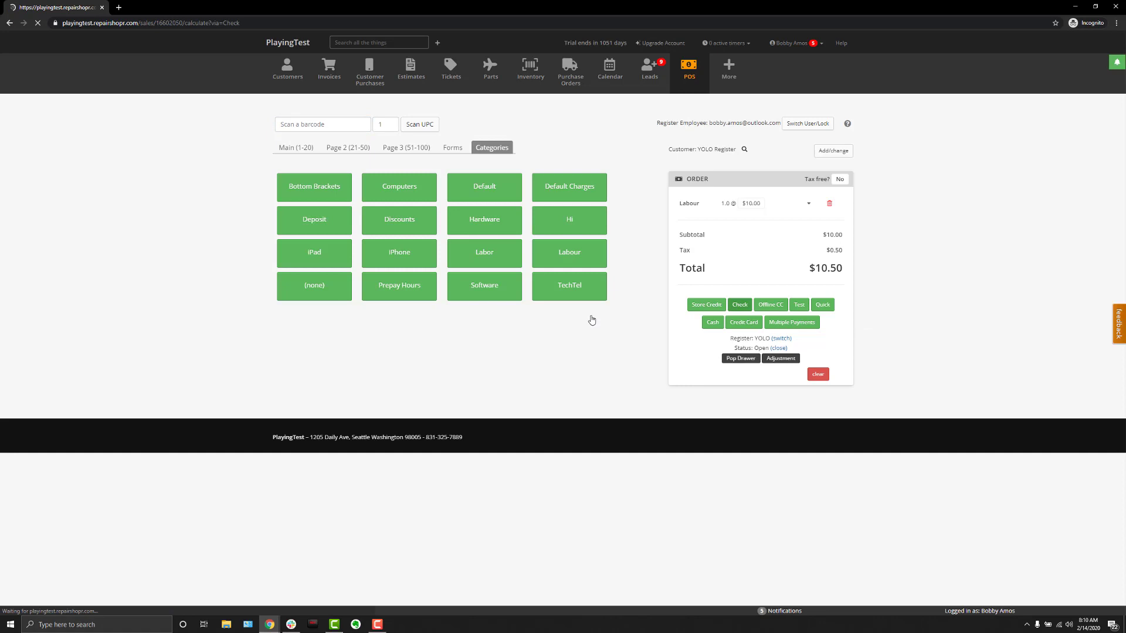
Step: Tender the check sale with $10.50 provided, paying Invoice #2007 in full
left_click(739, 305)
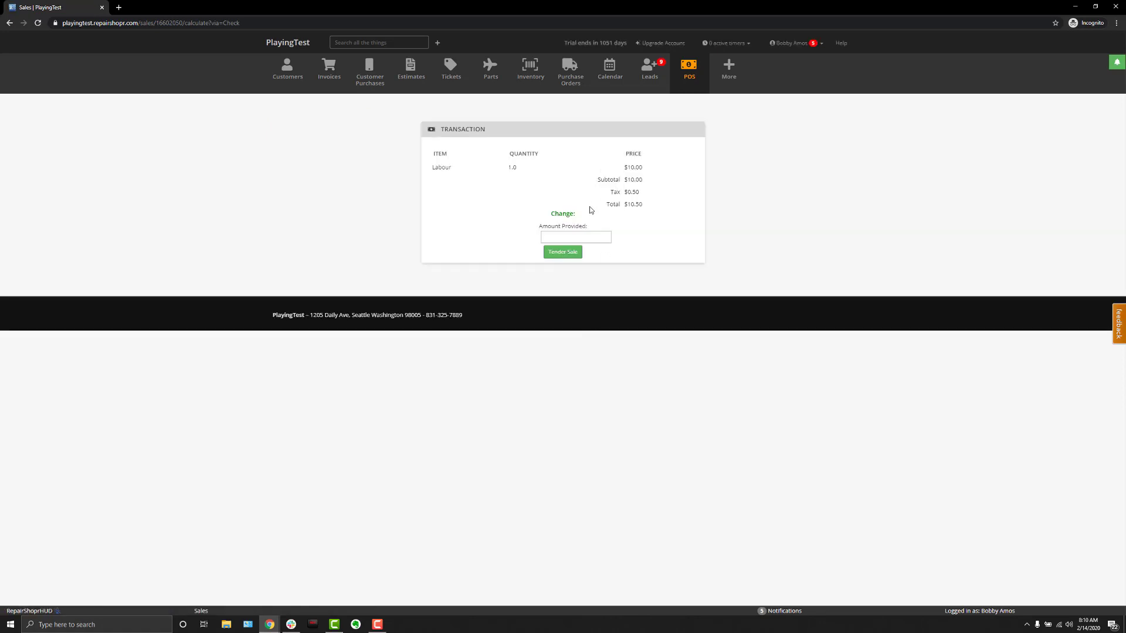
left_click(575, 237)
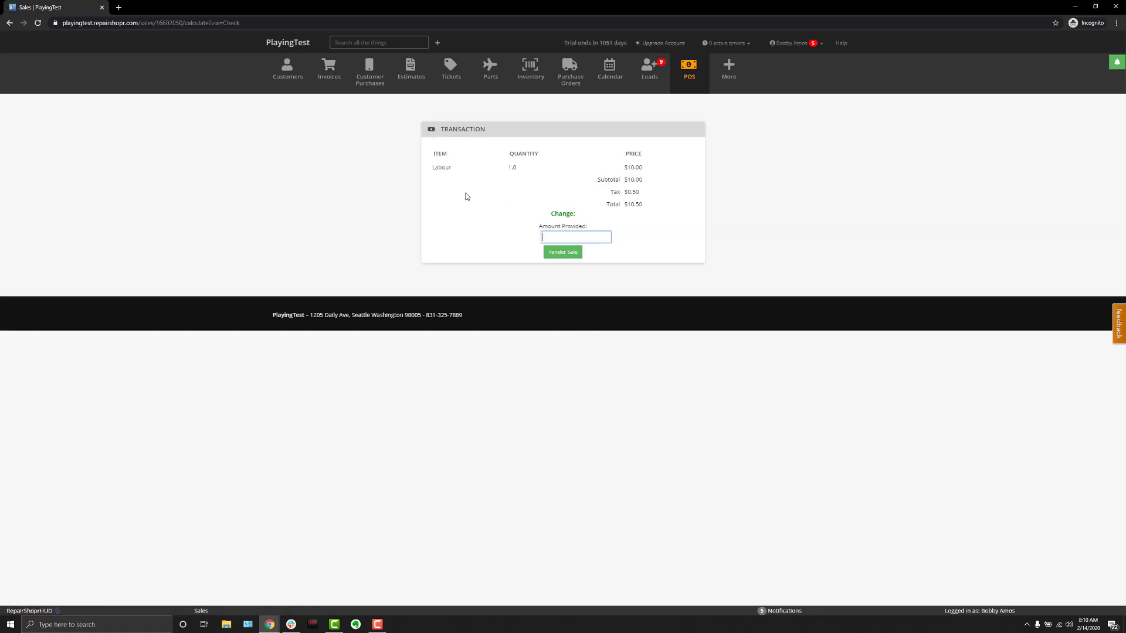
type("10.50")
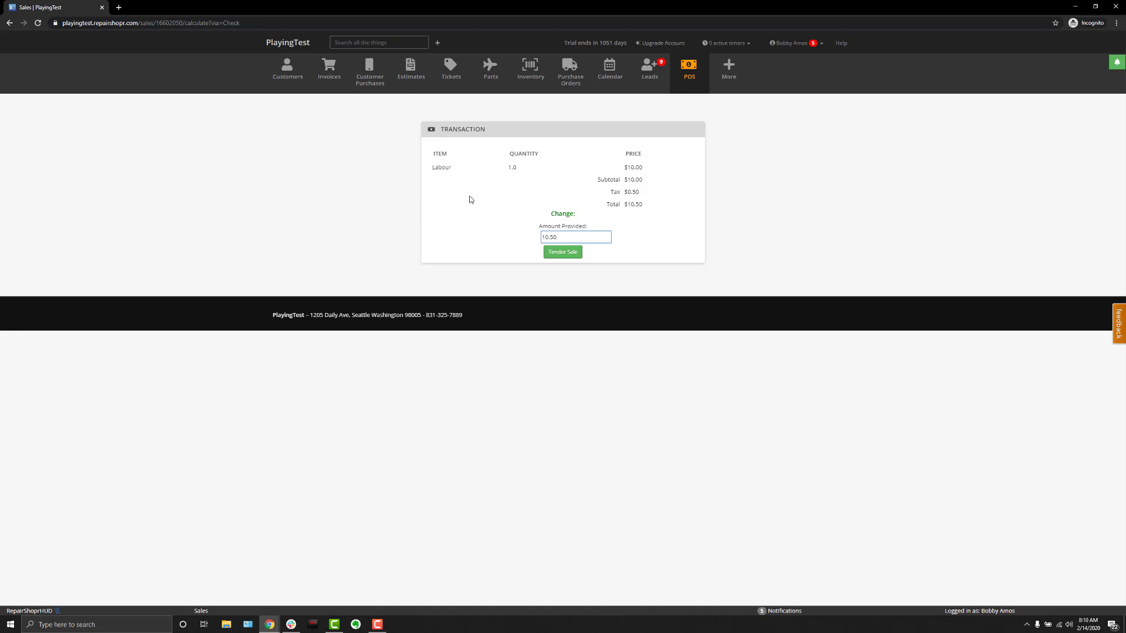
left_click(562, 252)
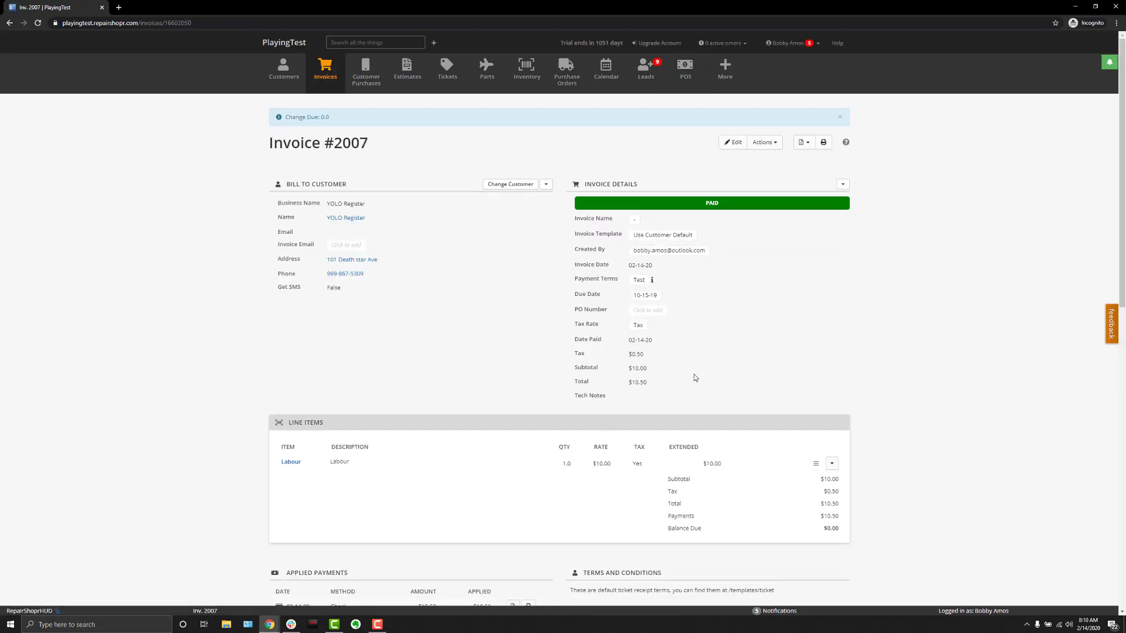
mouse_move(681, 120)
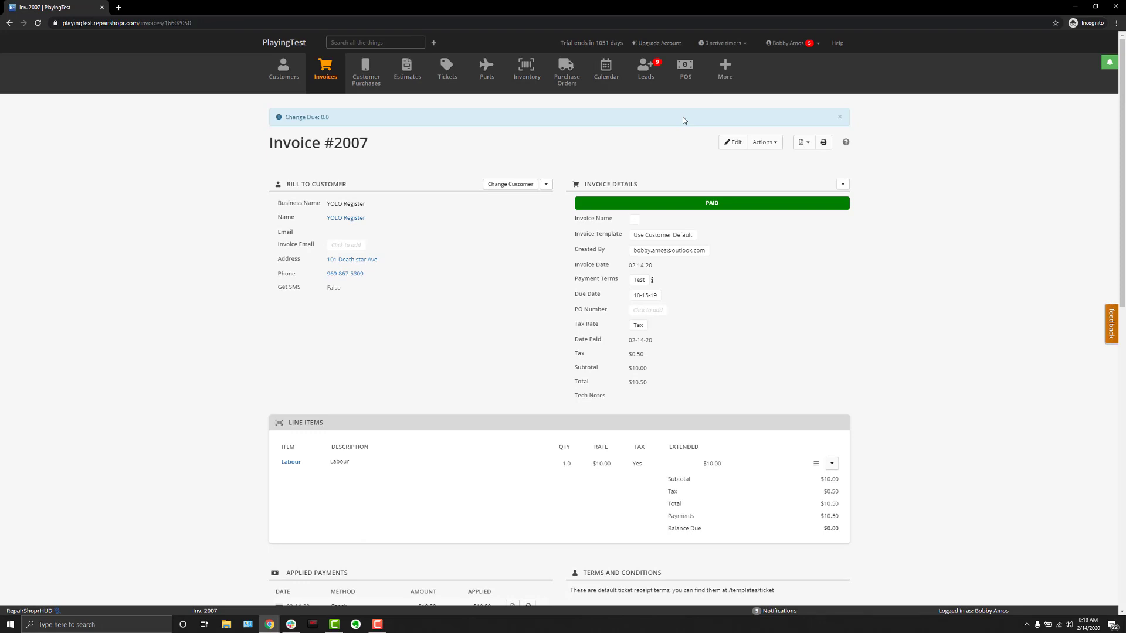
mouse_move(684, 70)
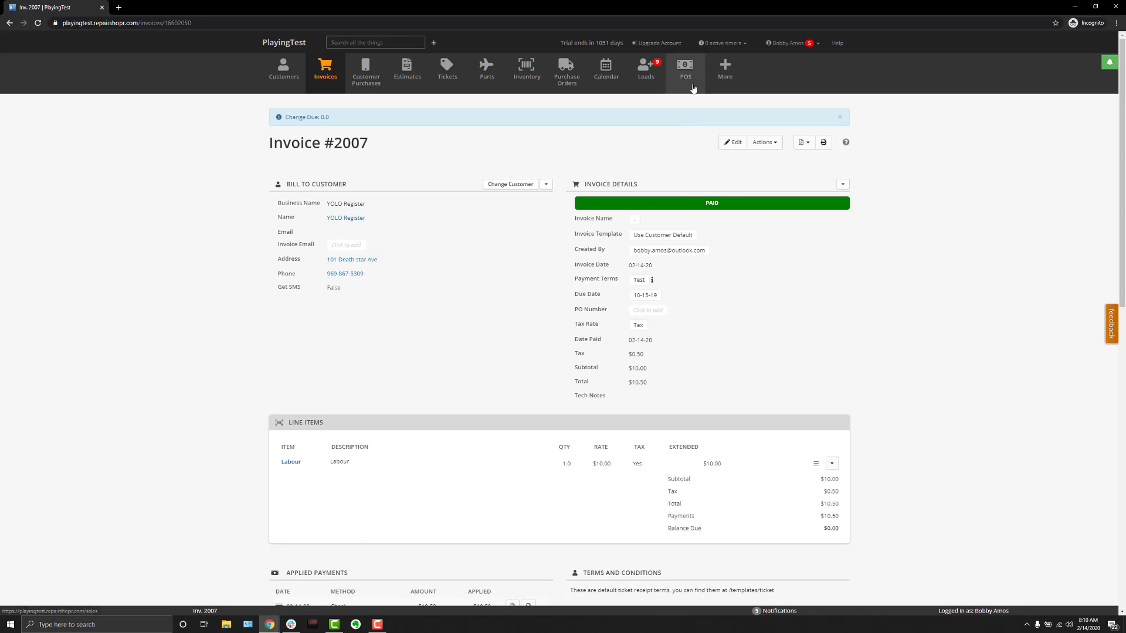
Step: Return to the POS sales screen for a fresh empty order on register YOLO
left_click(685, 68)
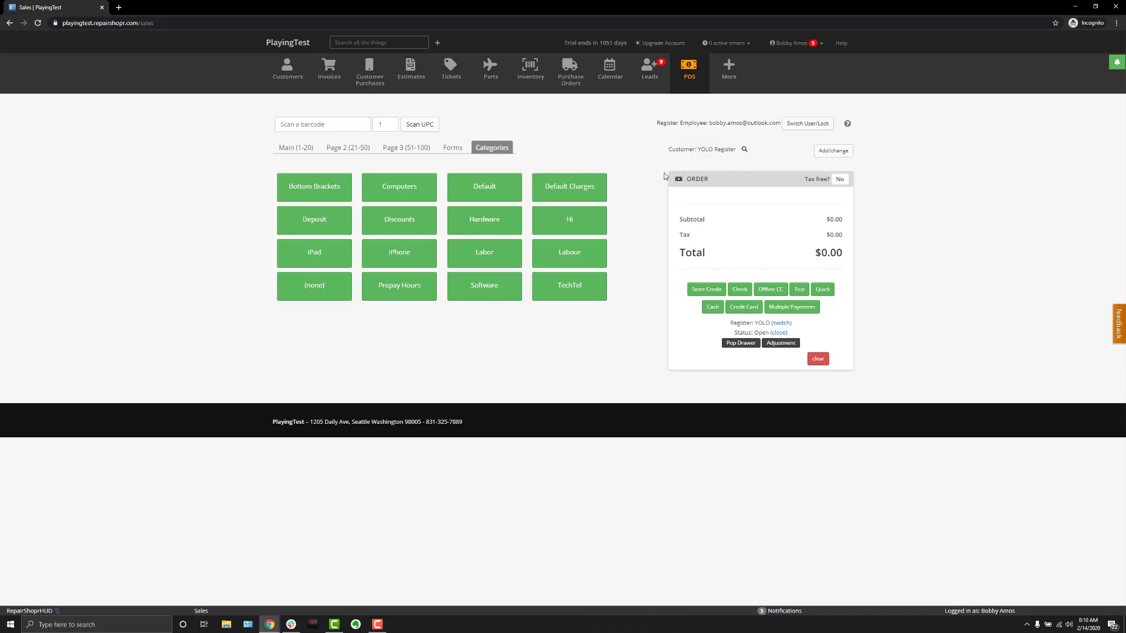
mouse_move(692, 173)
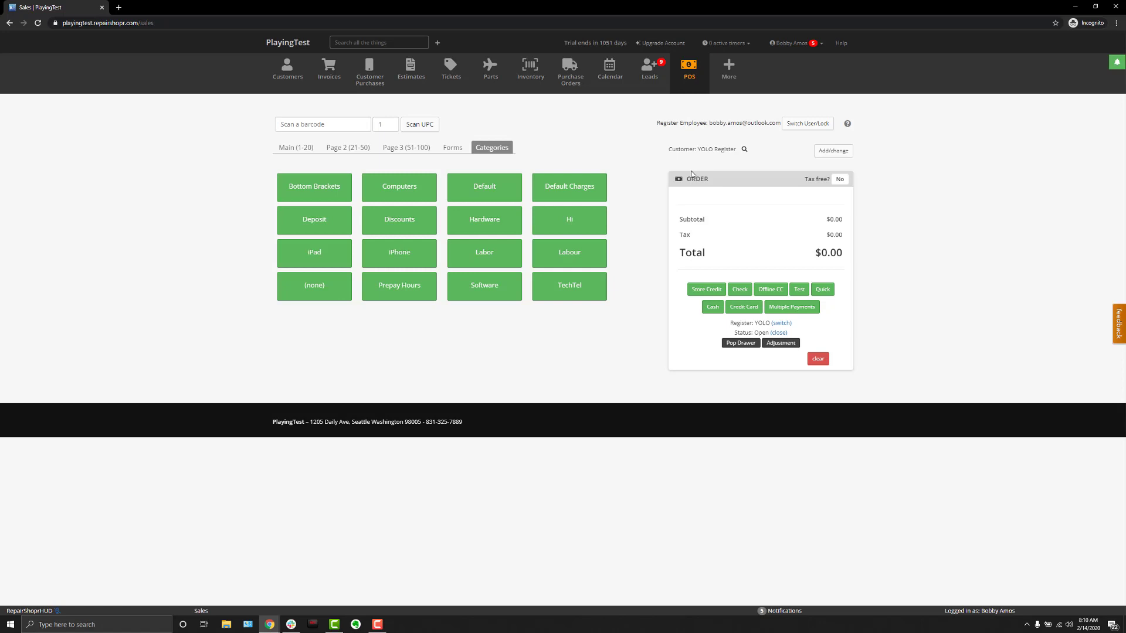
mouse_move(801, 163)
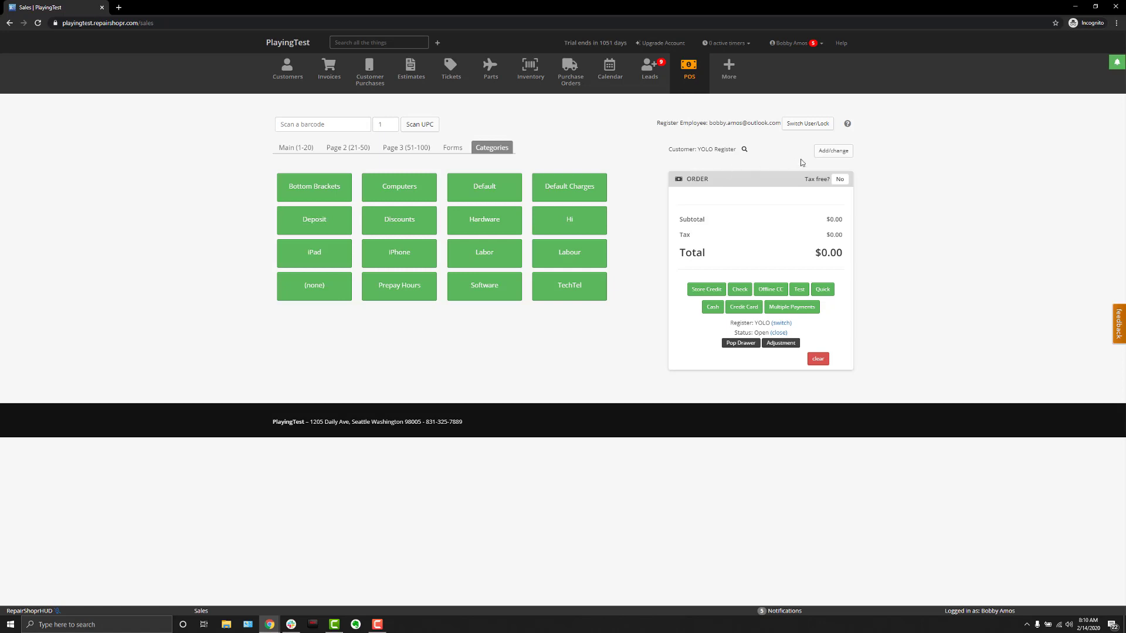
mouse_move(833, 151)
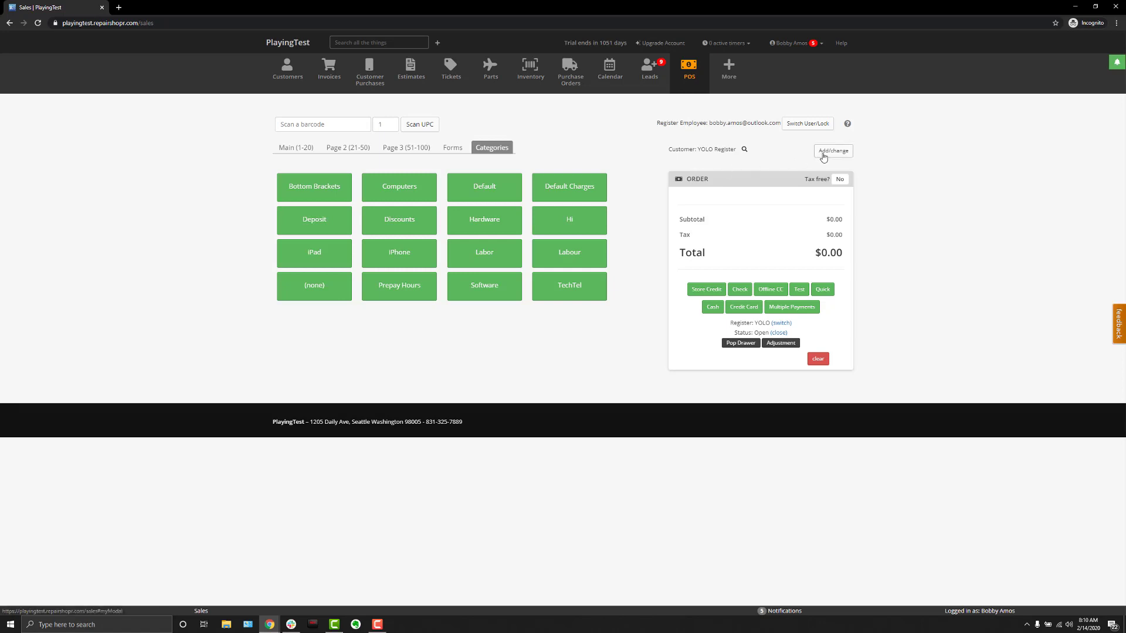
mouse_move(722, 157)
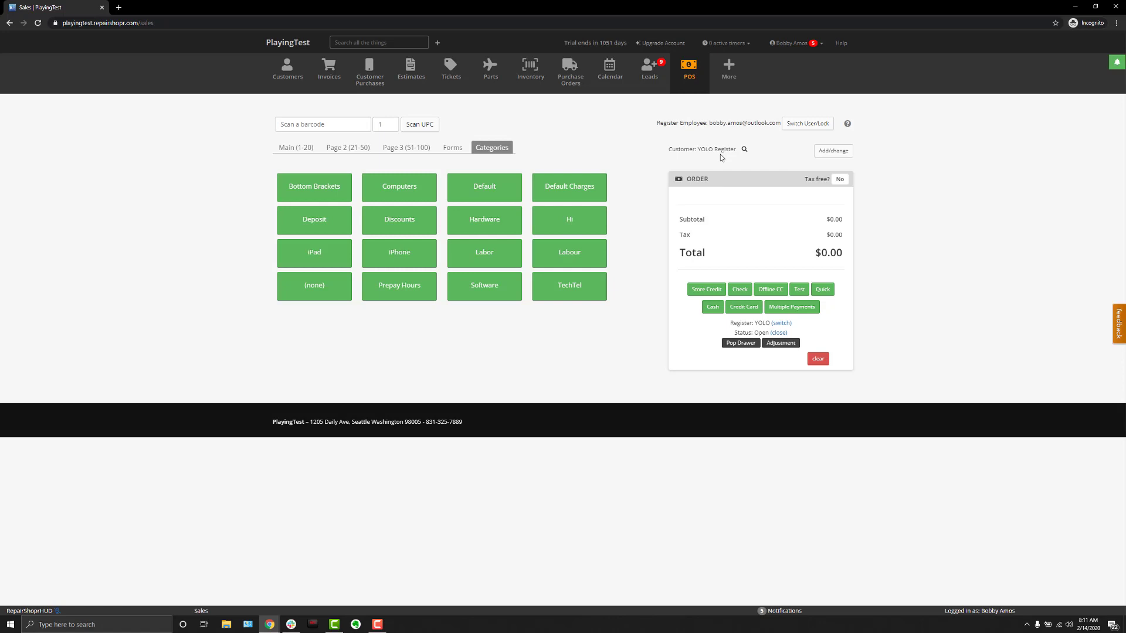
mouse_move(832, 150)
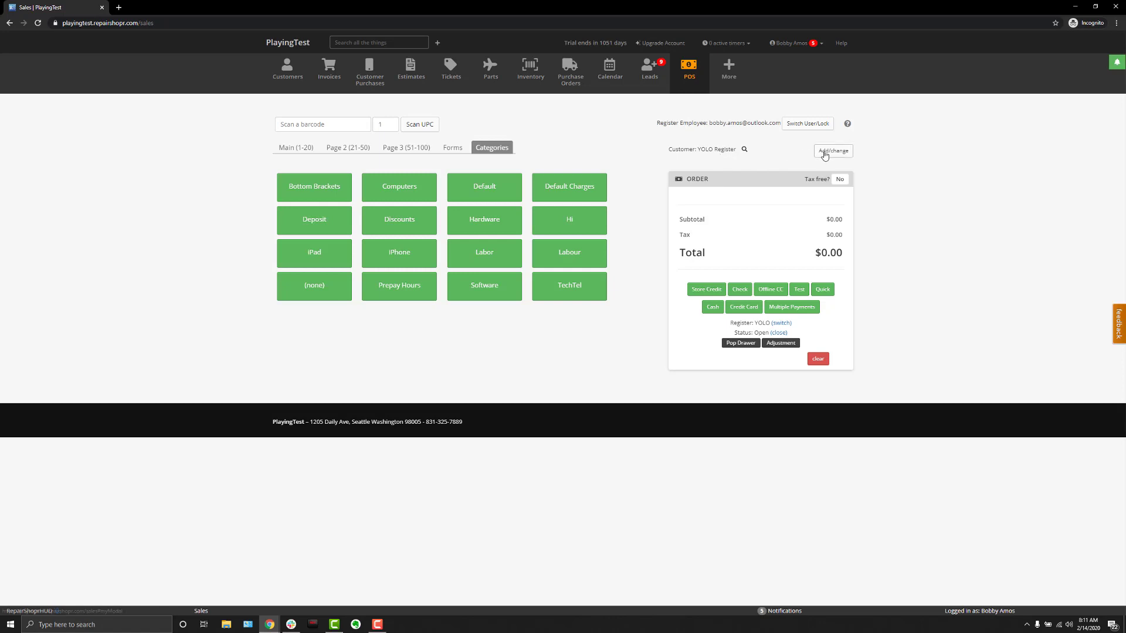
Step: Start changing the sale's customer and expand the new-customer creation form
left_click(832, 151)
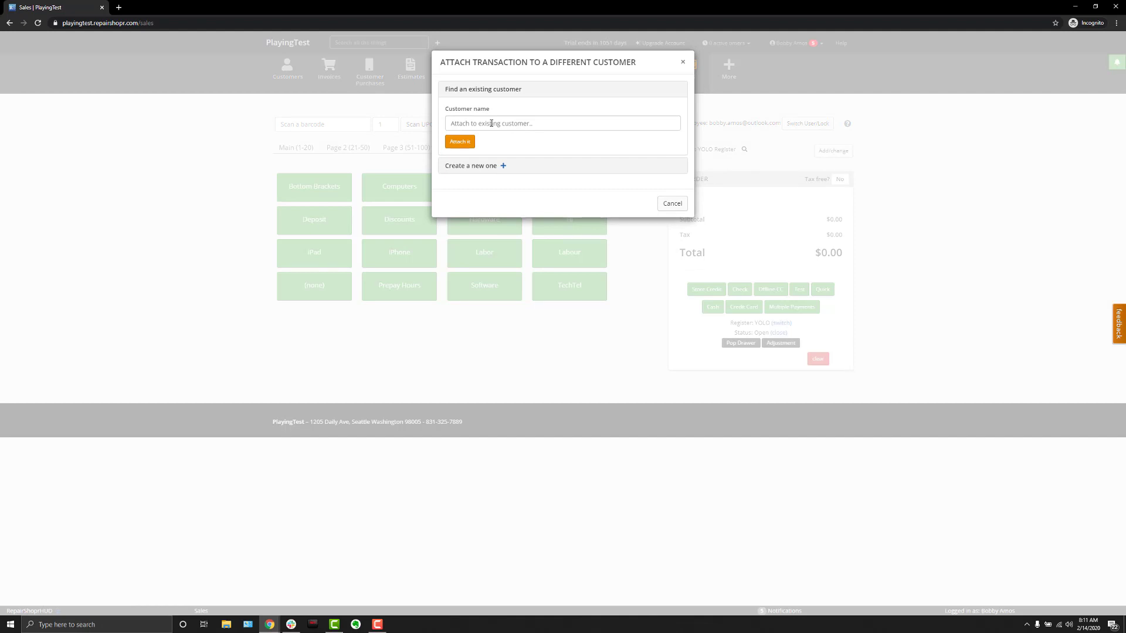
left_click(470, 166)
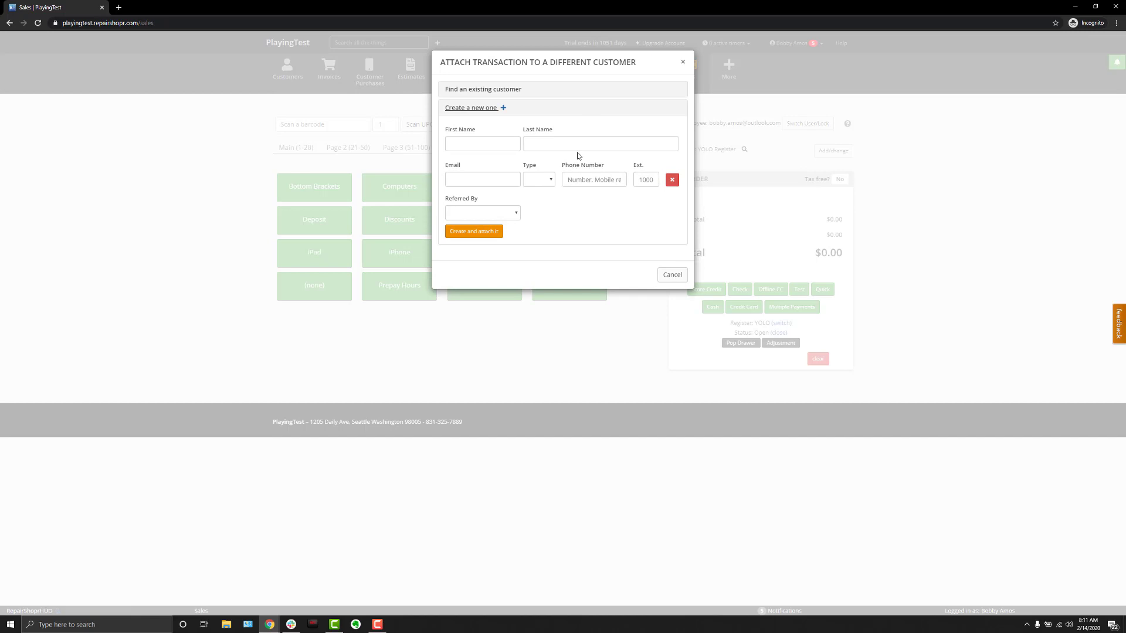
mouse_move(684, 64)
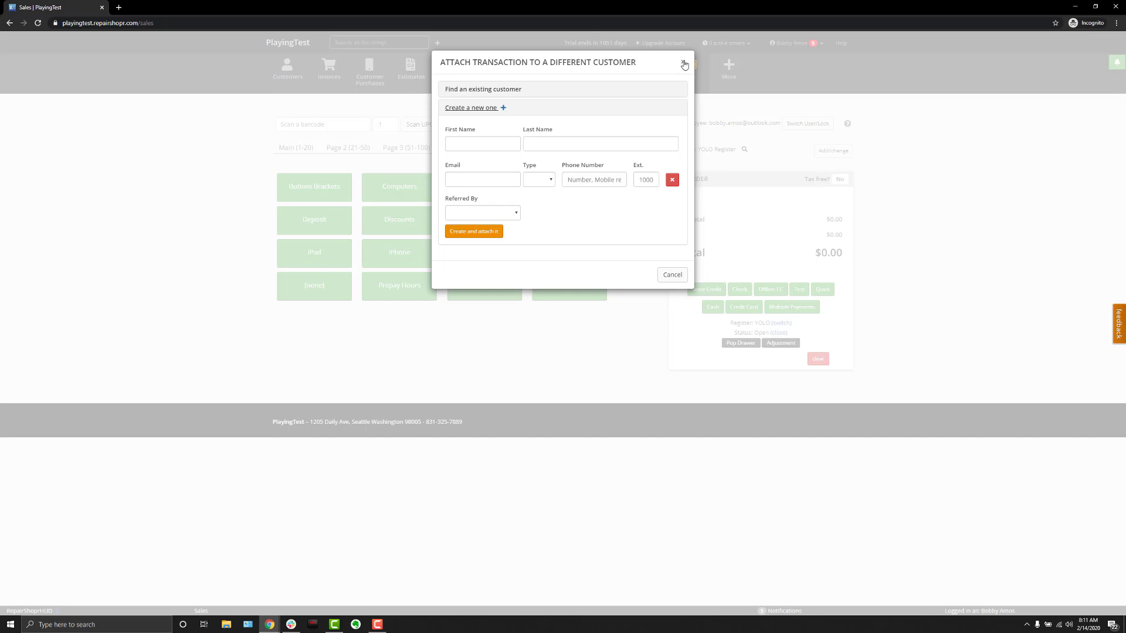
mouse_move(680, 71)
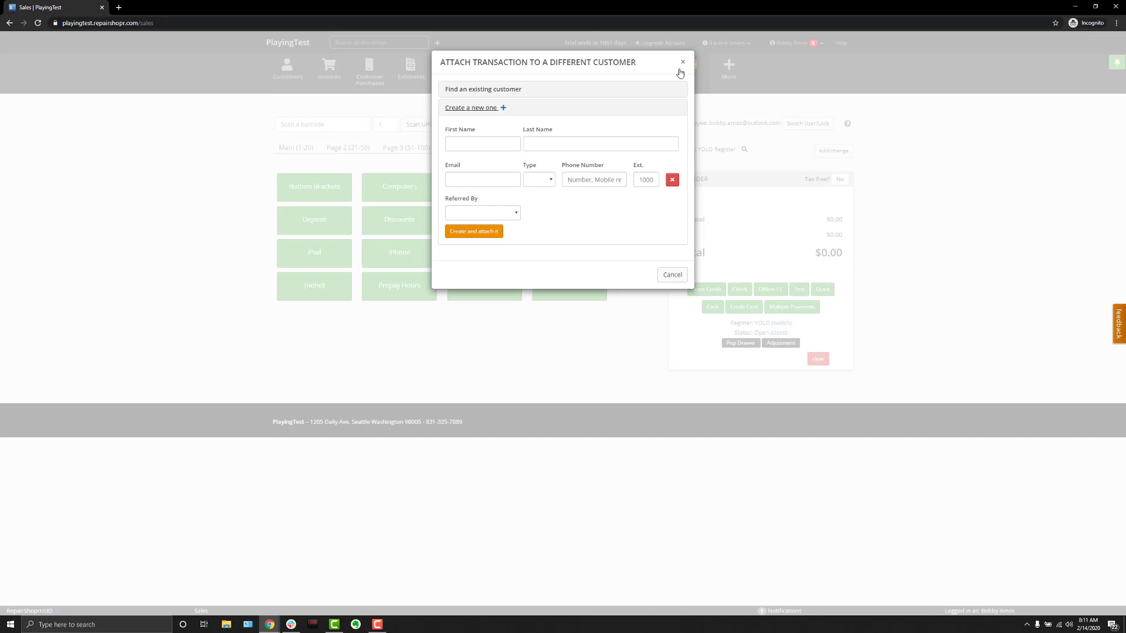
left_click(681, 62)
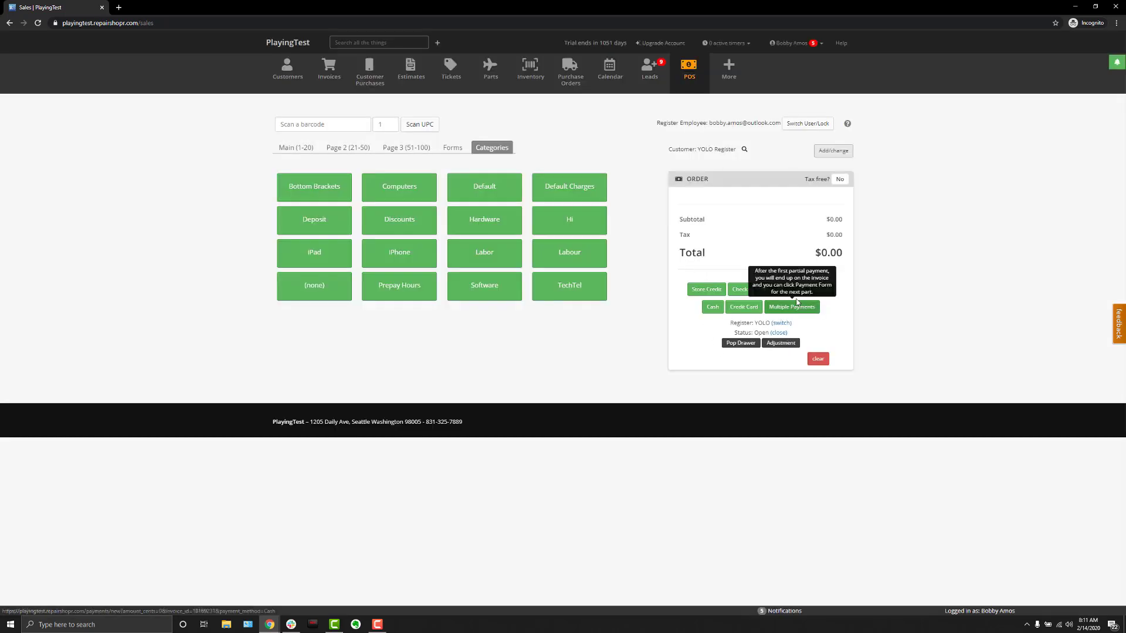
mouse_move(557, 204)
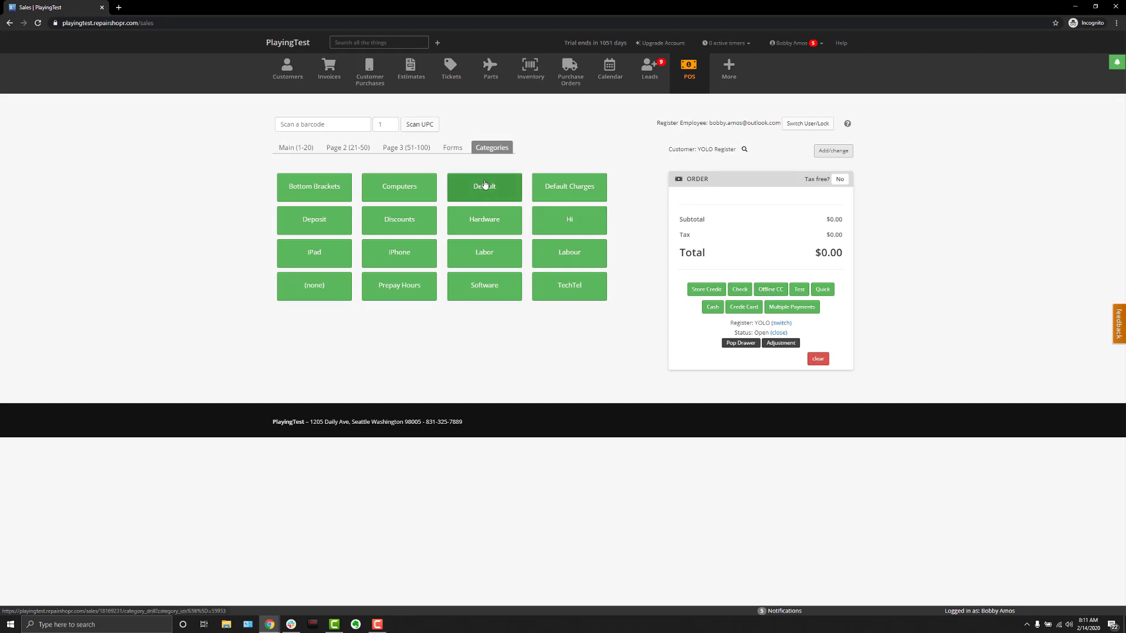
mouse_move(279, 117)
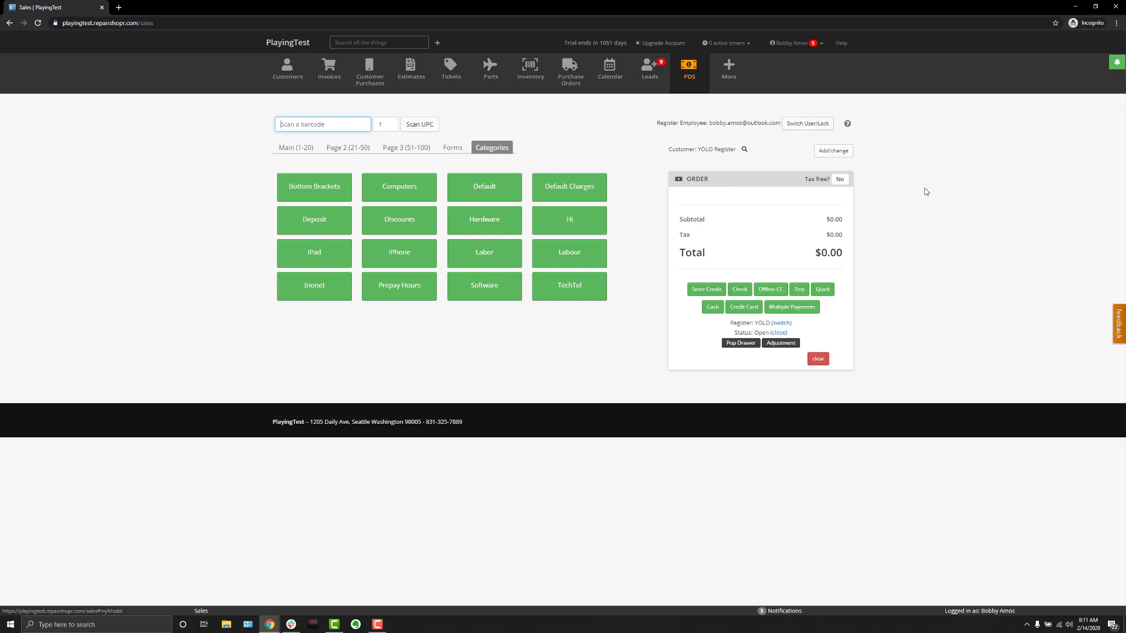
mouse_move(928, 246)
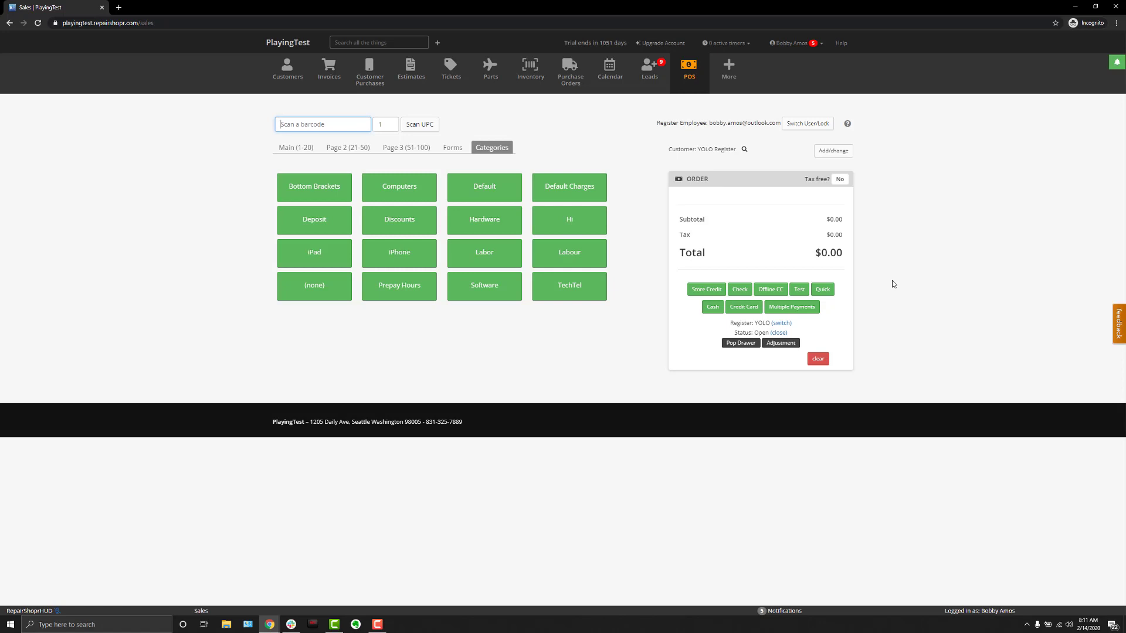
mouse_move(826, 349)
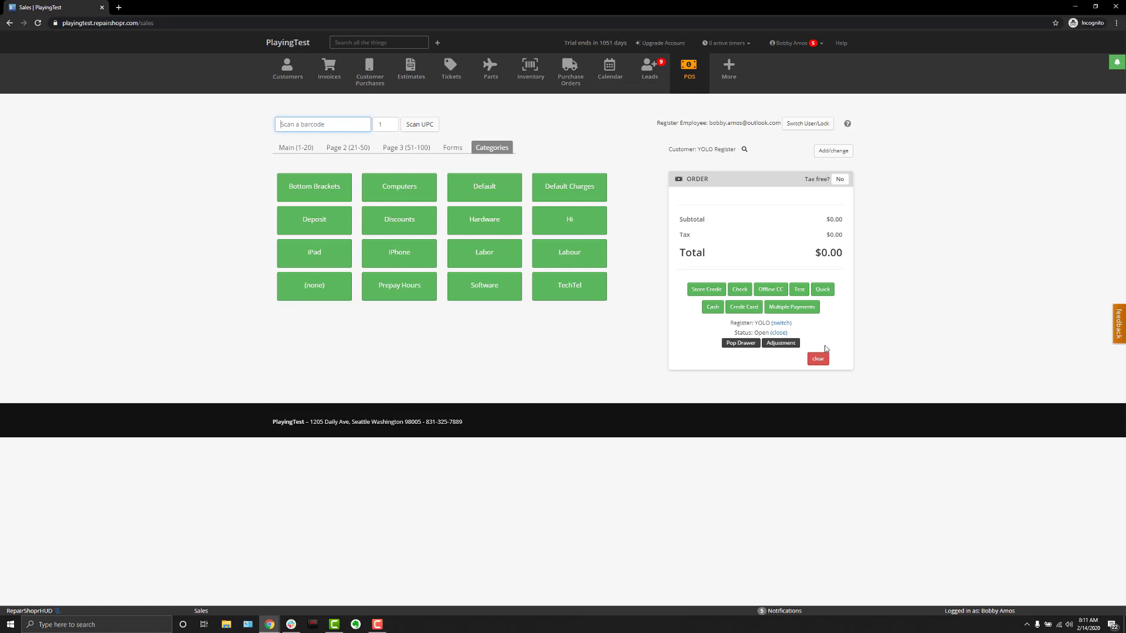
mouse_move(760, 352)
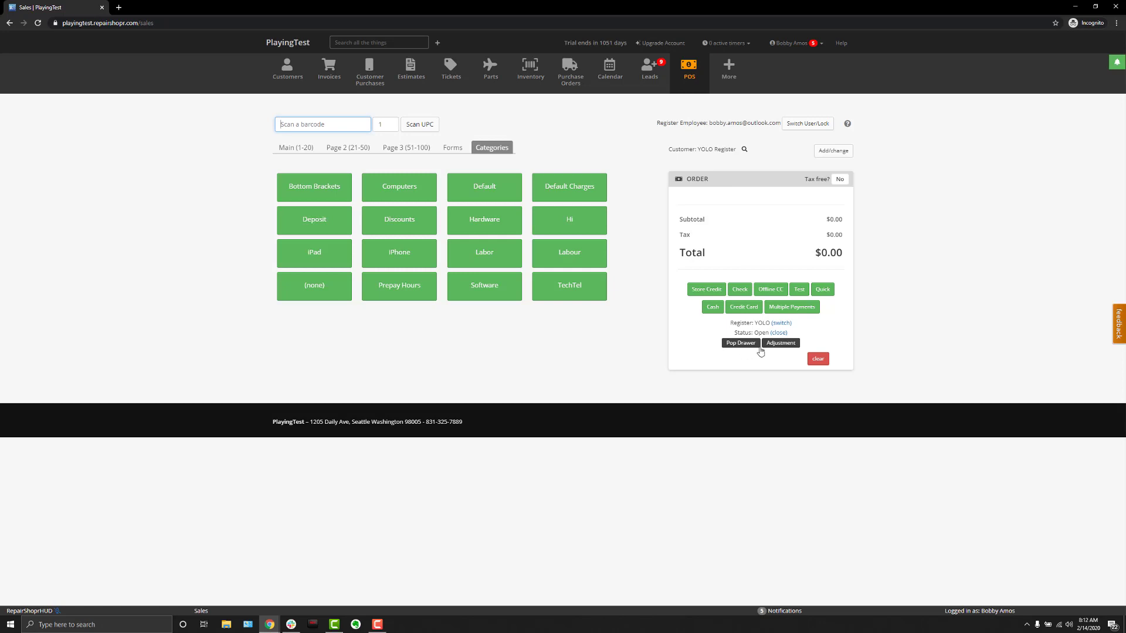
mouse_move(740, 343)
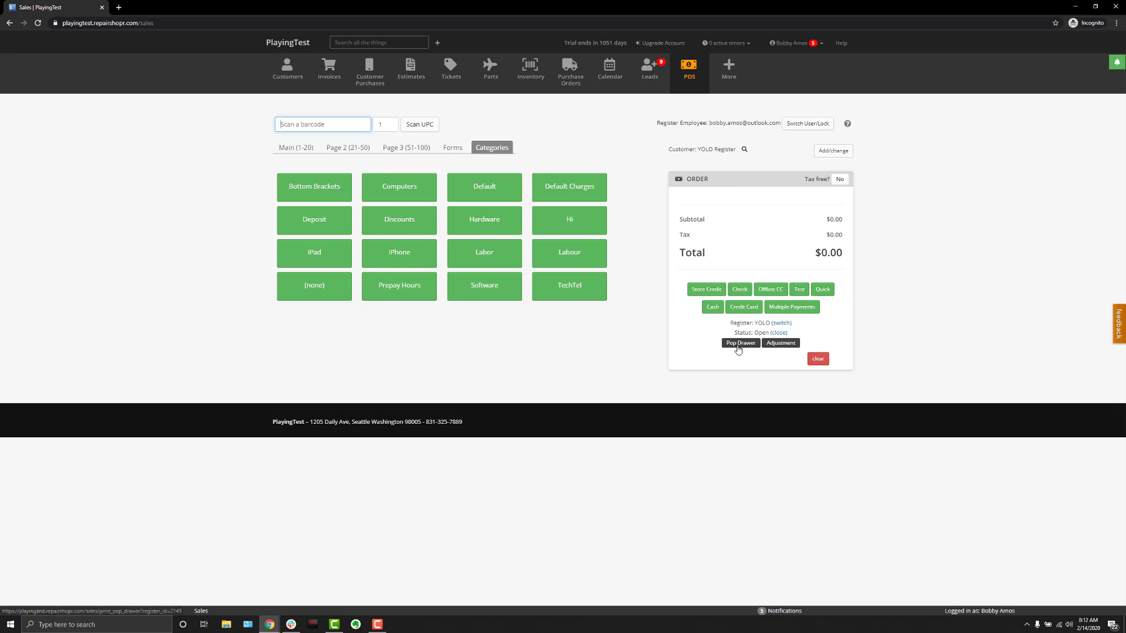
mouse_move(781, 343)
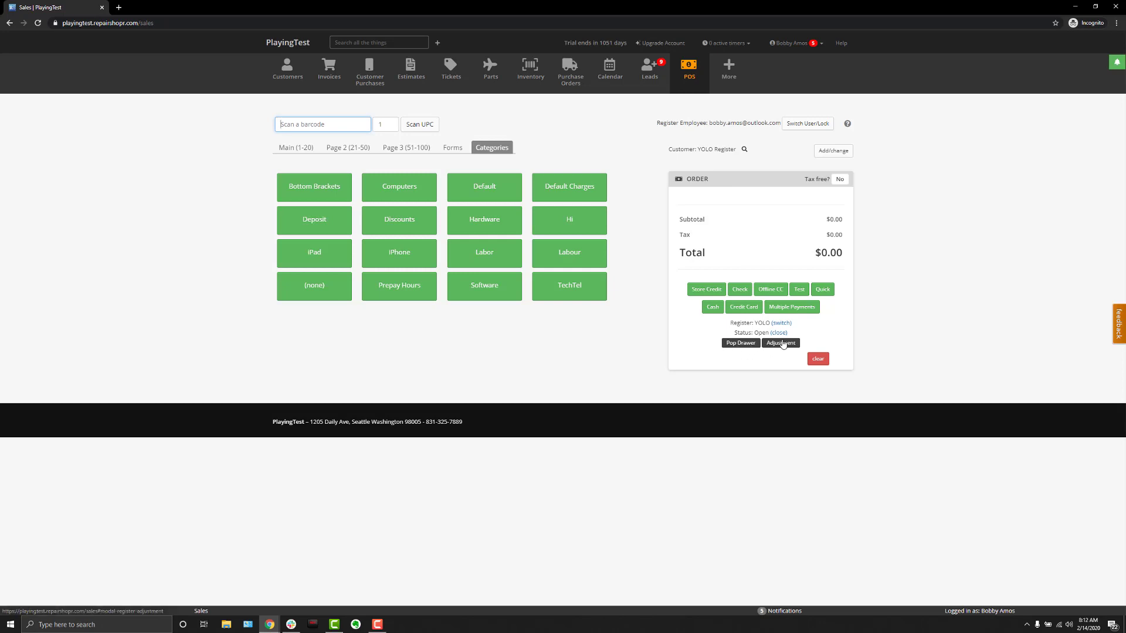
mouse_move(779, 343)
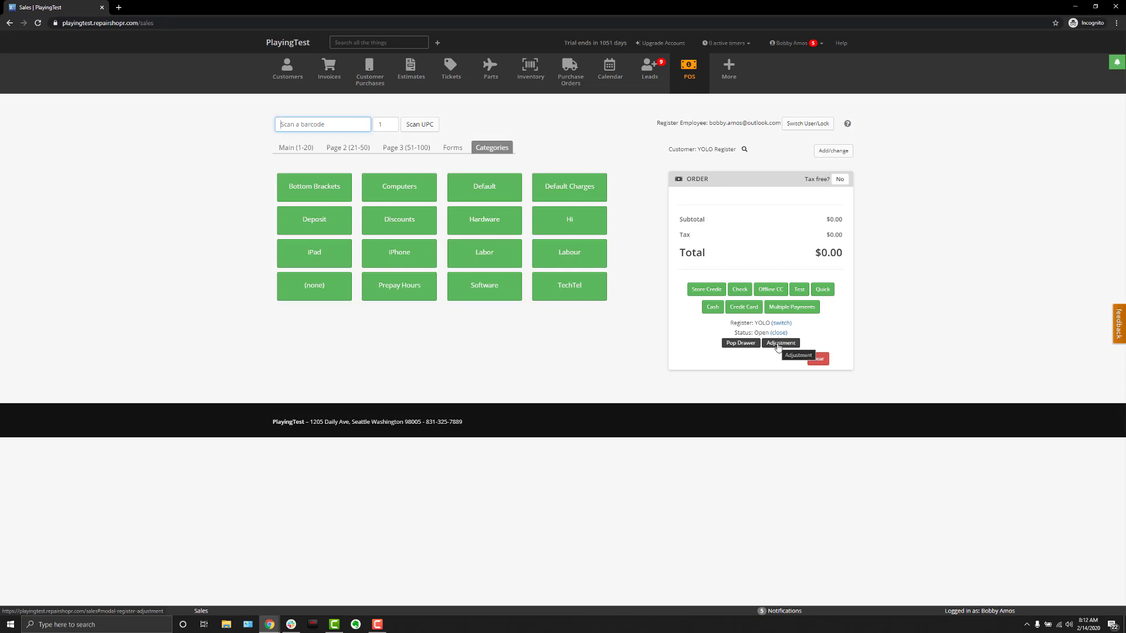
Step: Dismiss a New Adjustment form unsaved, then start closing register YOLO
left_click(780, 342)
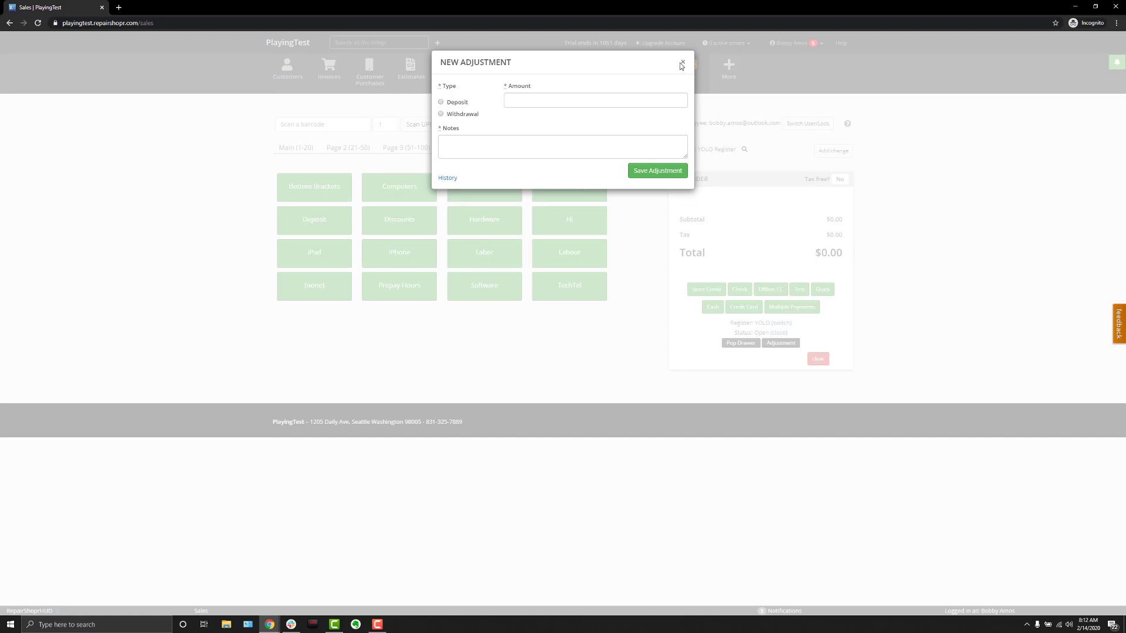
left_click(681, 64)
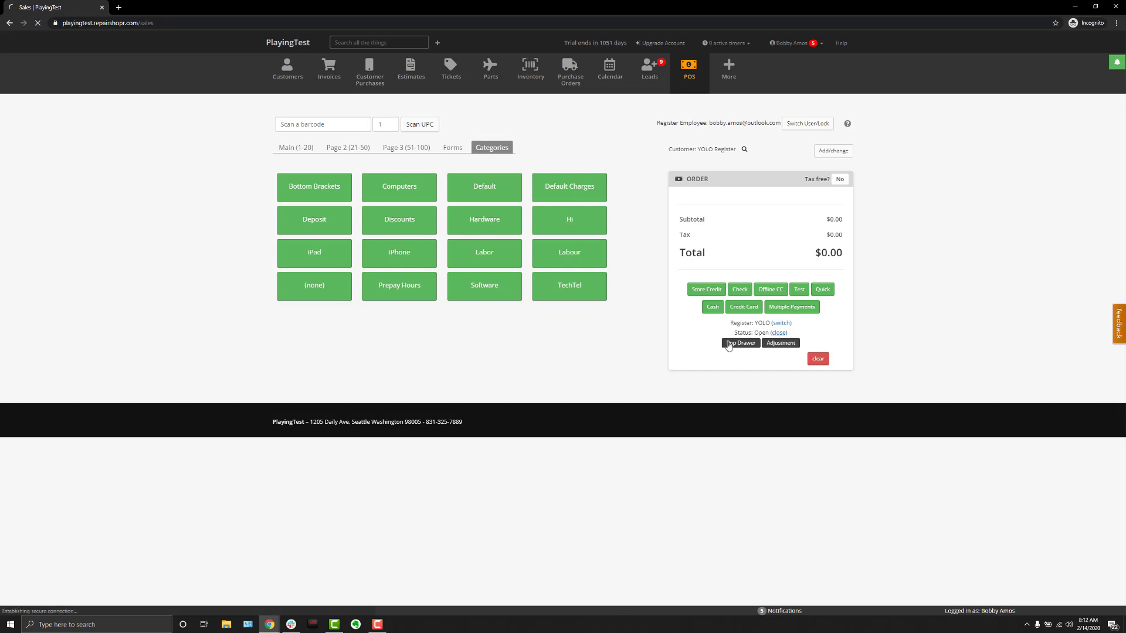
left_click(779, 333)
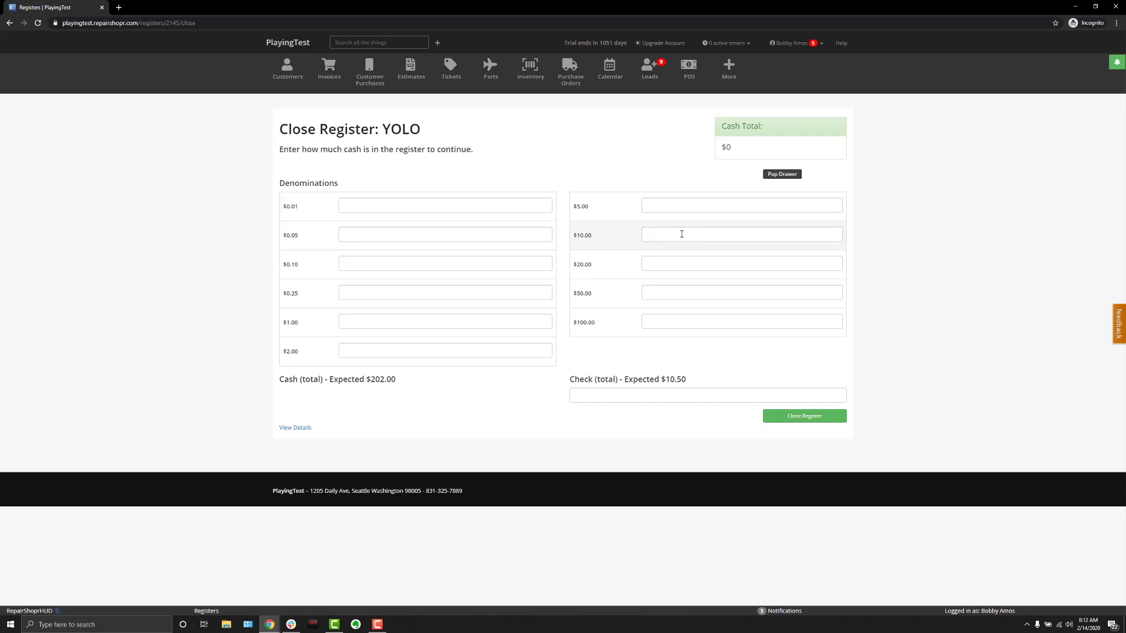
Step: Count ten $10 bills and $10.50 in checks for YOLO, then submit closing
left_click(742, 234)
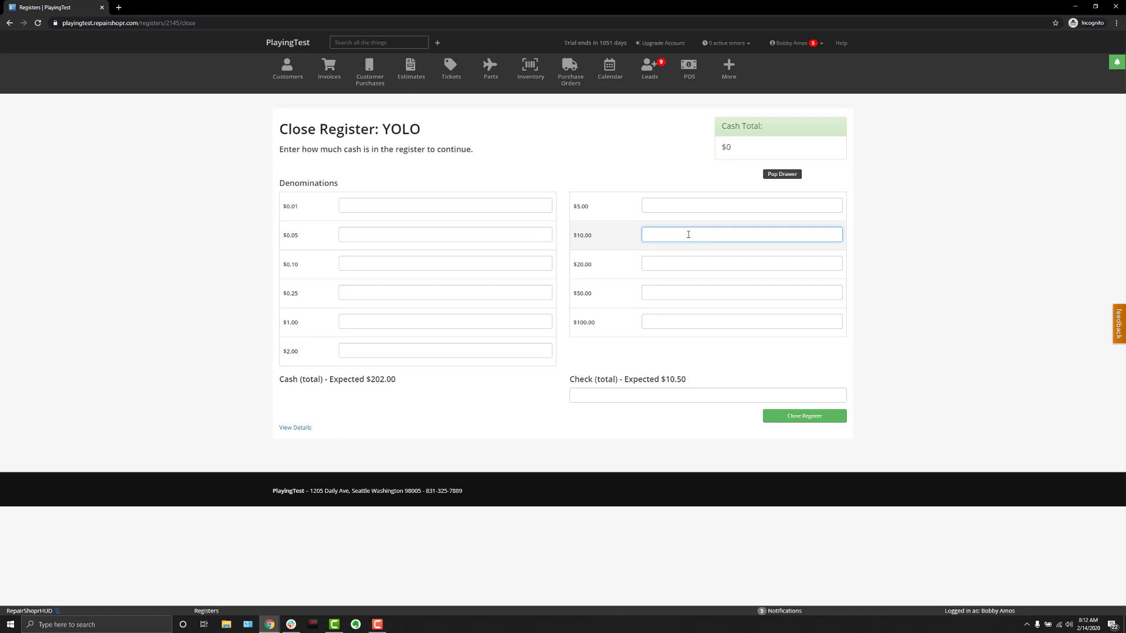
type("10.00")
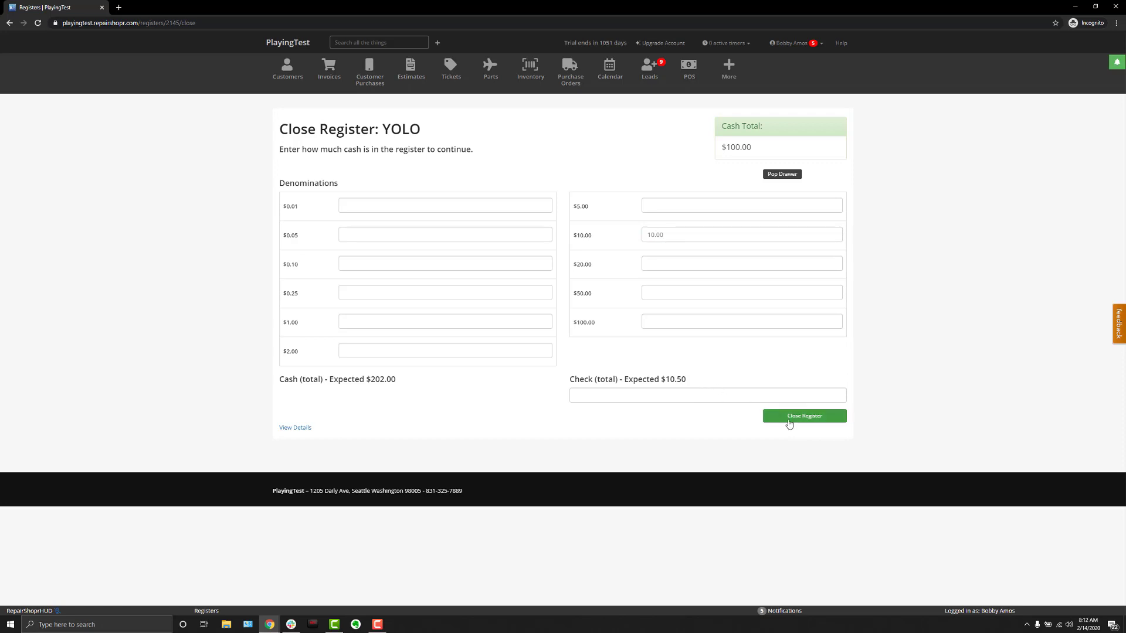
mouse_move(874, 428)
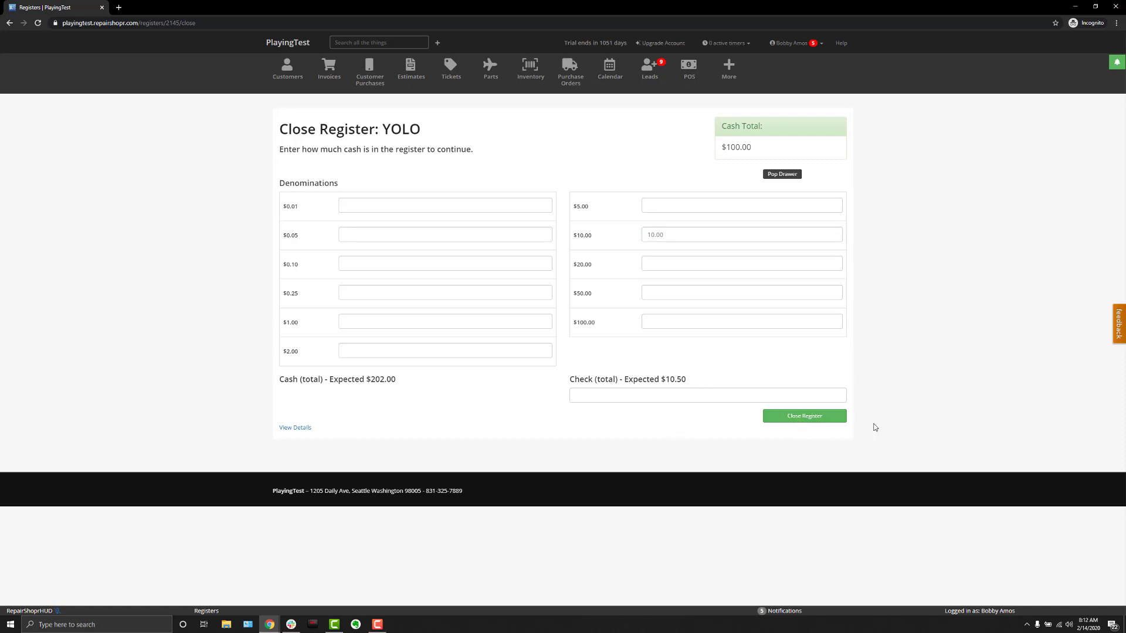
left_click(706, 395)
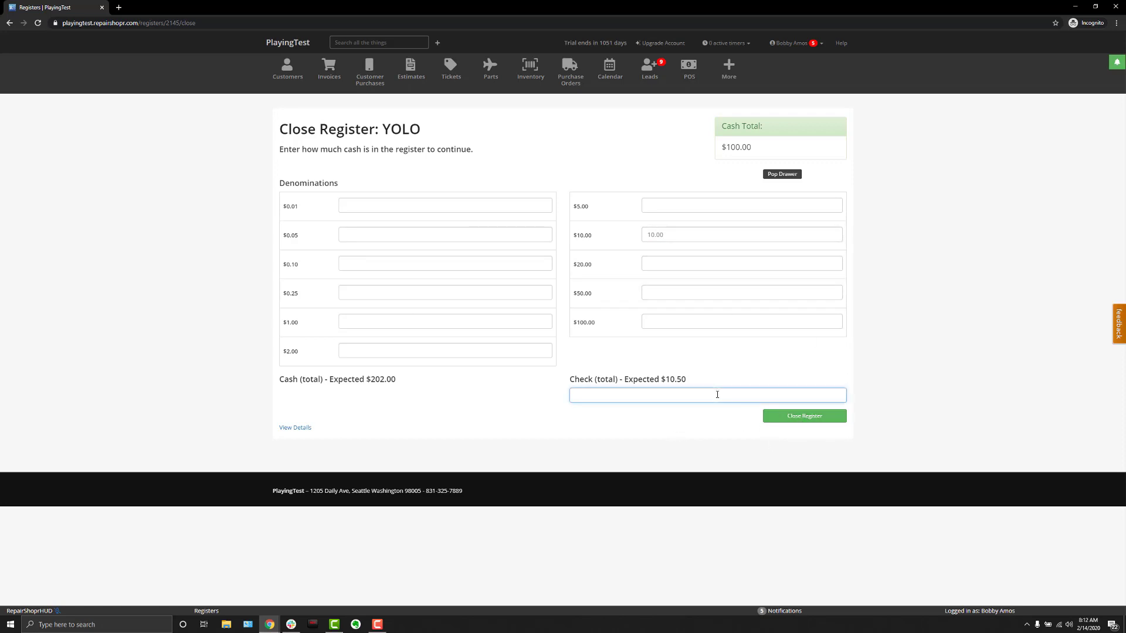
type("10.50")
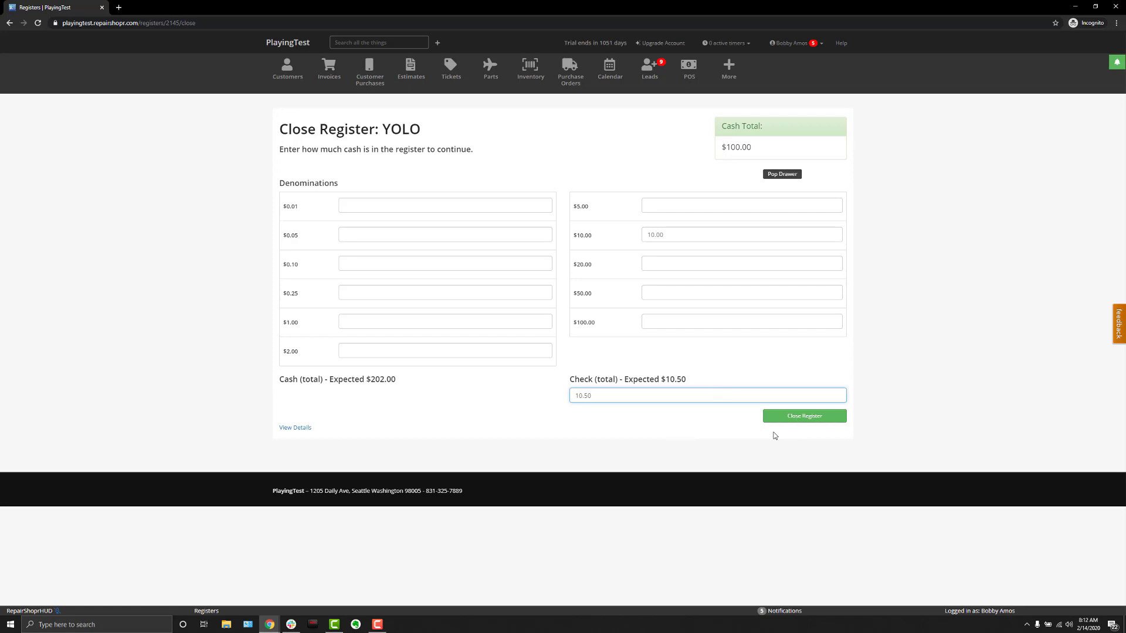
left_click(803, 416)
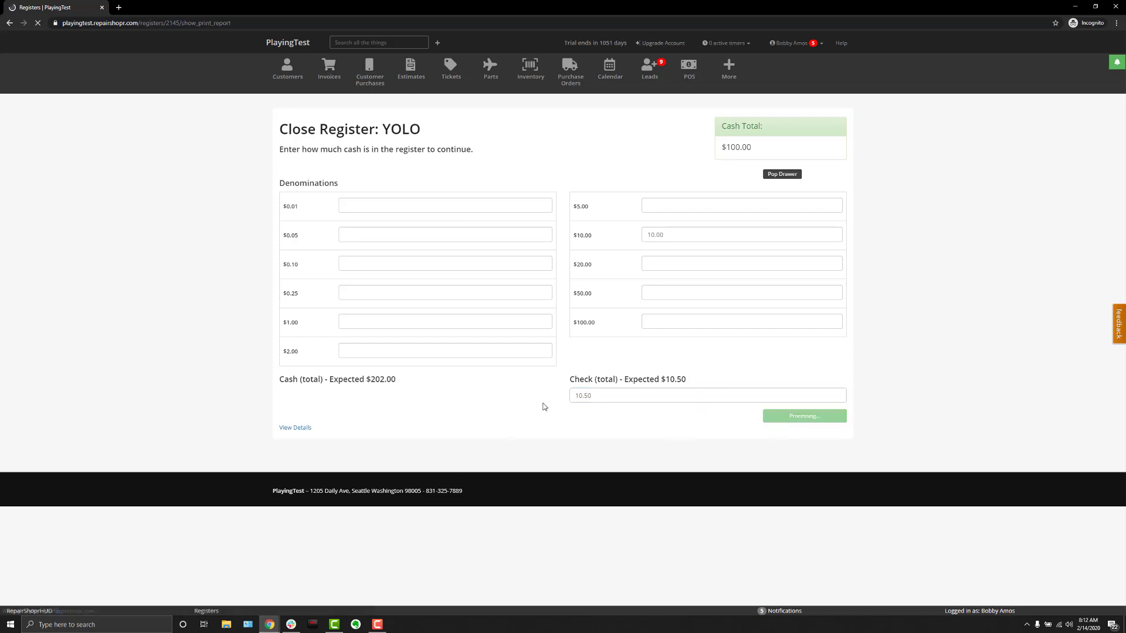
Step: Load the Preliminary Z-Report showing the -$102.00 cash variance and open it as PDF
left_click(802, 416)
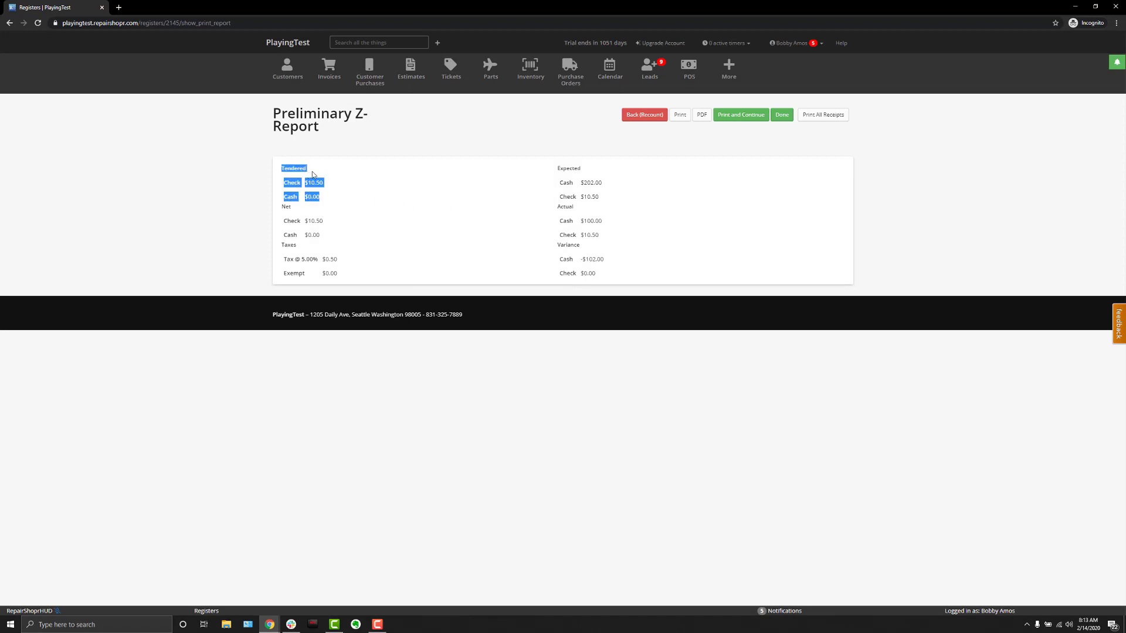
left_click(324, 308)
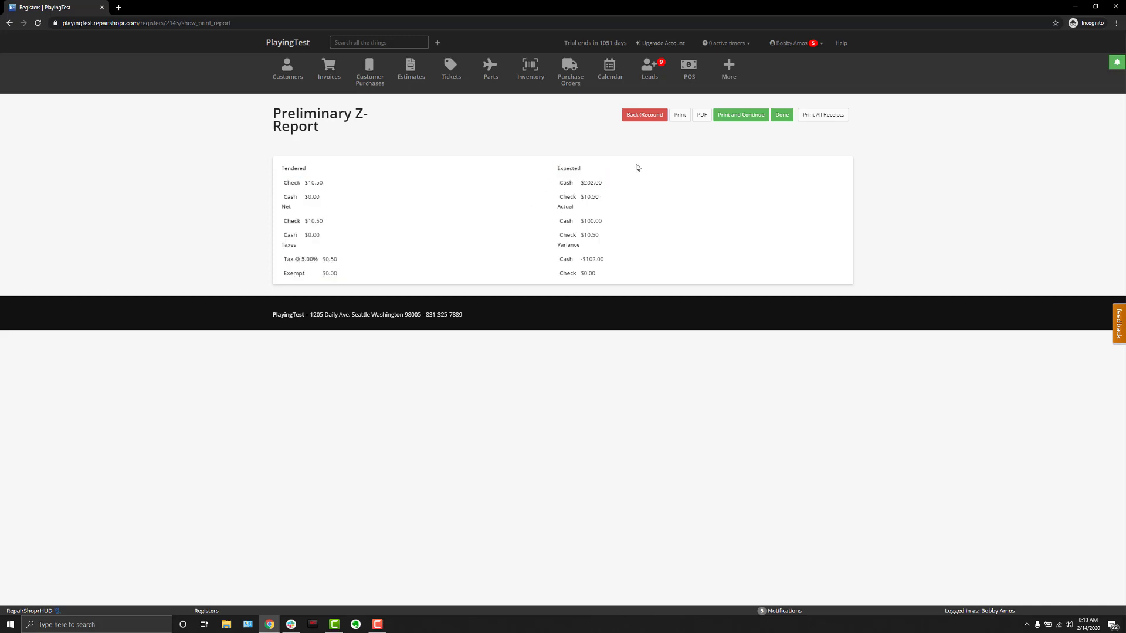
left_click(700, 115)
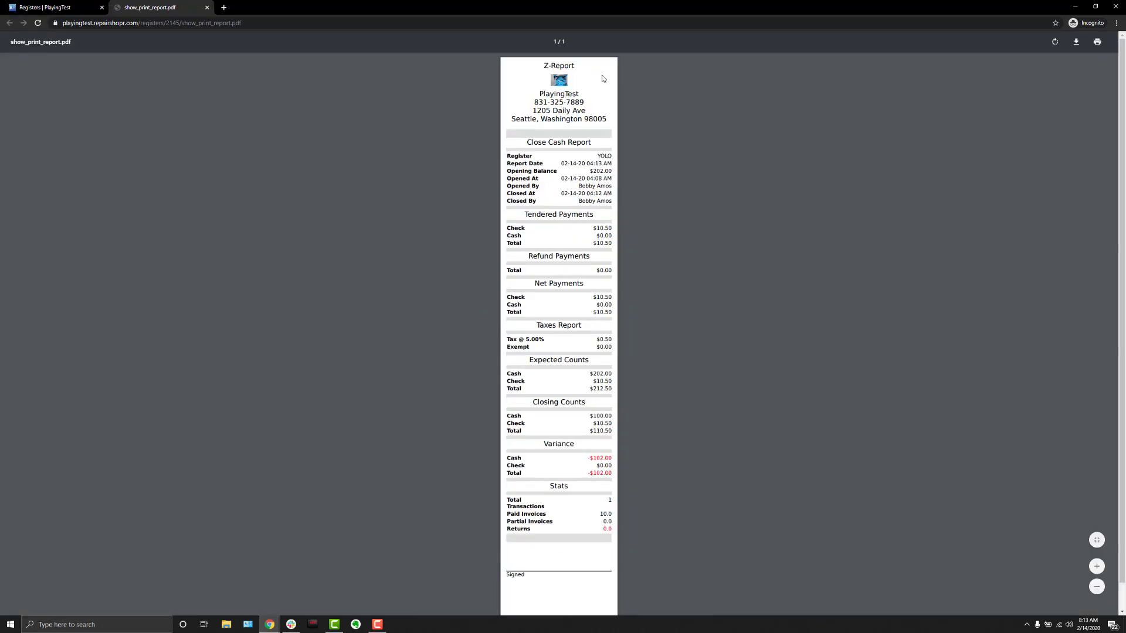
mouse_move(548, 448)
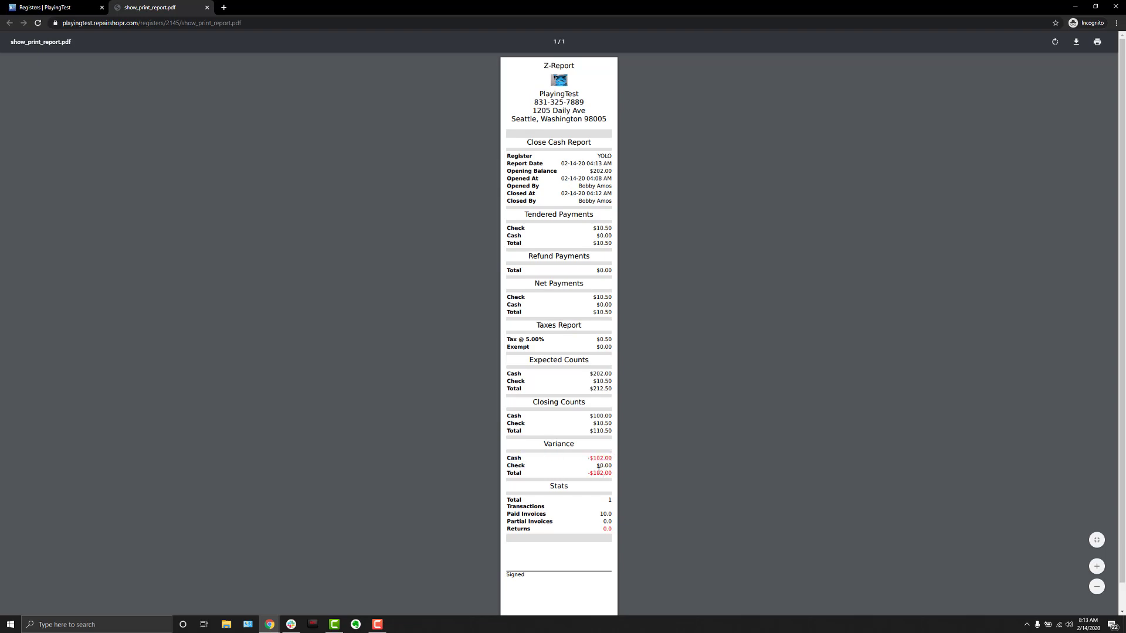
mouse_move(215, 130)
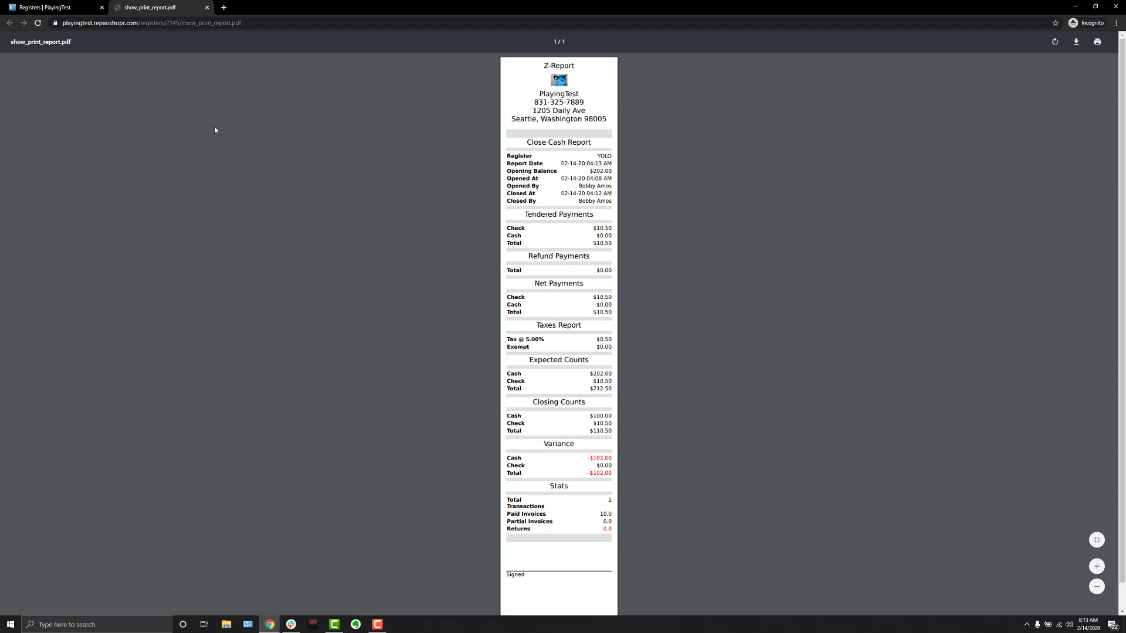
Step: Review the Z-Report PDF again, then finish closing register YOLO to reach the dashboard
left_click(207, 7)
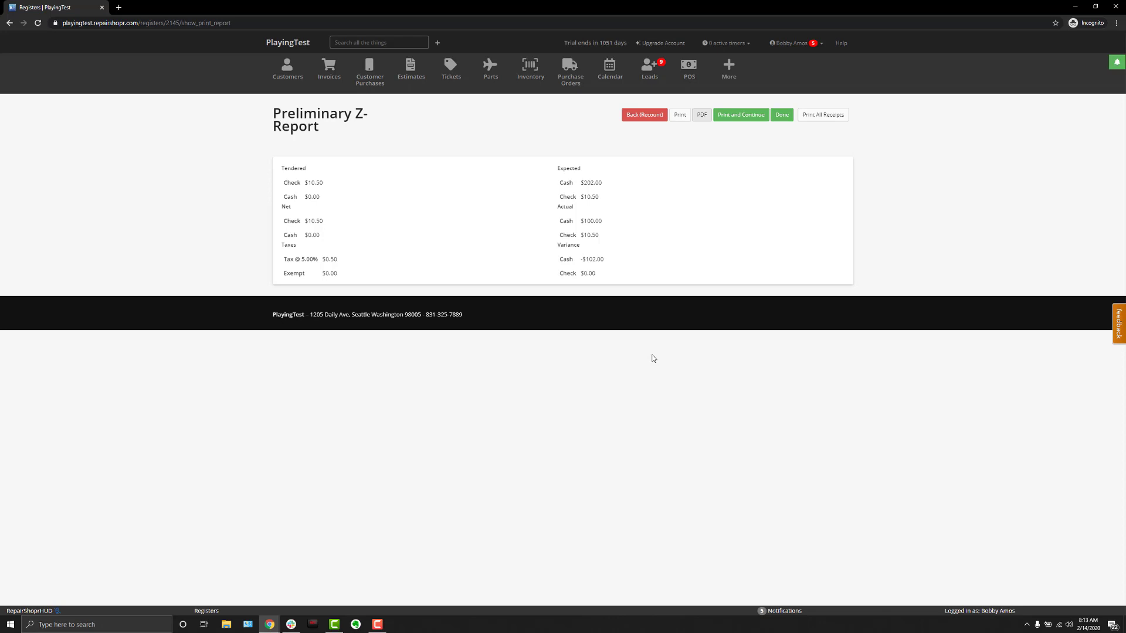
mouse_move(709, 128)
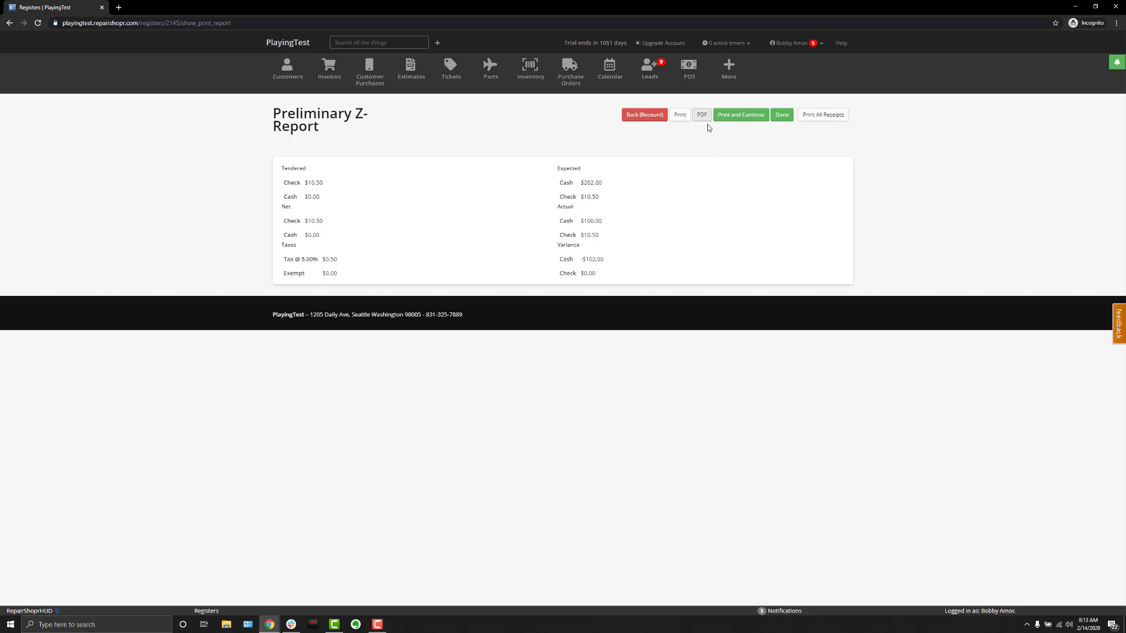
left_click(701, 115)
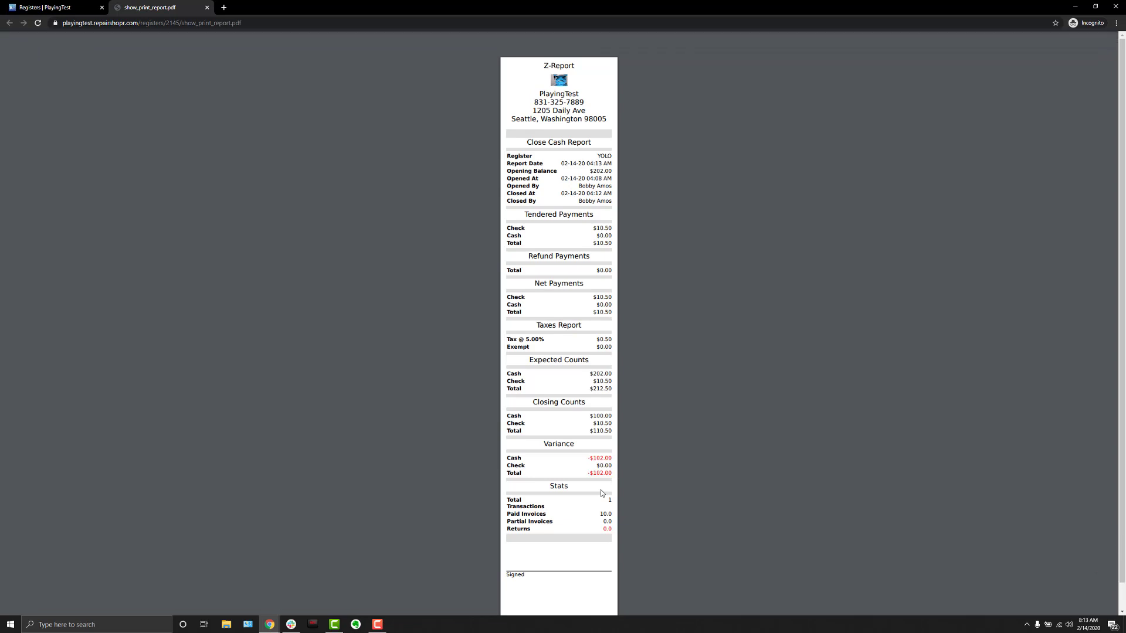
mouse_move(451, 270)
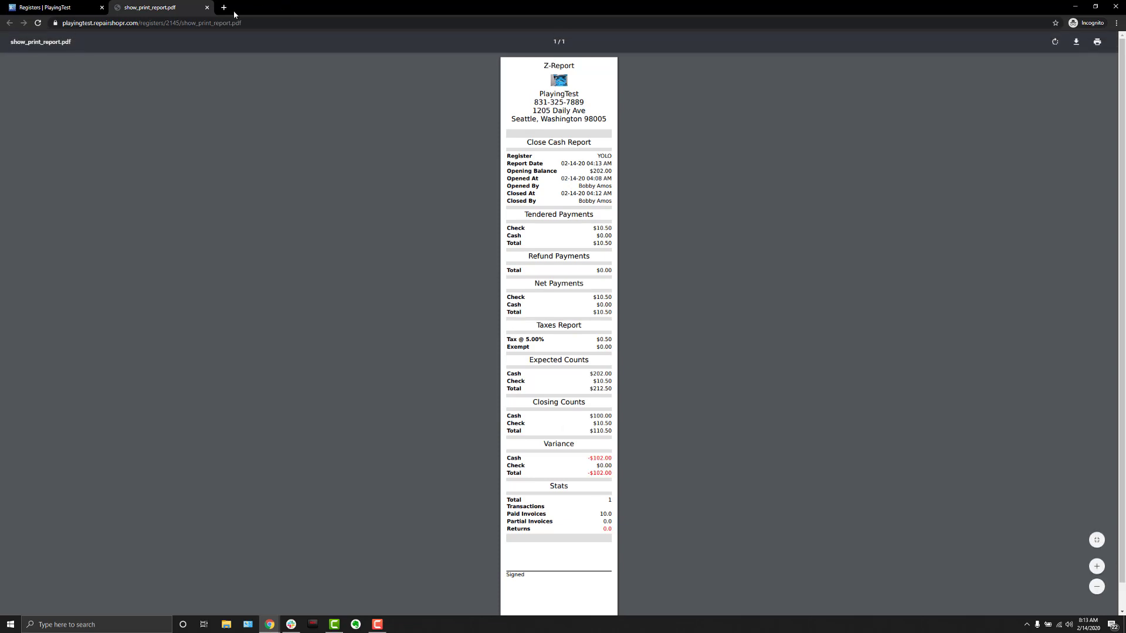
left_click(207, 7)
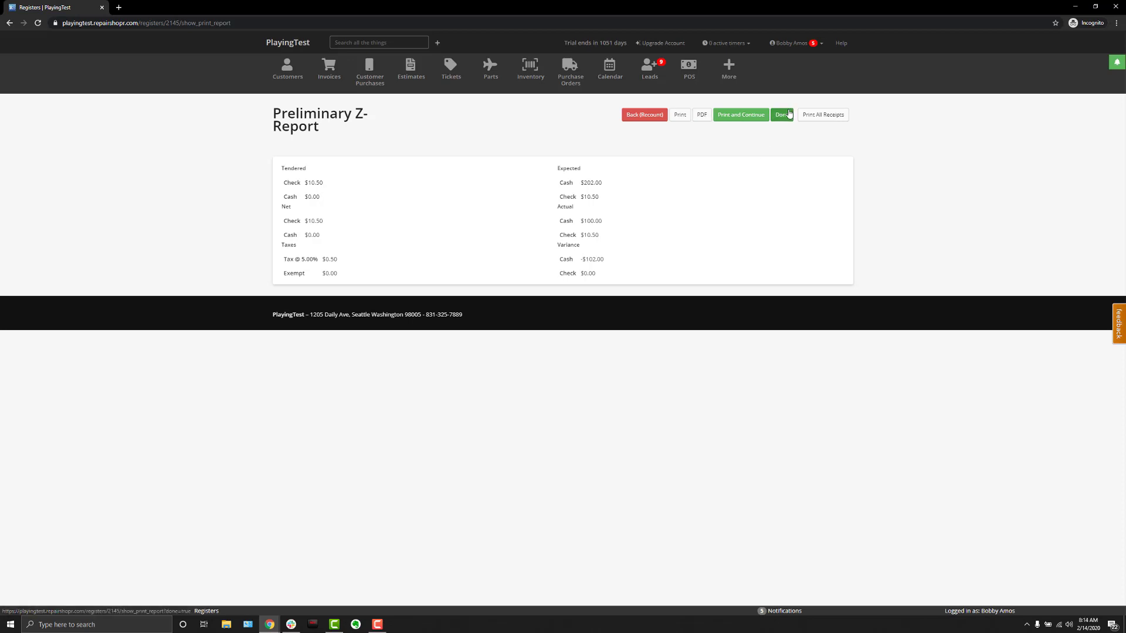
left_click(781, 115)
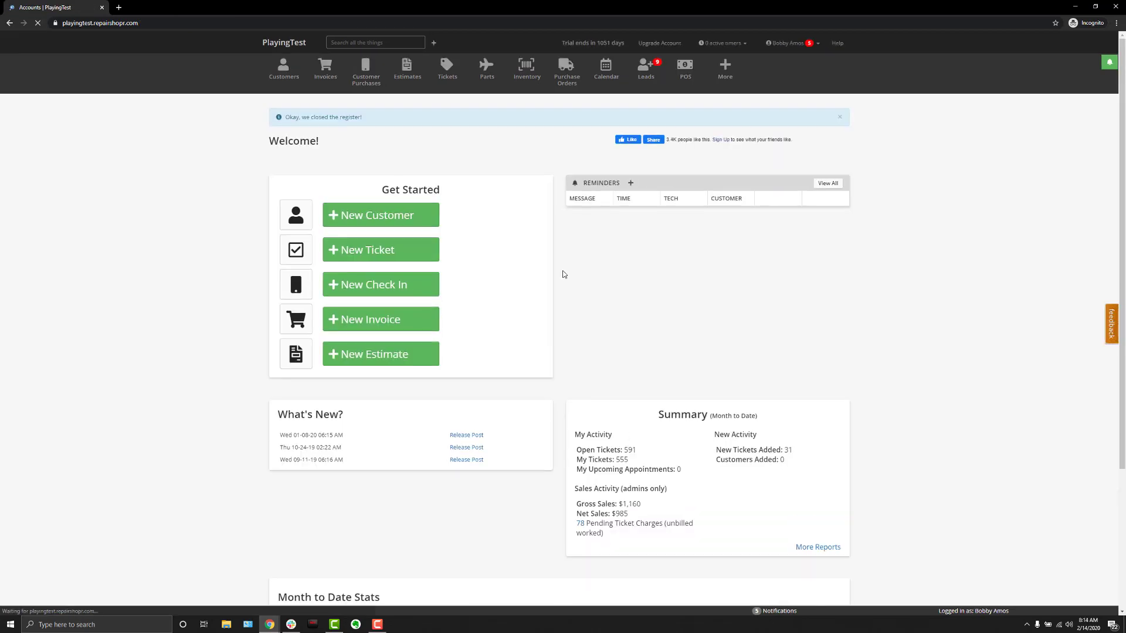